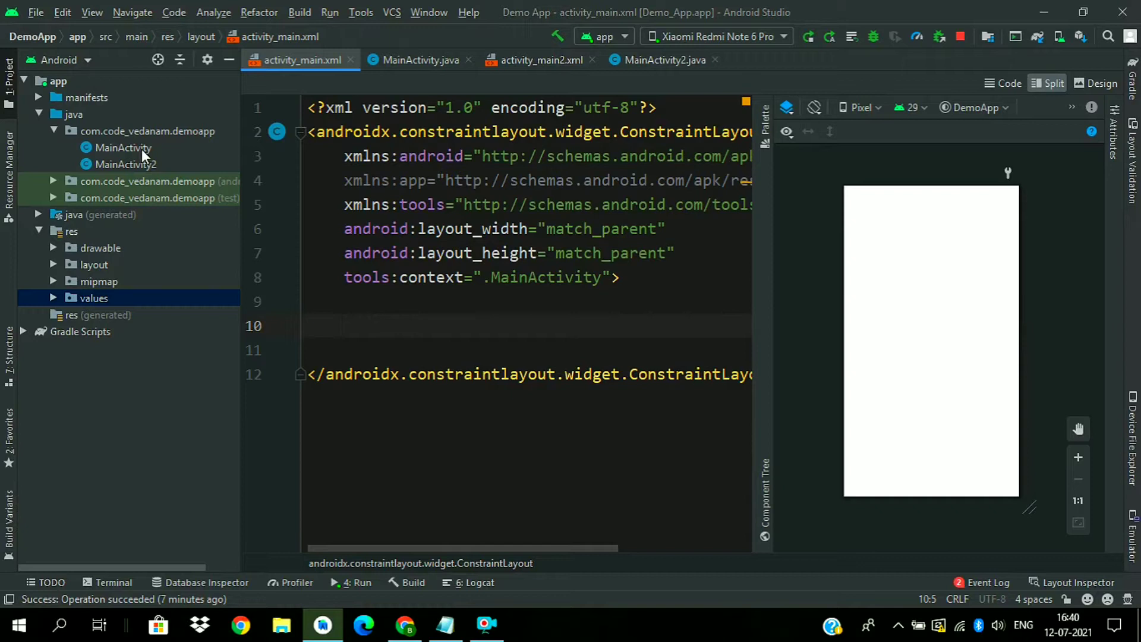
left_click(123, 147)
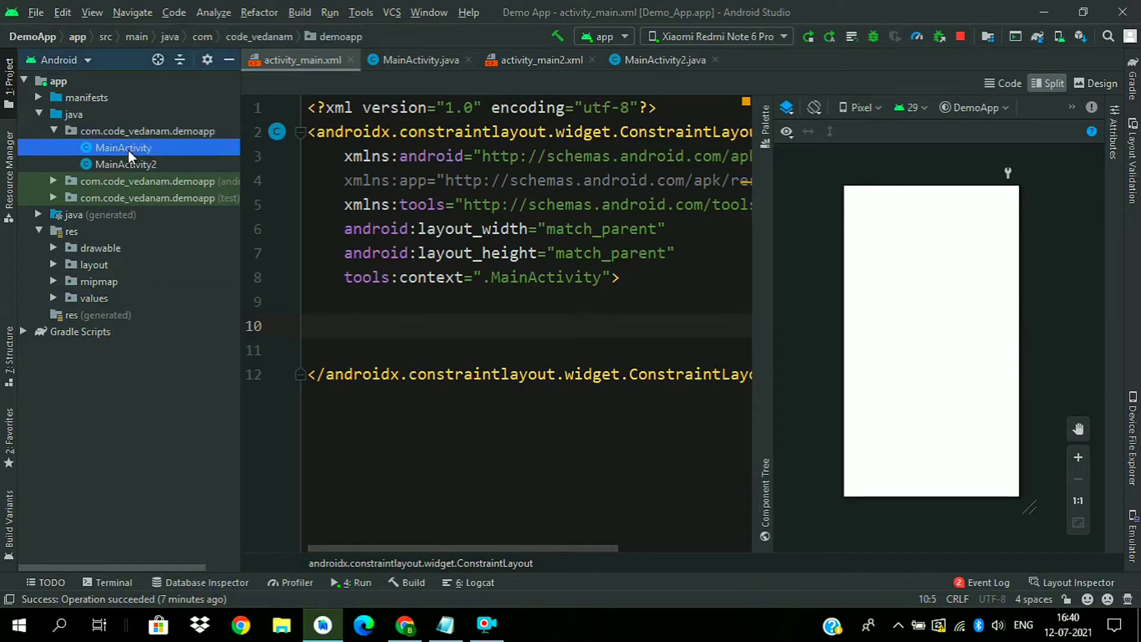
left_click(124, 164)
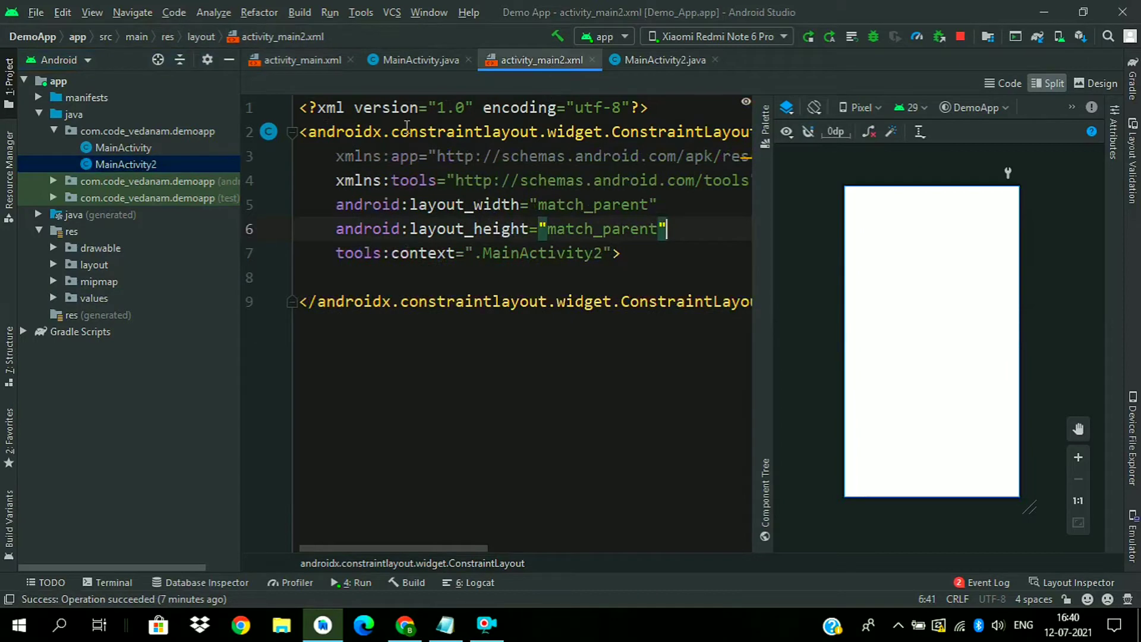
left_click(302, 60)
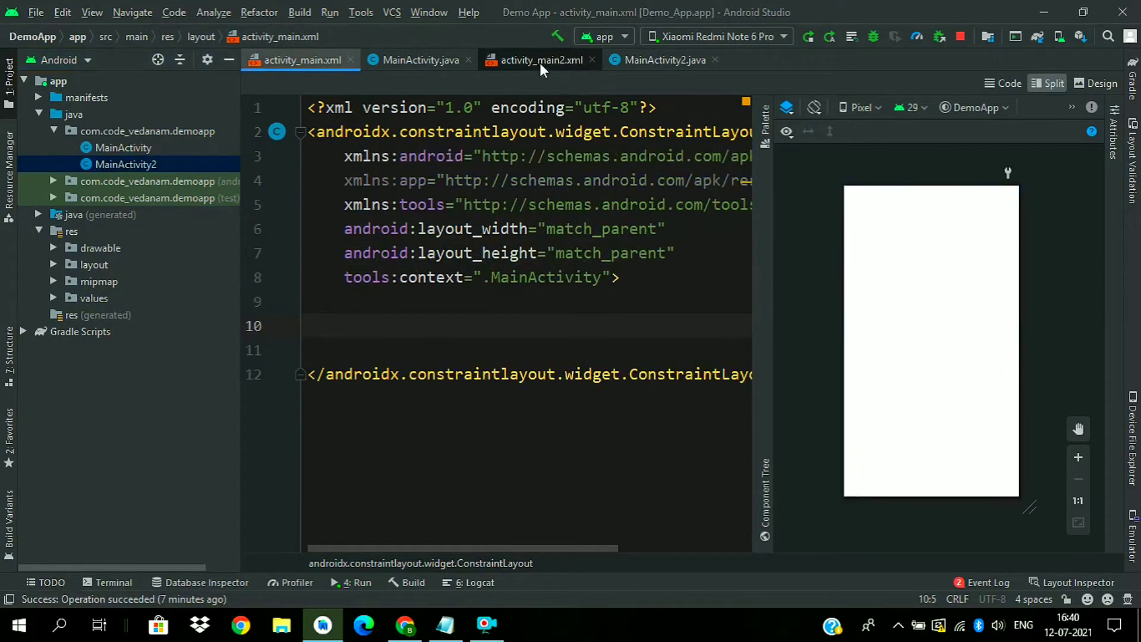
left_click(539, 59)
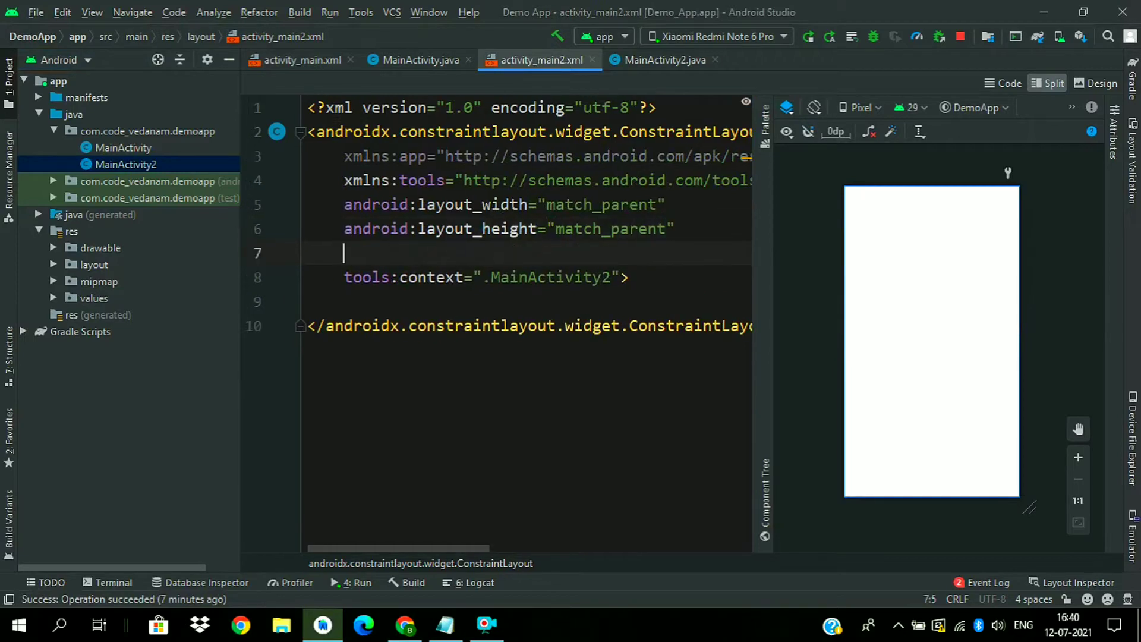
type("background=\"")
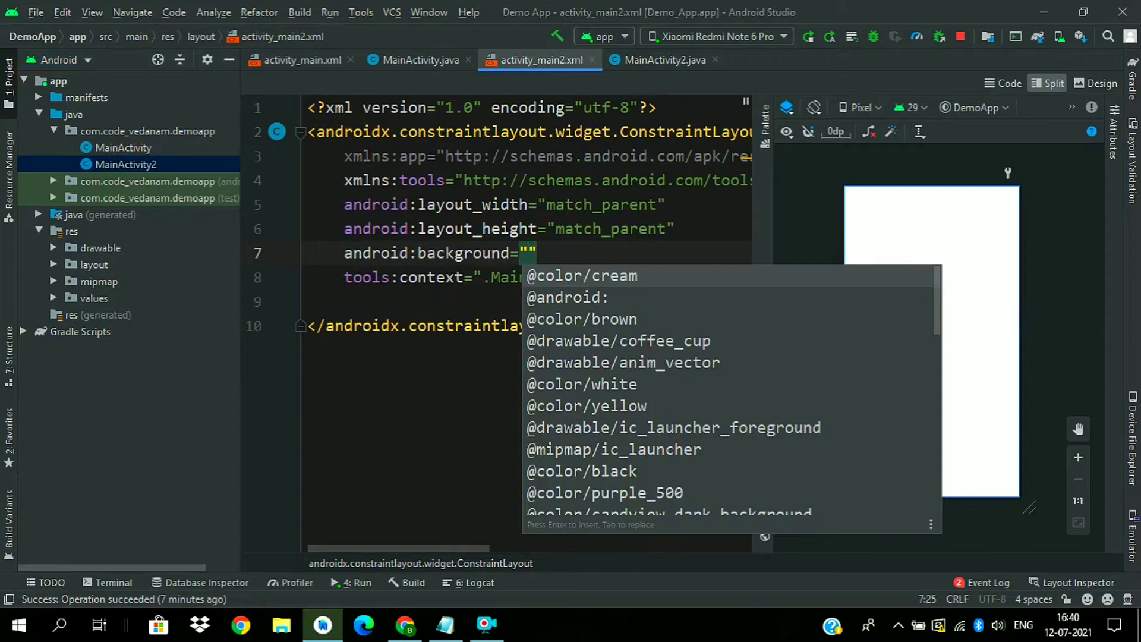
left_click(580, 276)
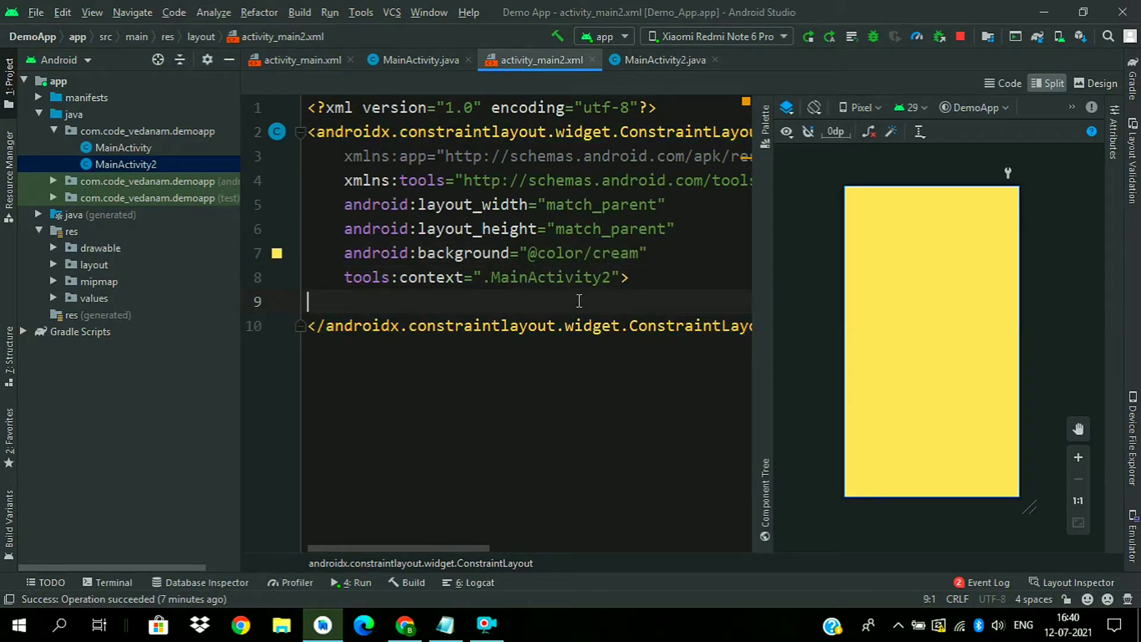
Add a wrap_content Button with text "Go" and android:onClick="go" to activity_main.xml.
left_click(300, 59)
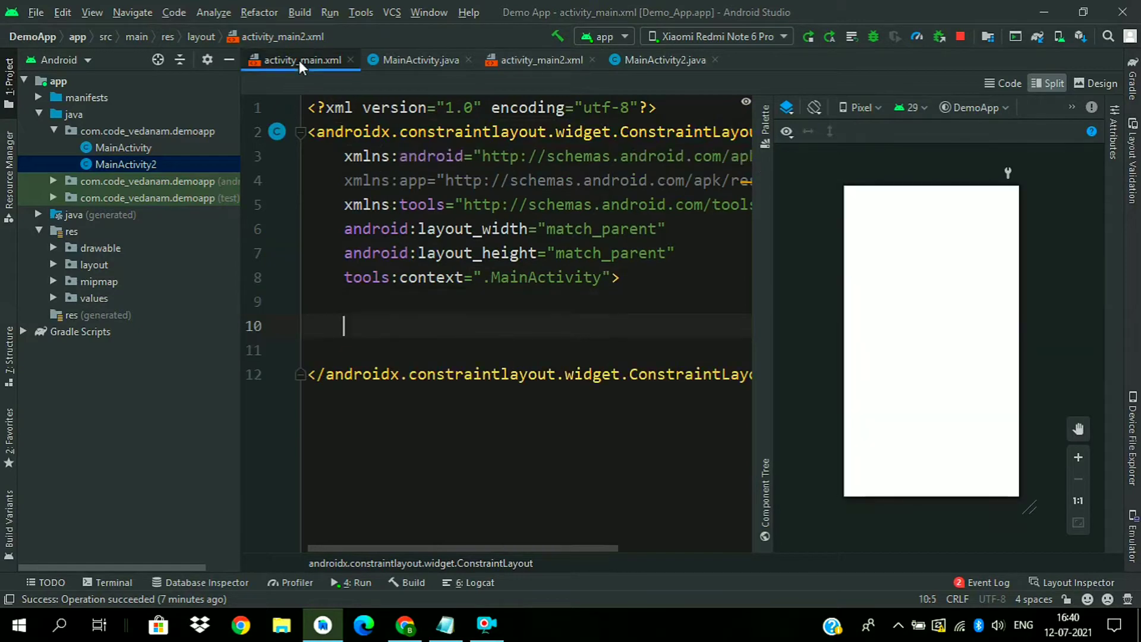
left_click(361, 326)
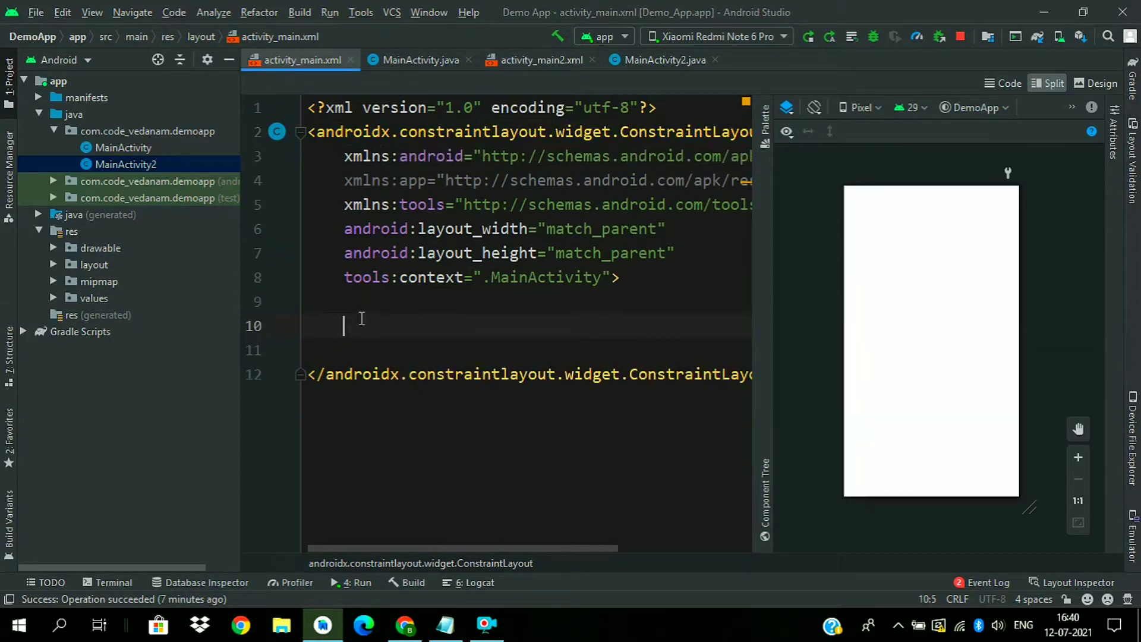
type("<But")
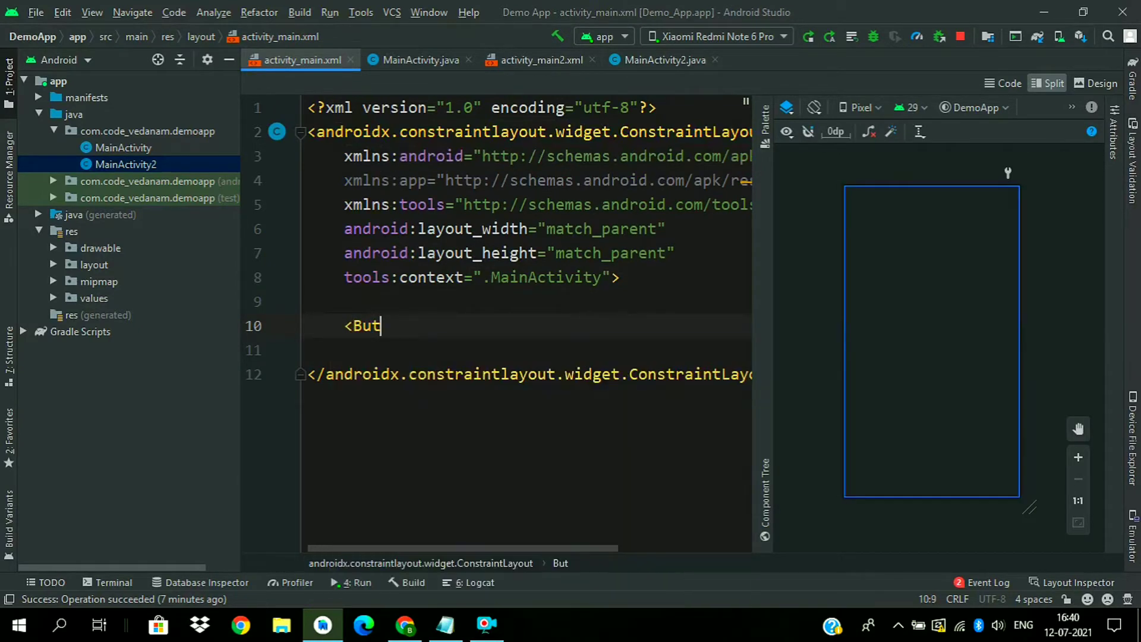
type("ton")
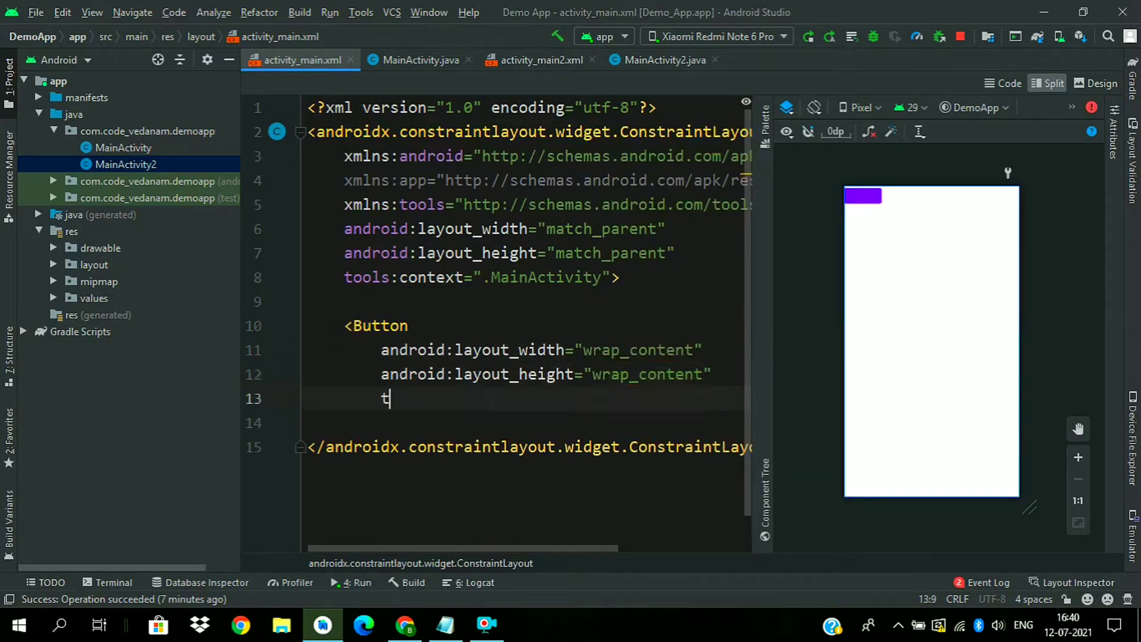
type("ext=\"G")
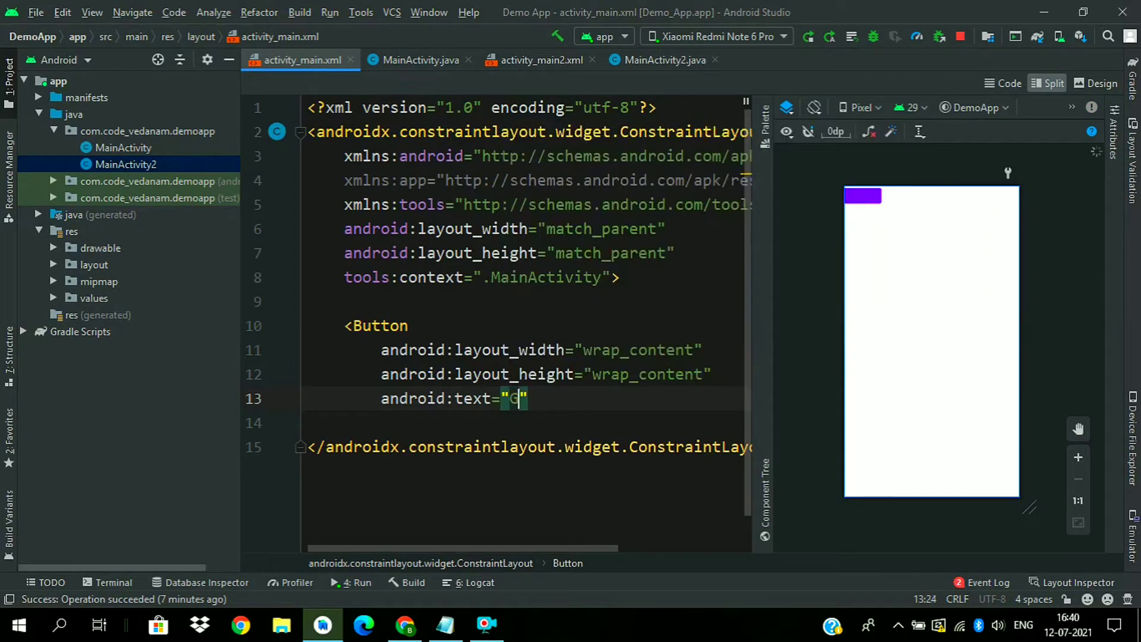
type("o")
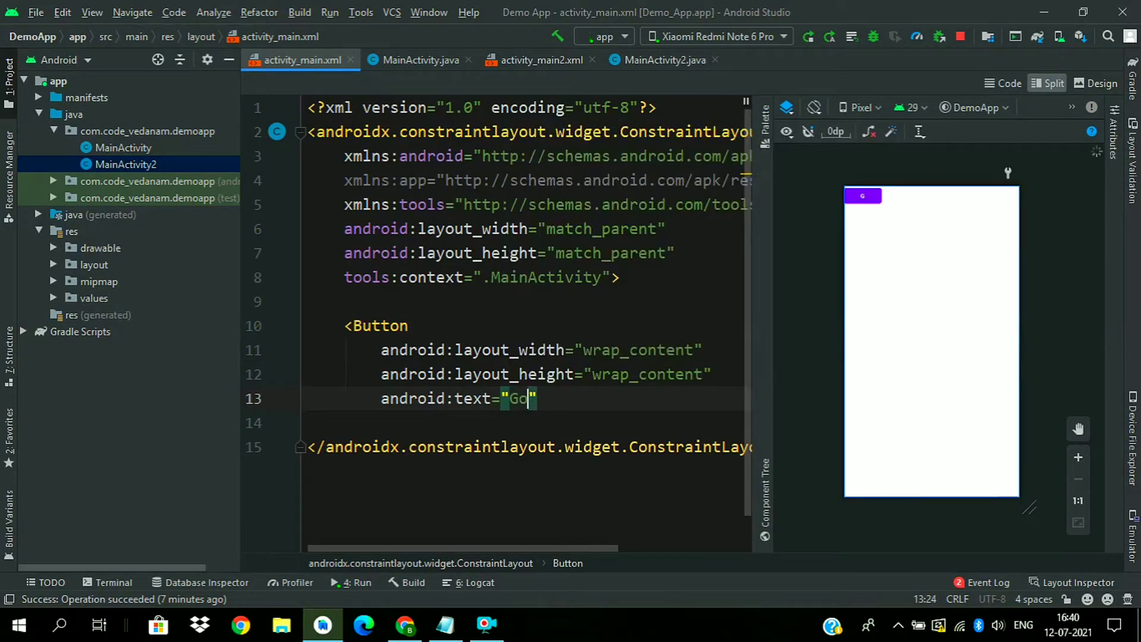
type("/>")
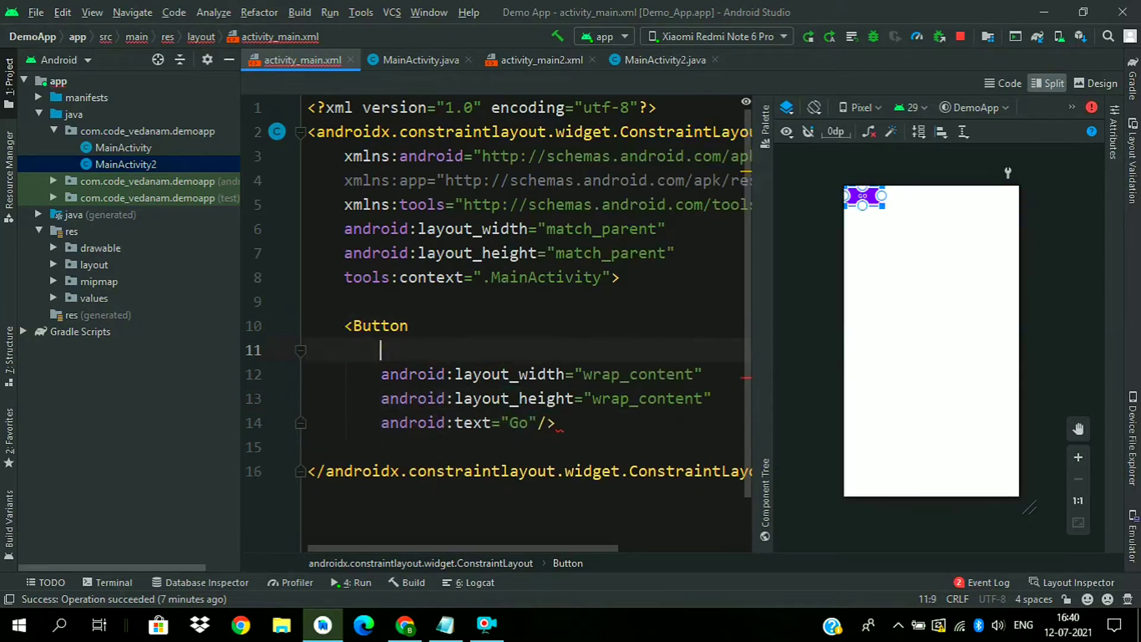
type("android:onClick=\"")
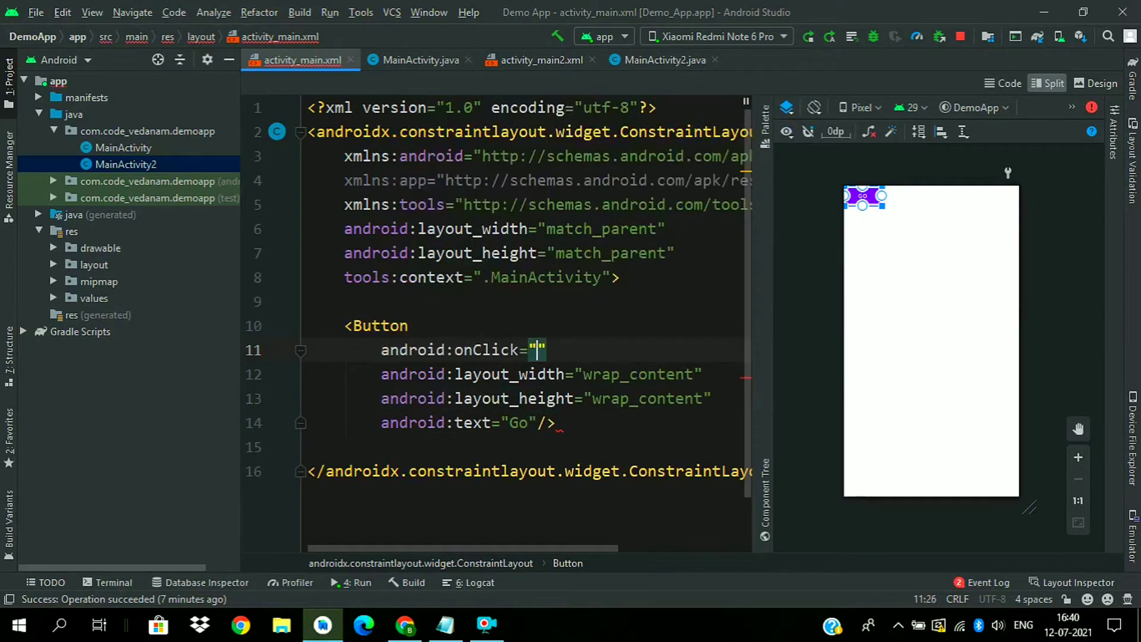
type("go")
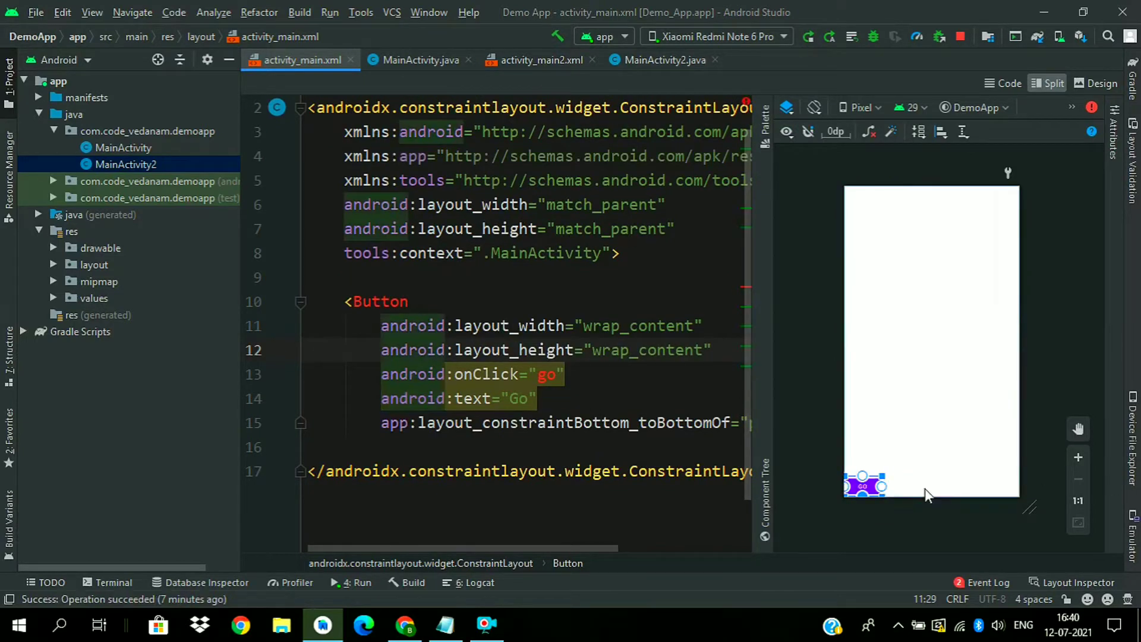
Drag the Go button's constraint handles to anchor it to the bottom and right edges.
left_click_drag(864, 483, 990, 484)
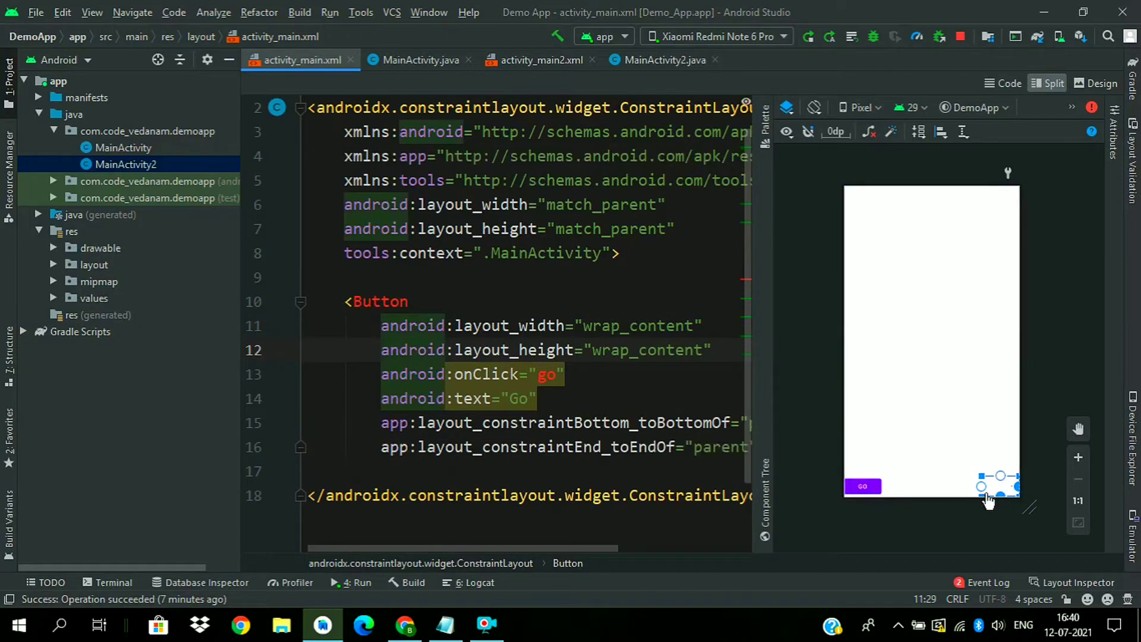
left_click_drag(862, 486, 998, 486)
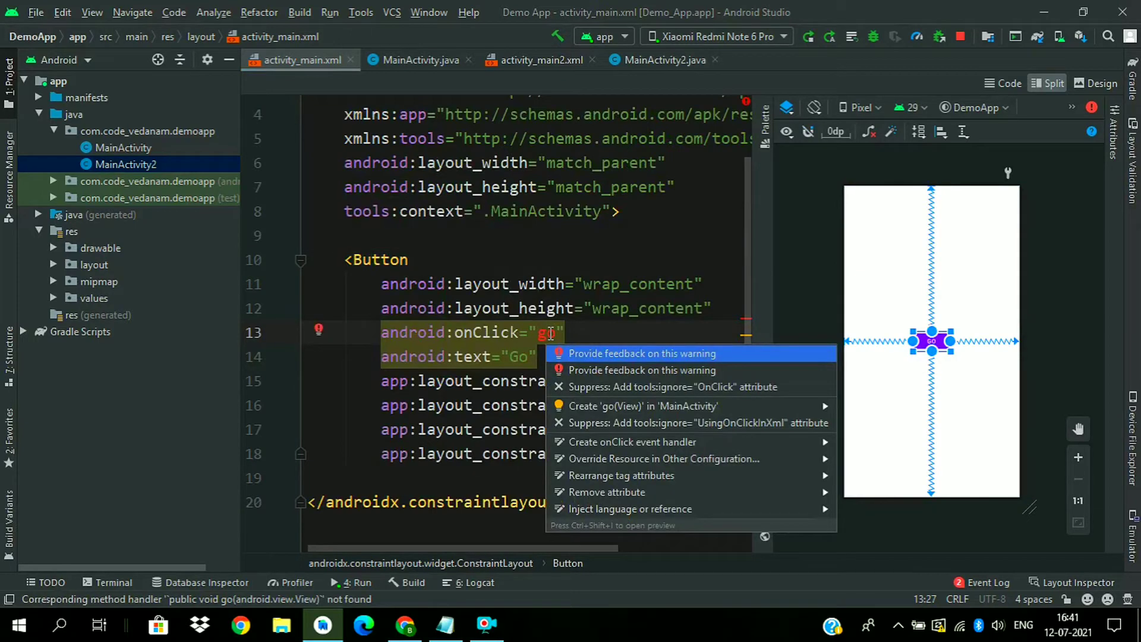
Write Intent intent = new Intent(this, MainActivity2.class); startActivity(intent); in go.
key("Escape")
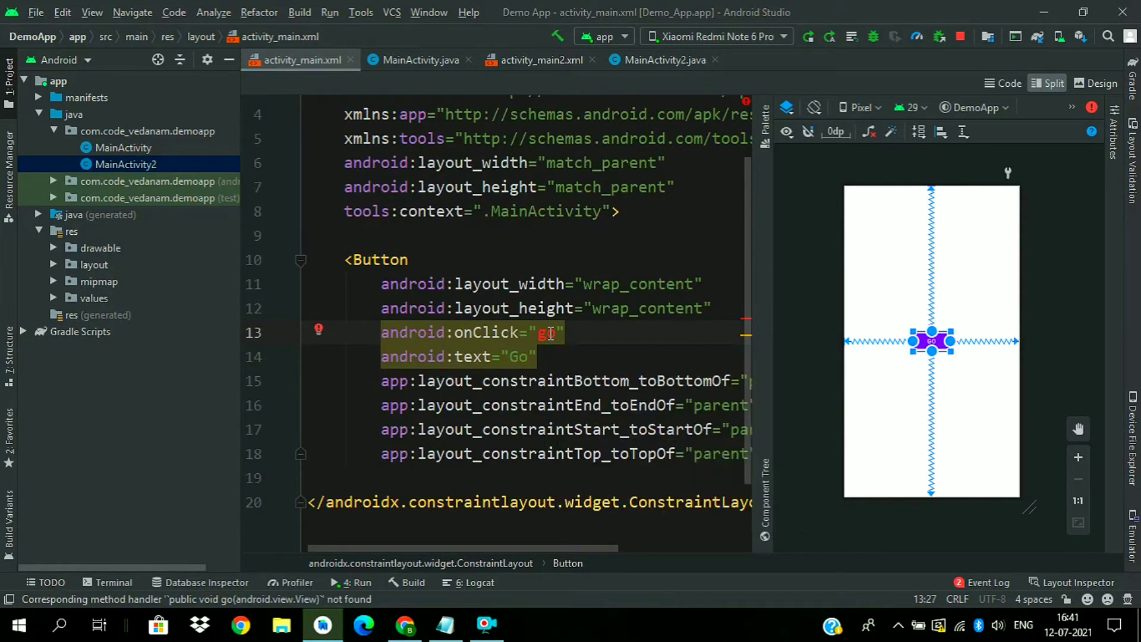
left_click(419, 59)
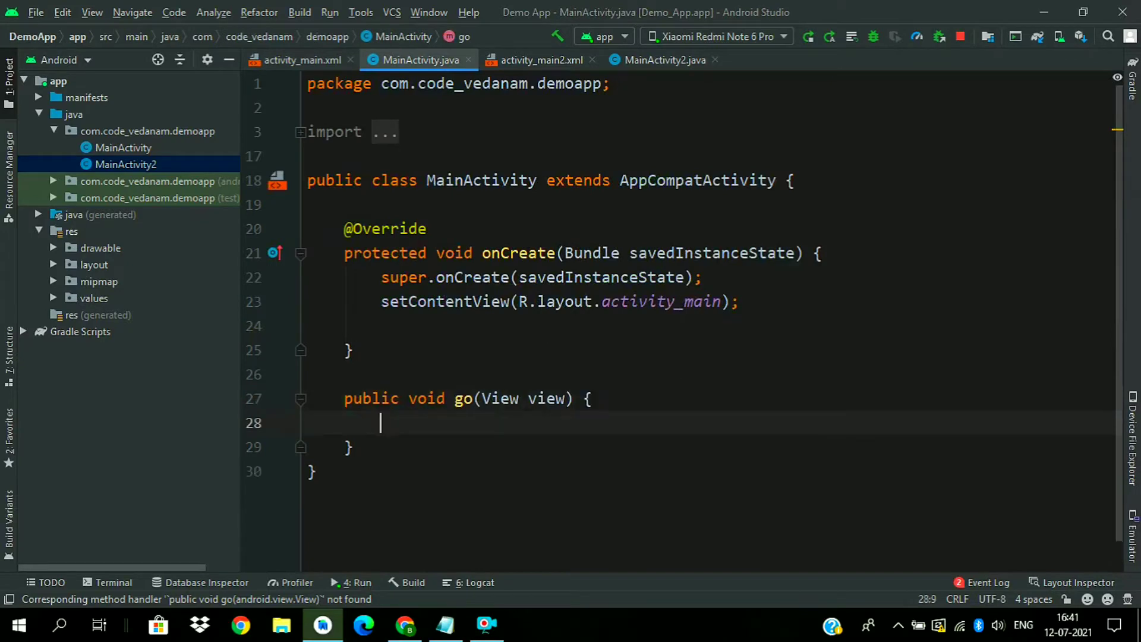
type("Intent")
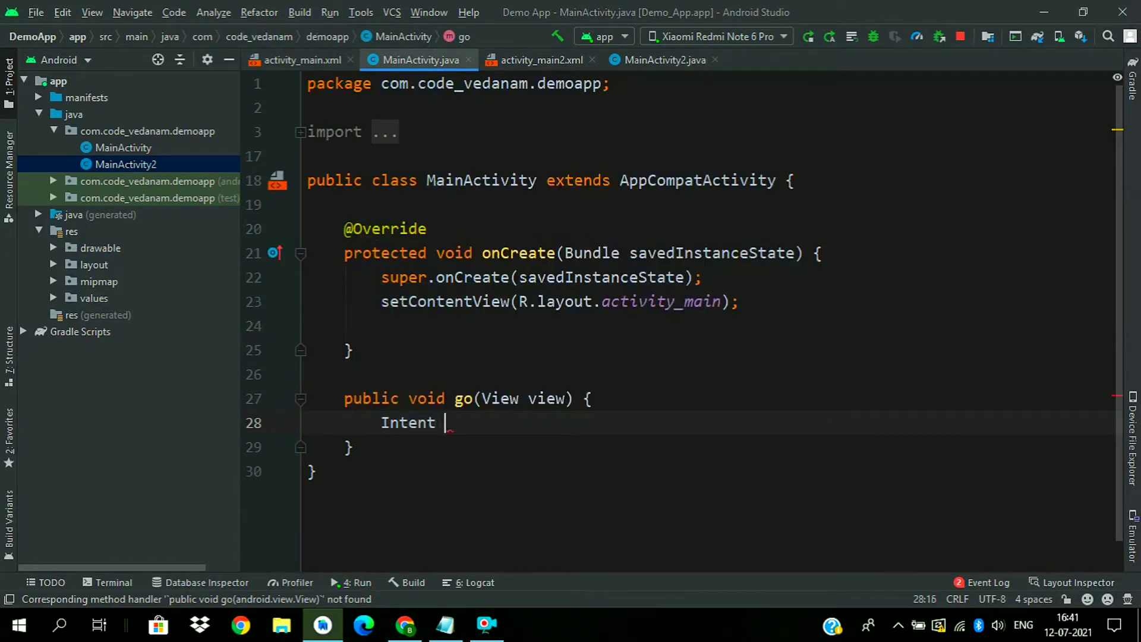
type("intent =")
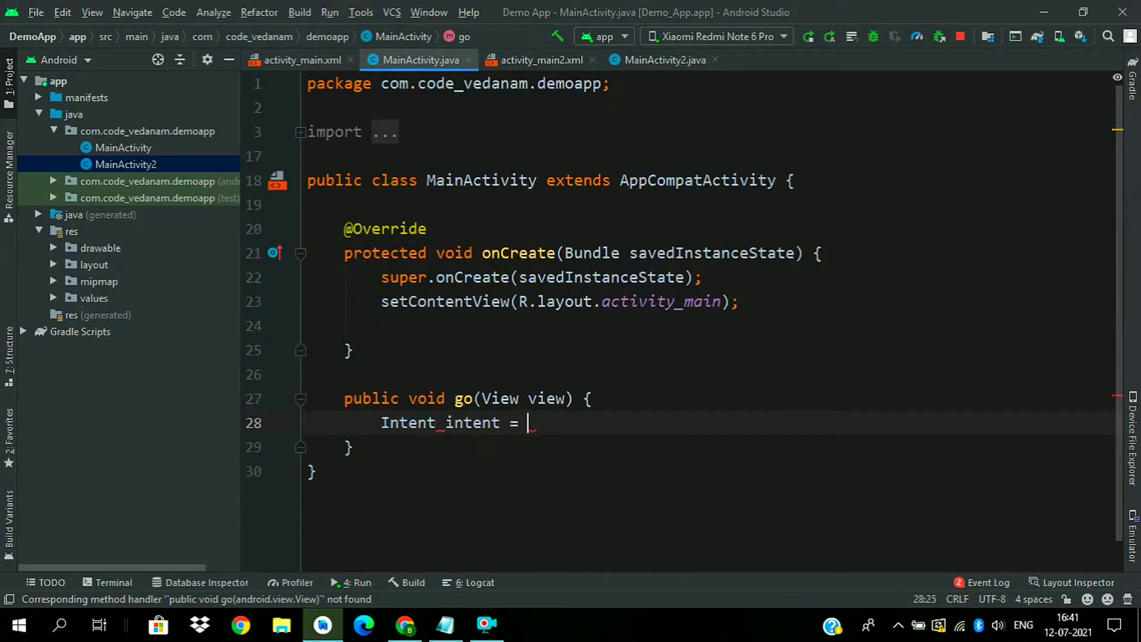
type("new In")
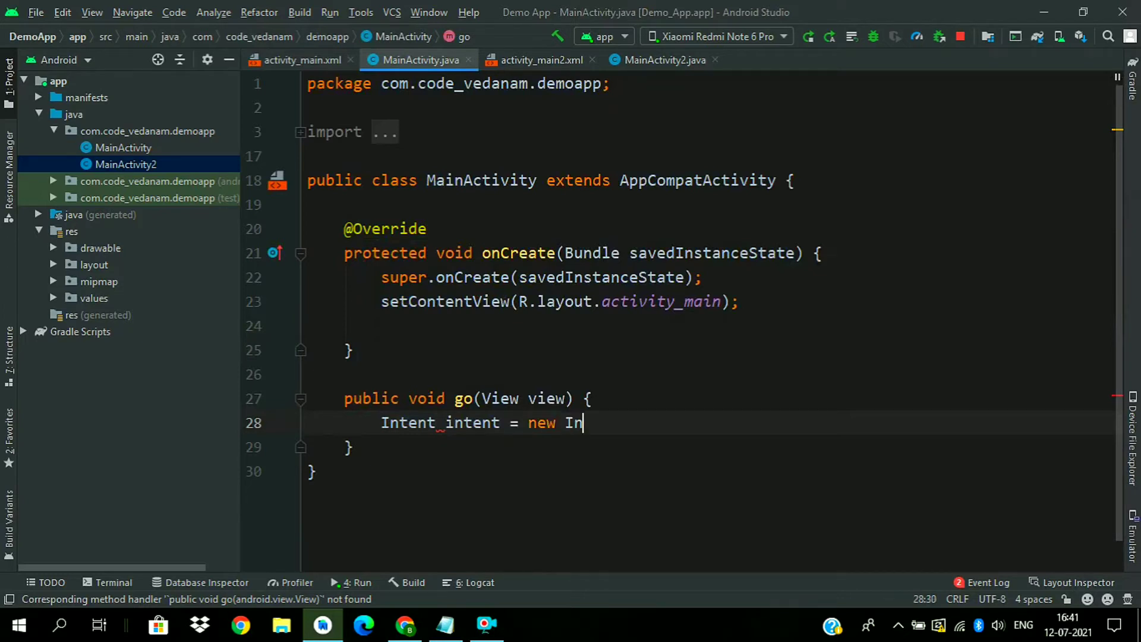
type("tent()")
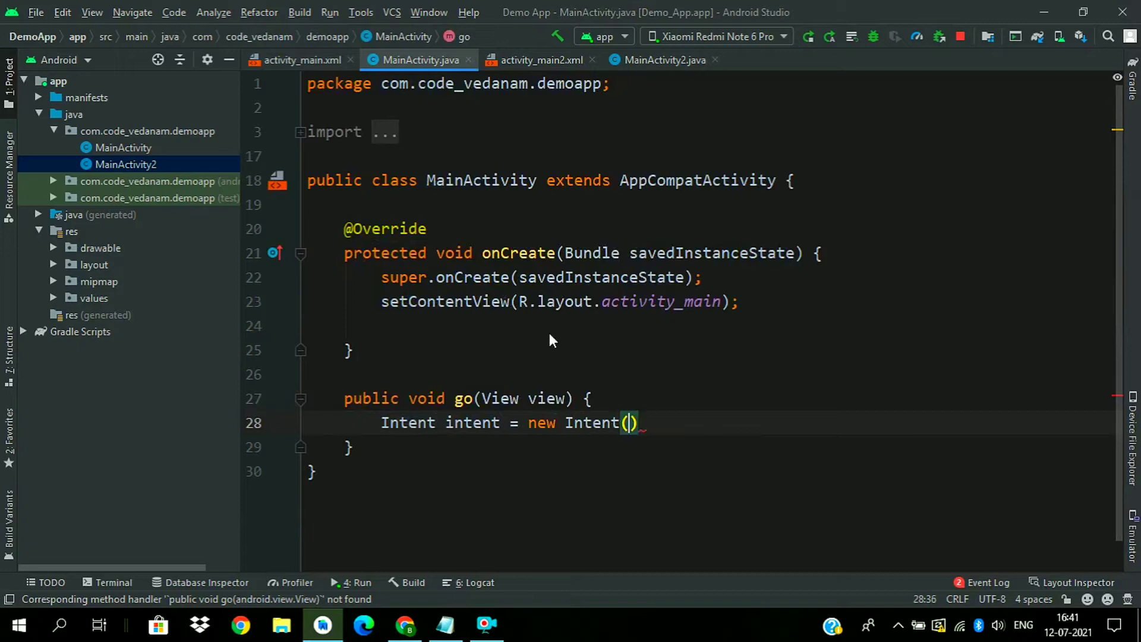
type("this,")
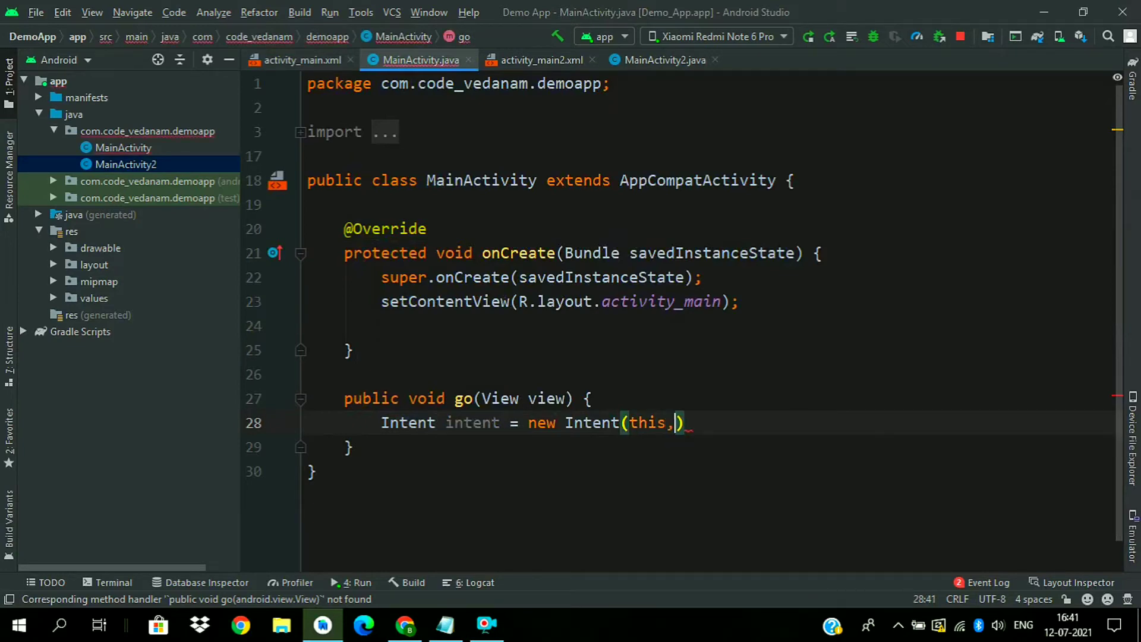
type("M")
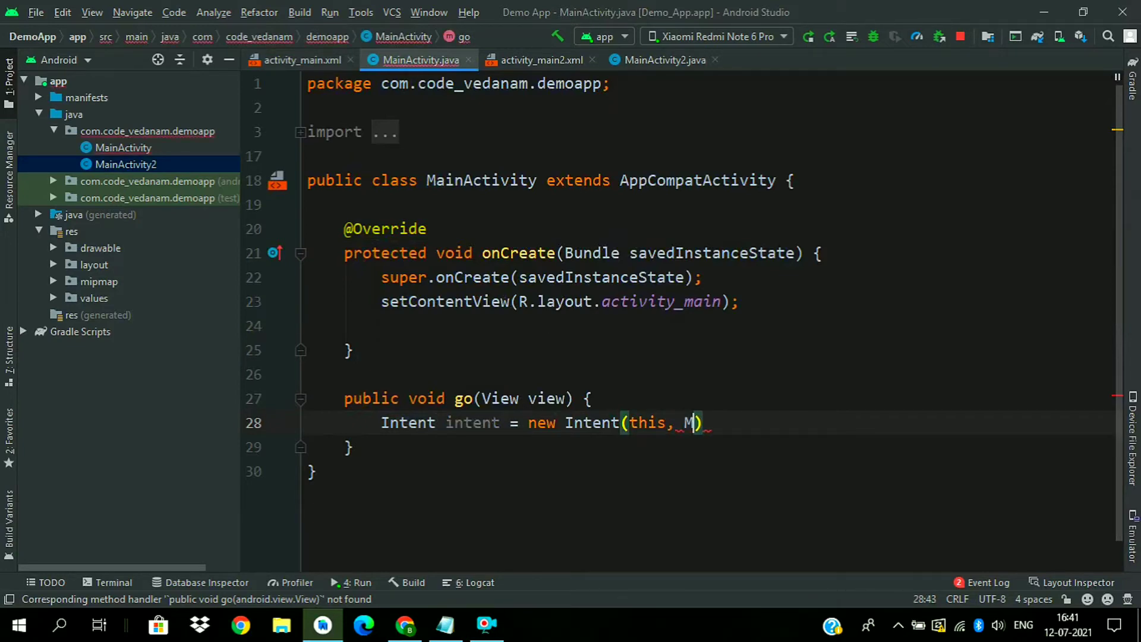
type("ainActivity2.cl")
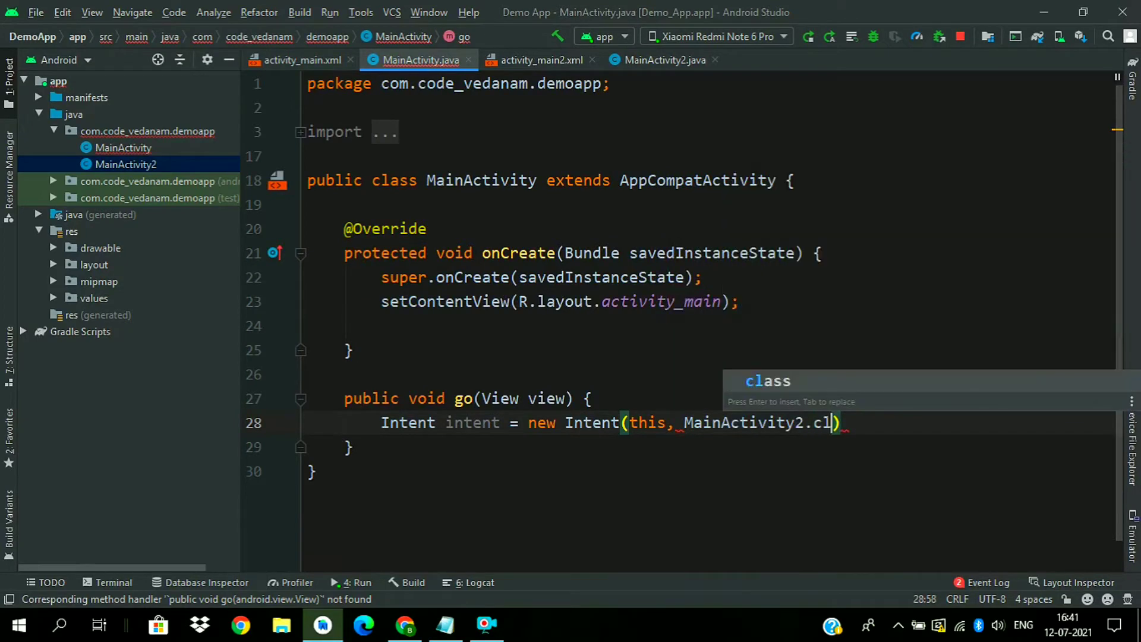
key("Enter")
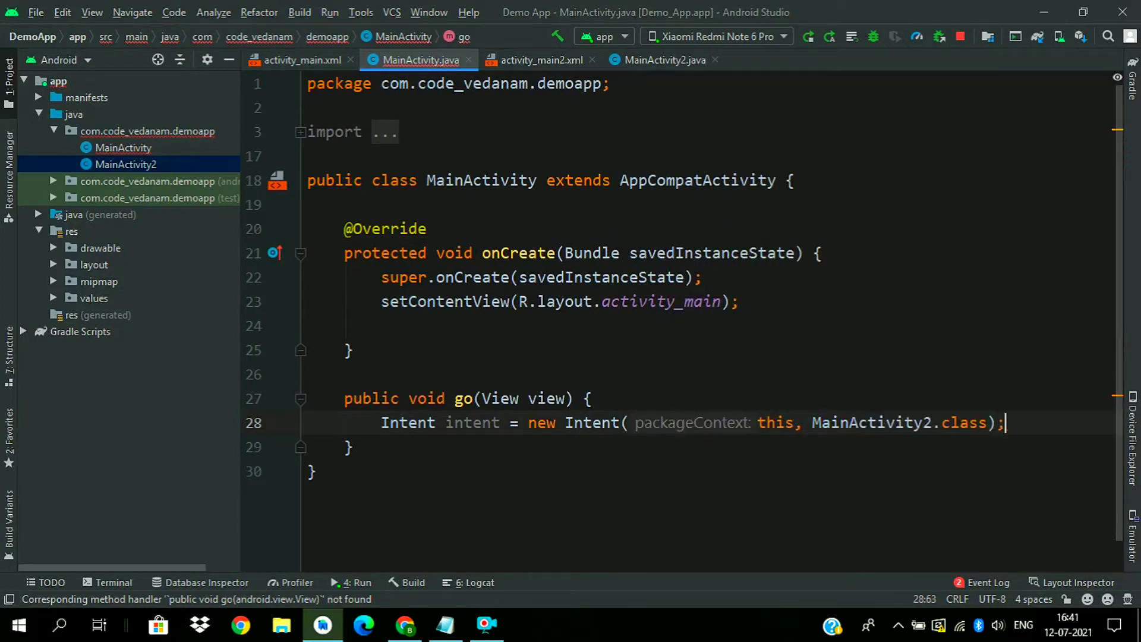
type("startActivity(i);")
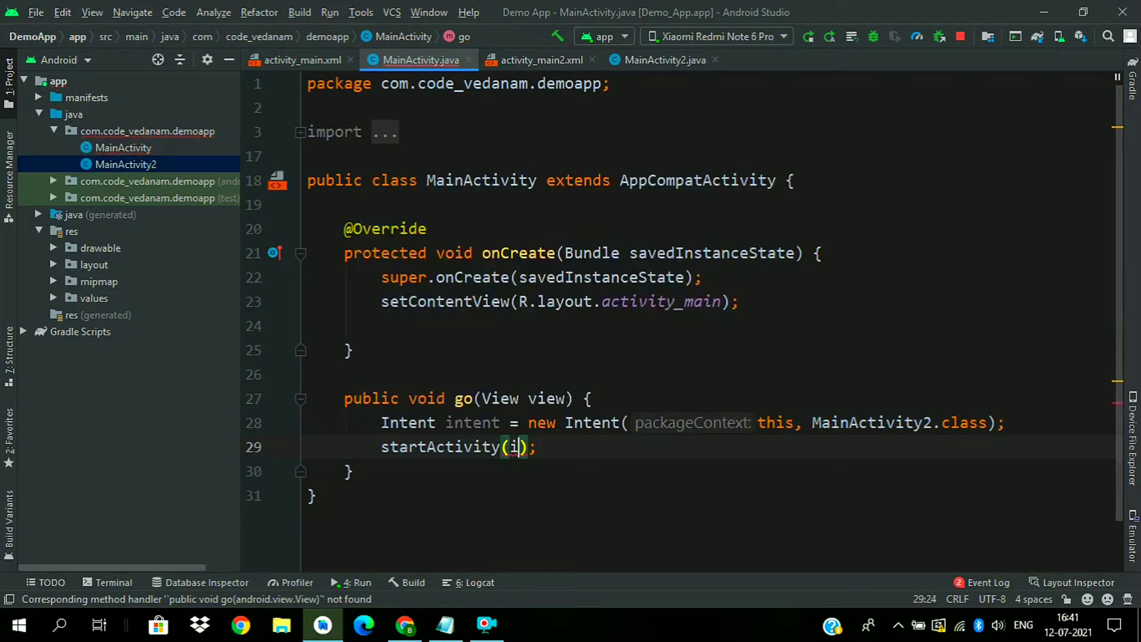
type("nt")
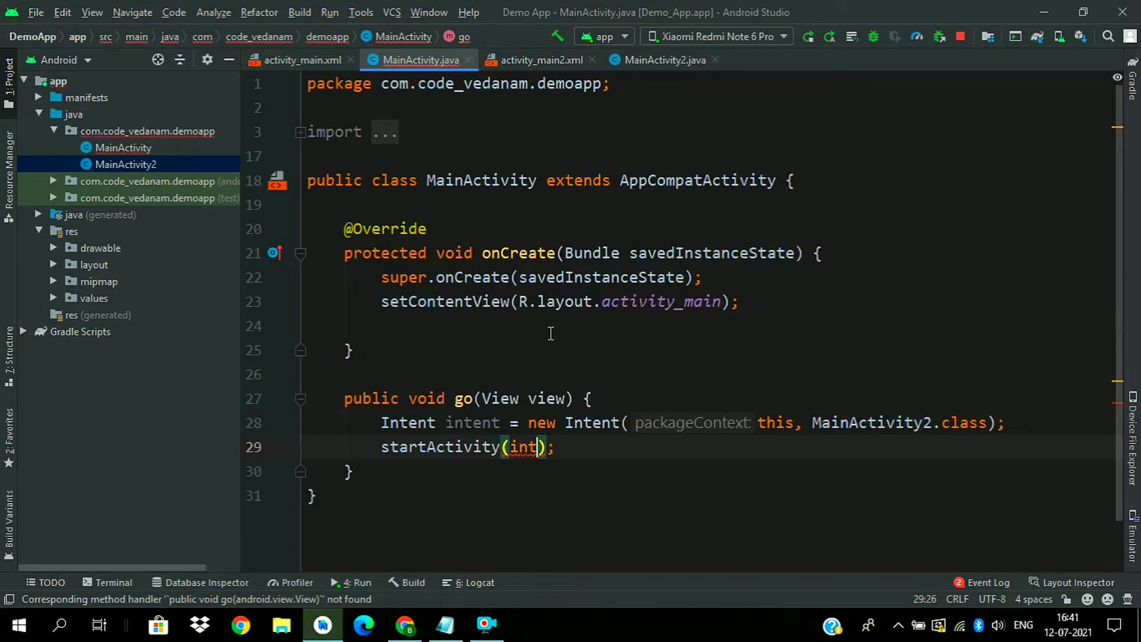
type("ent")
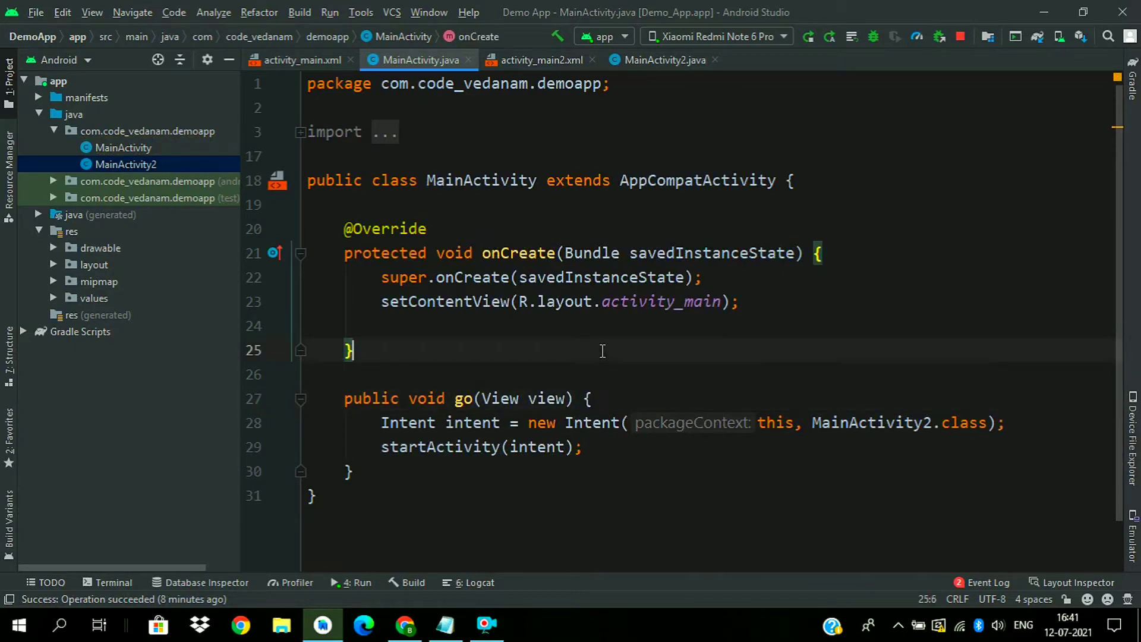
Create an Android Resource Directory of type anim under res.
left_click(594, 374)
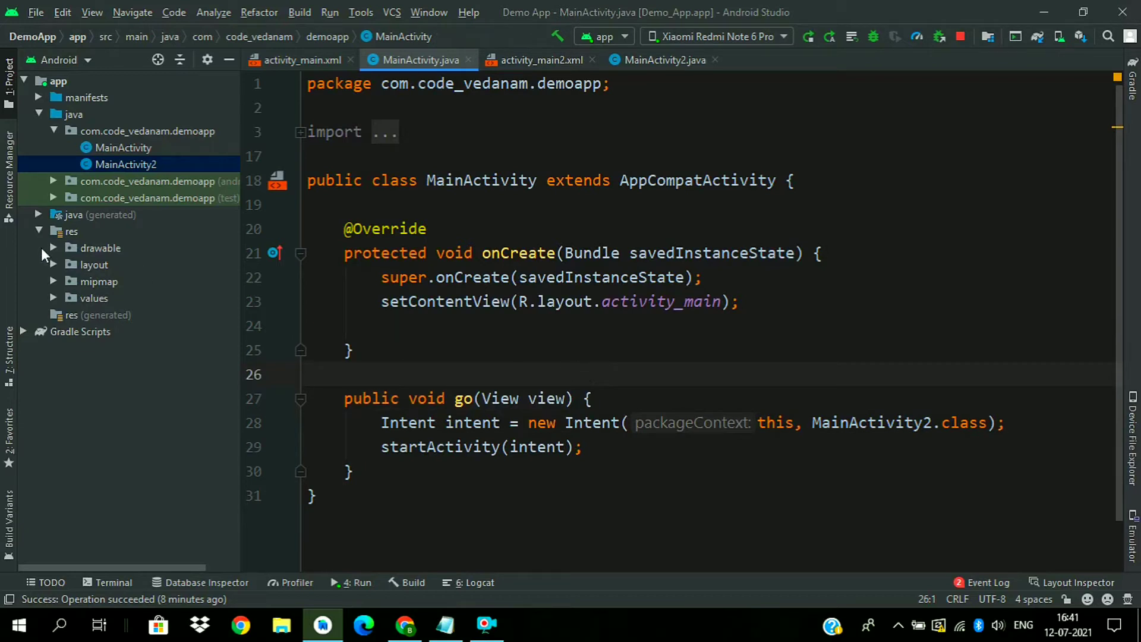
left_click(71, 231)
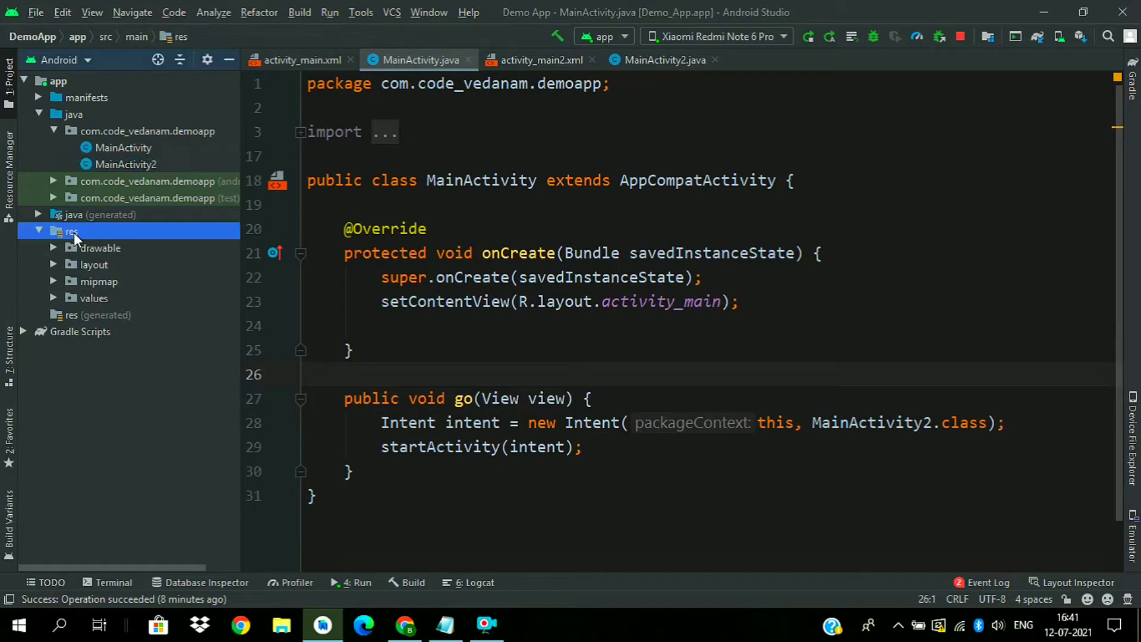
right_click(72, 231)
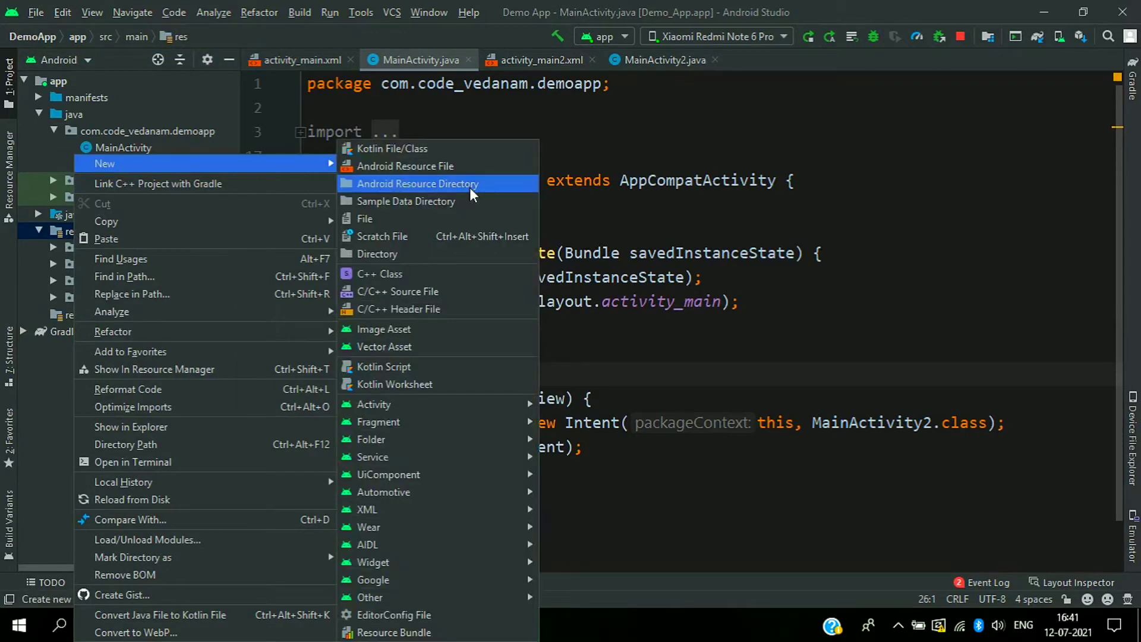
left_click(416, 183)
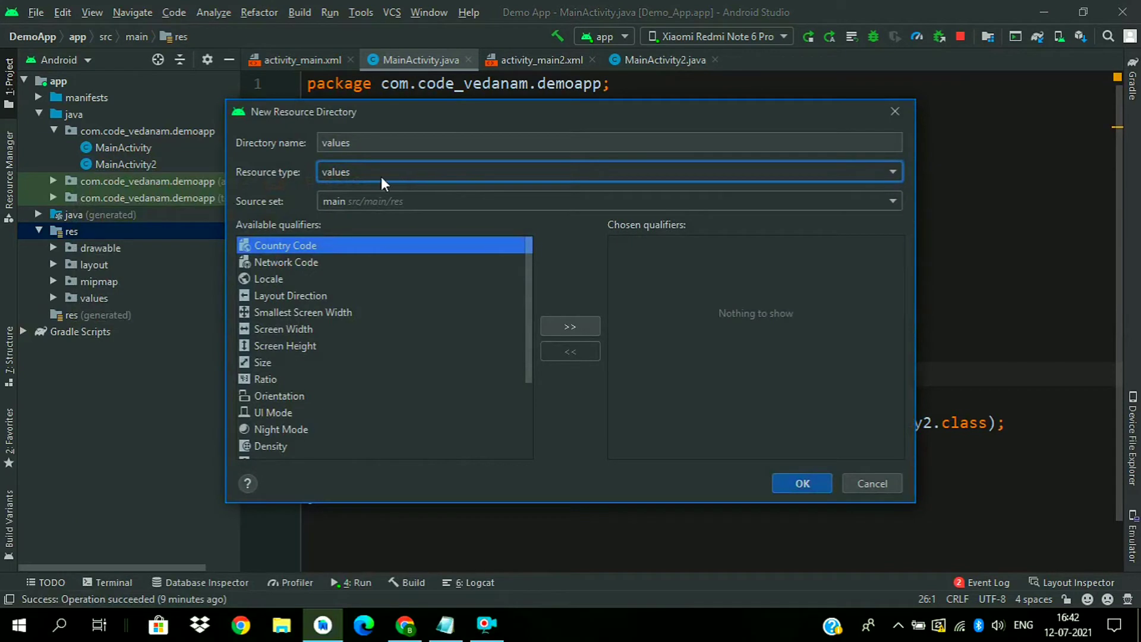
left_click(801, 483)
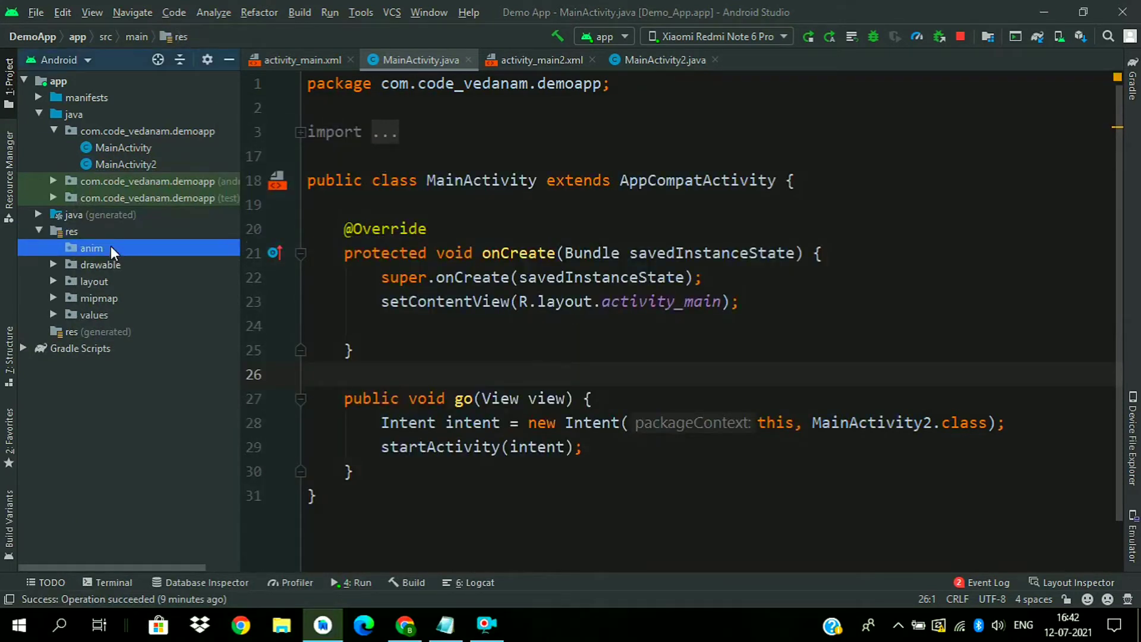
Create an animation resource file named slide_in in the anim folder.
right_click(91, 248)
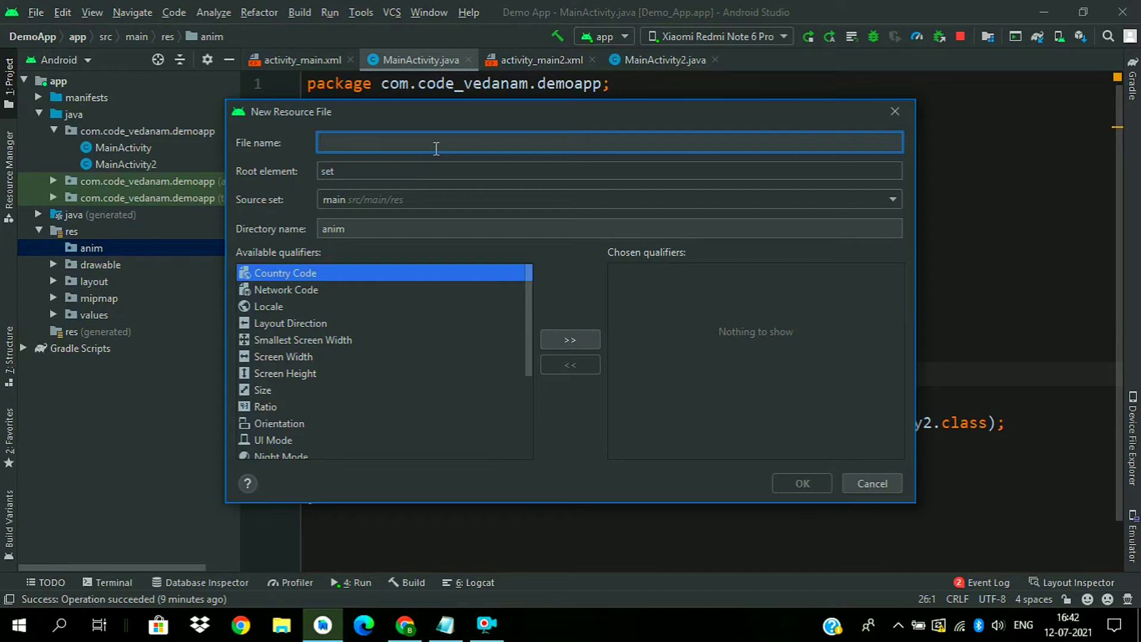
type("slide")
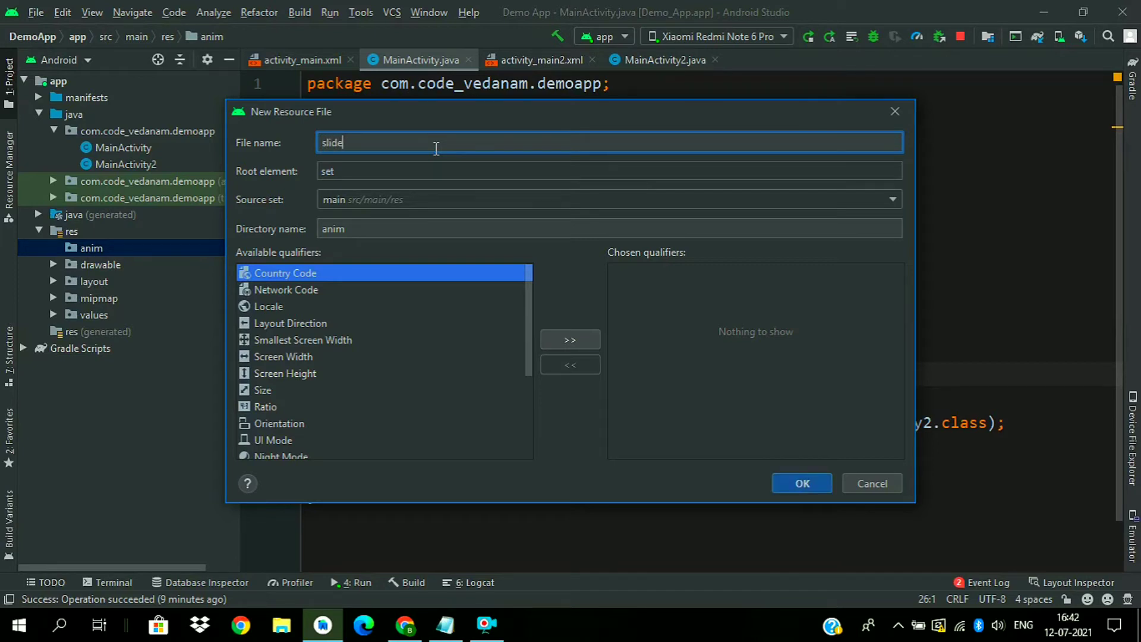
type("_in")
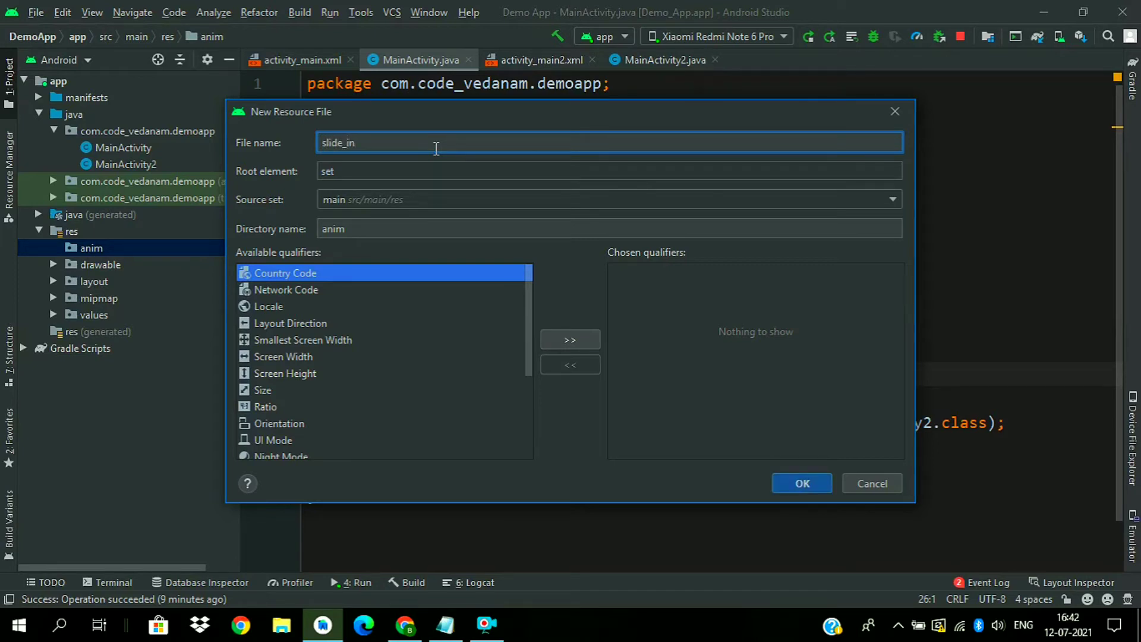
left_click(802, 483)
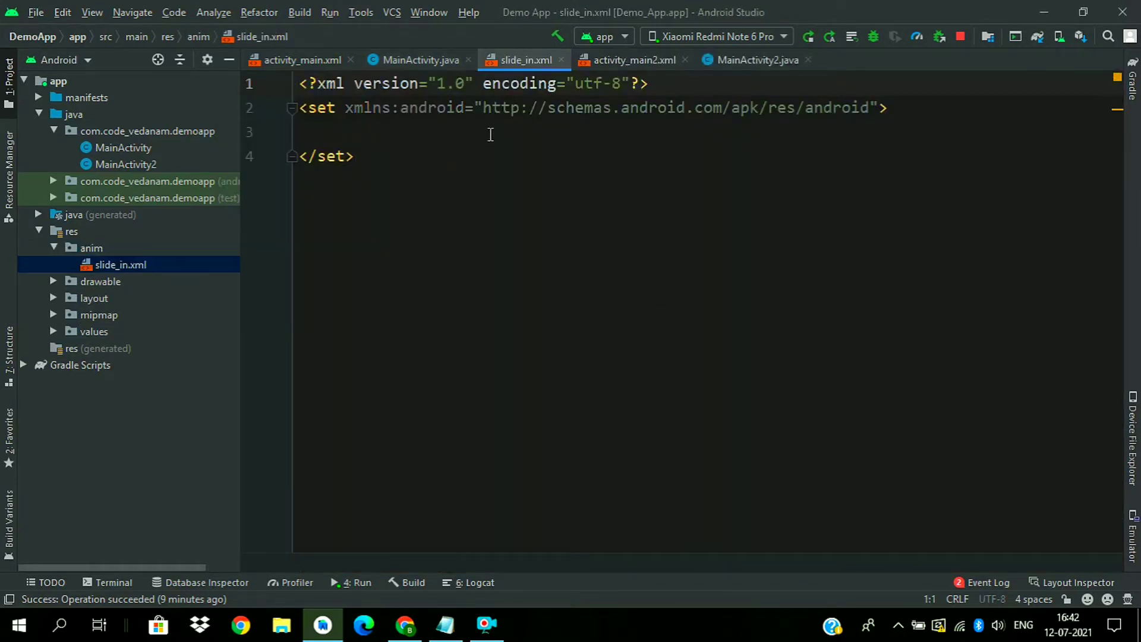
Give slide_in.xml a 500 ms duration and a translate with fromYDelta/toYDelta 0%.
key("Enter")
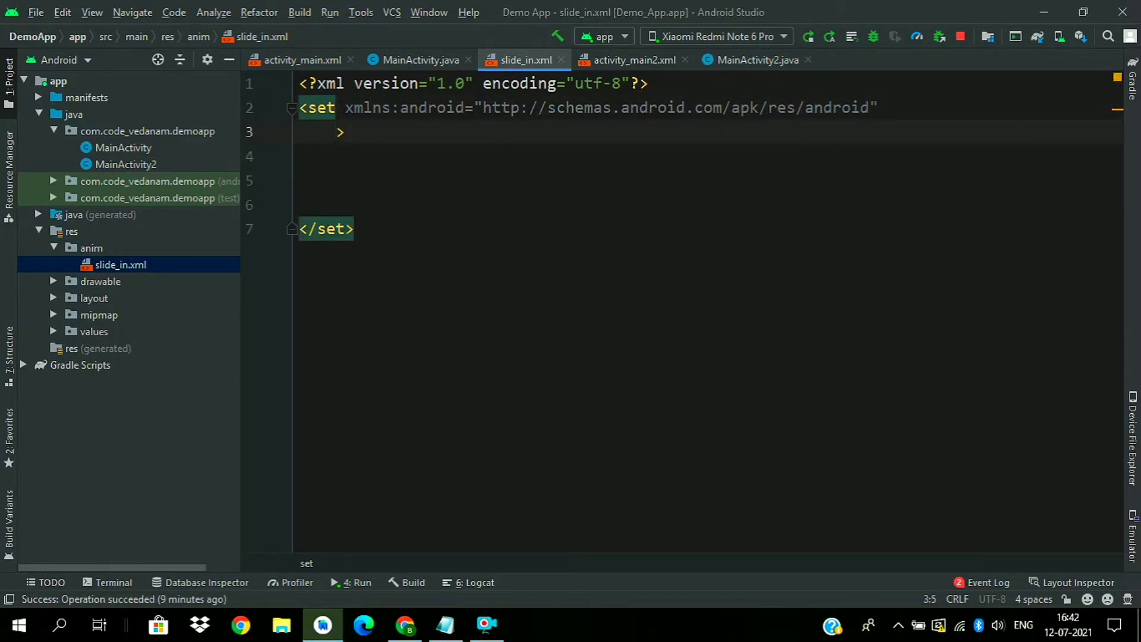
type("duration=\"500")
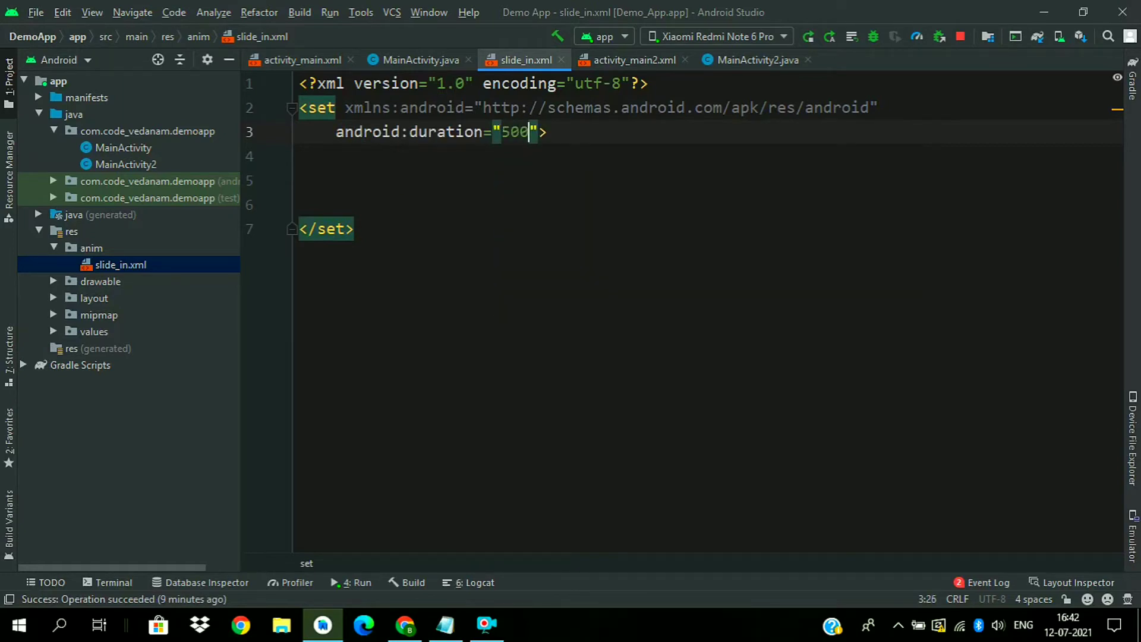
type("<translate")
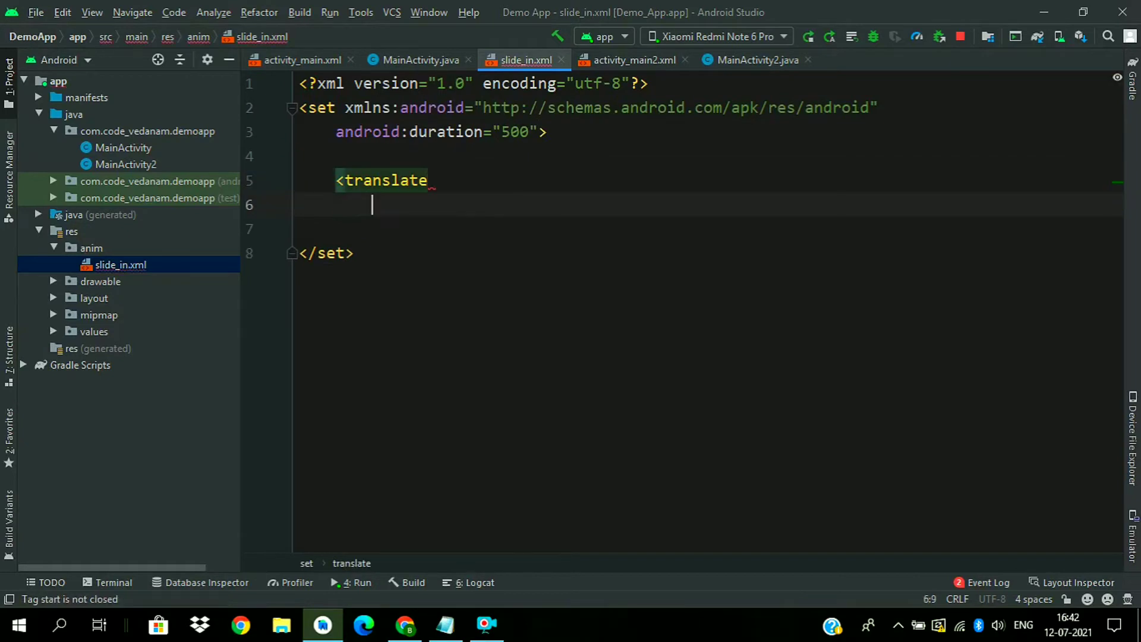
type("fromYDelta=\"0")
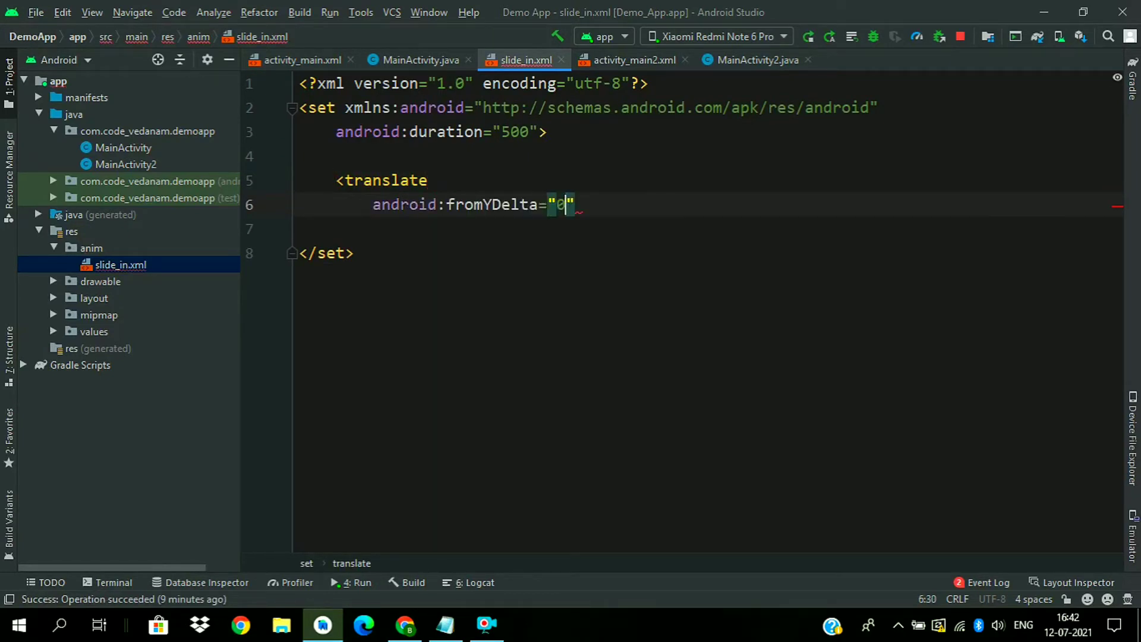
type("toYDelta=\"0")
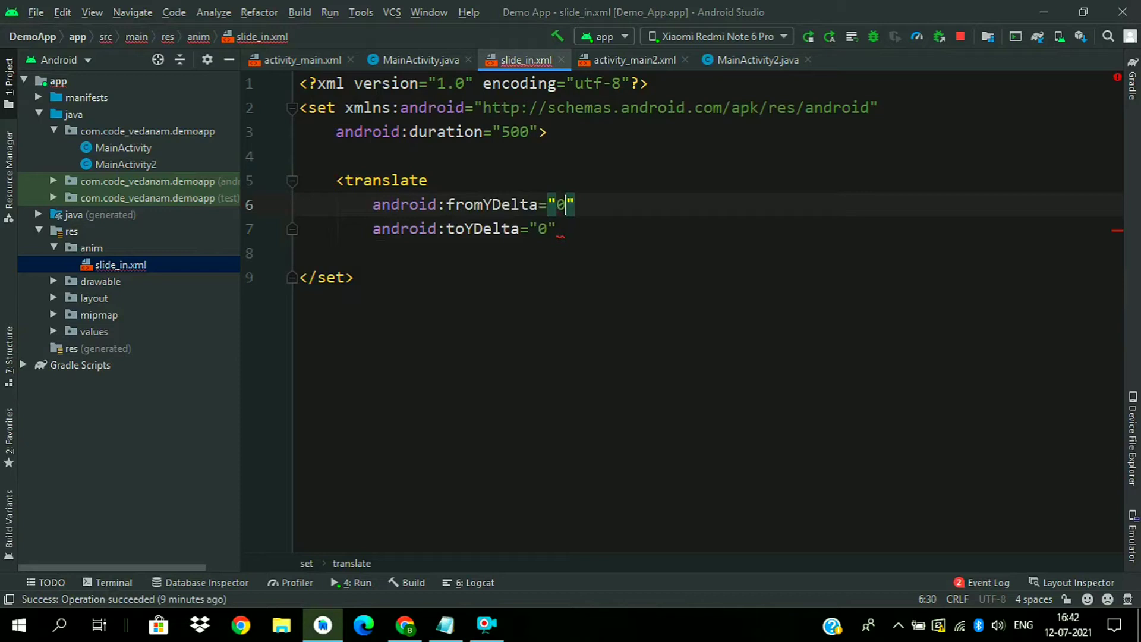
type("%")
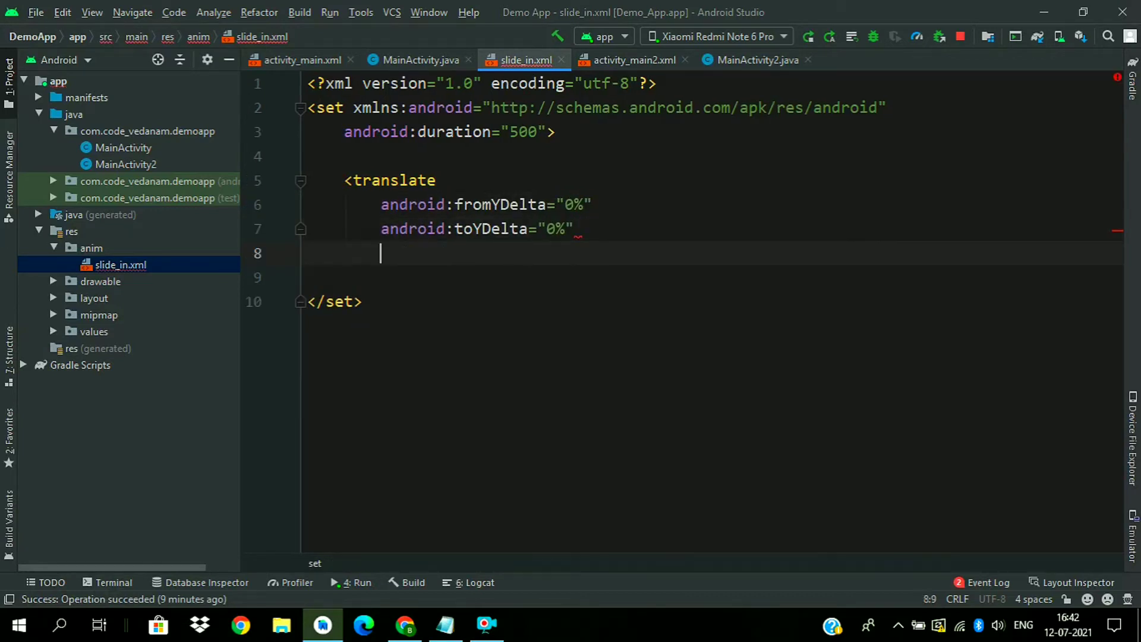
Complete the translate with fromXDelta -100%p and toXDelta 0%, closing it with />.
type("android:fromXDelta=\"")
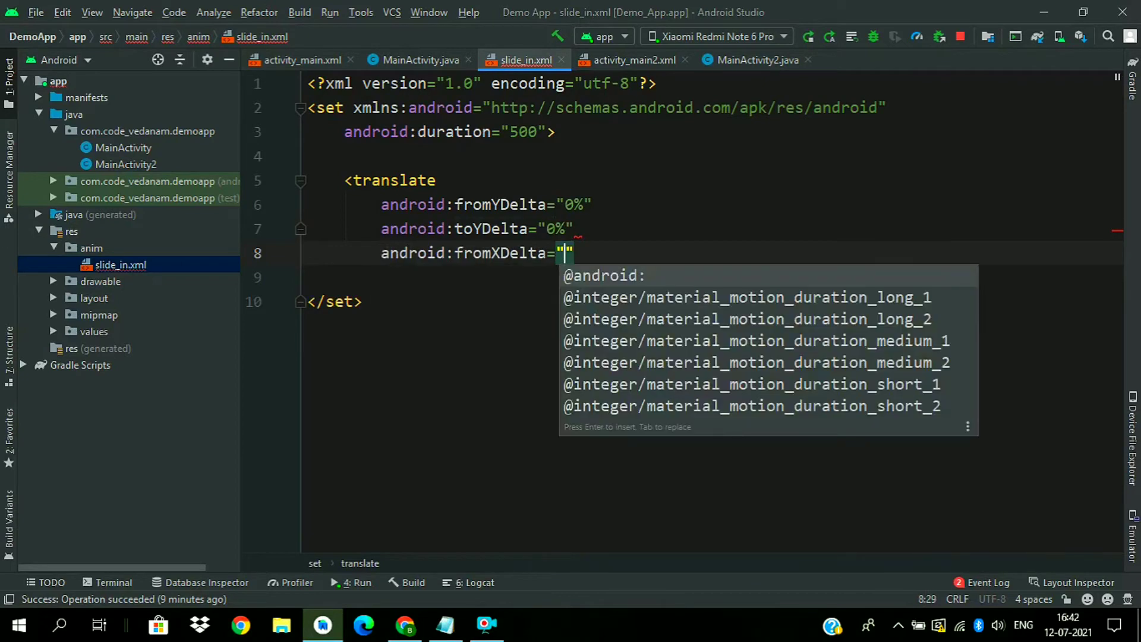
type("-100%")
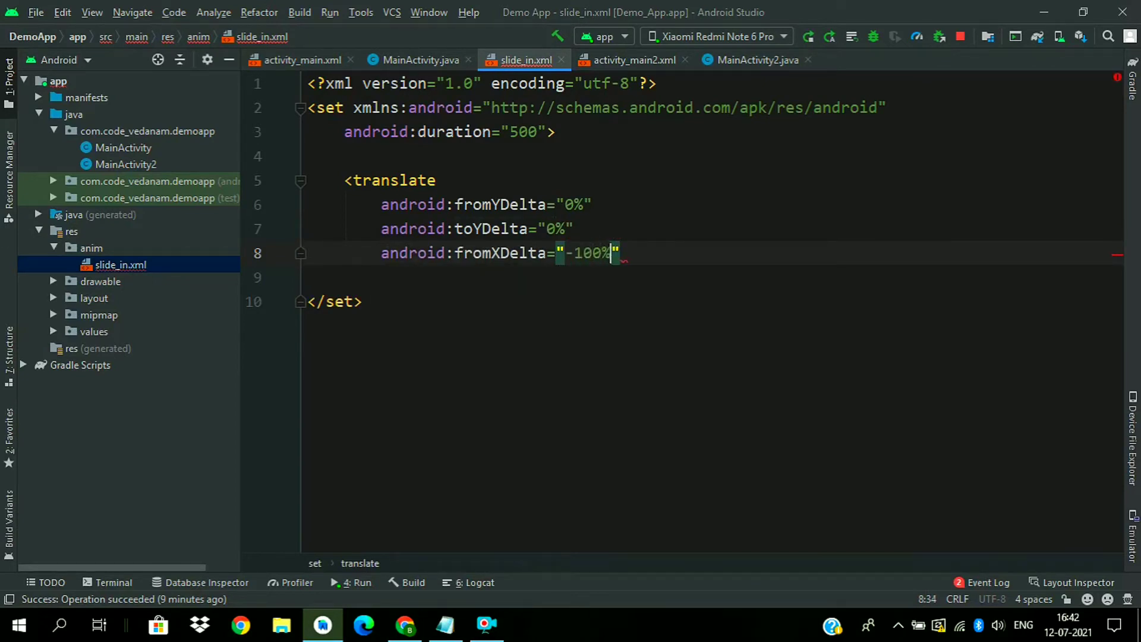
type("p")
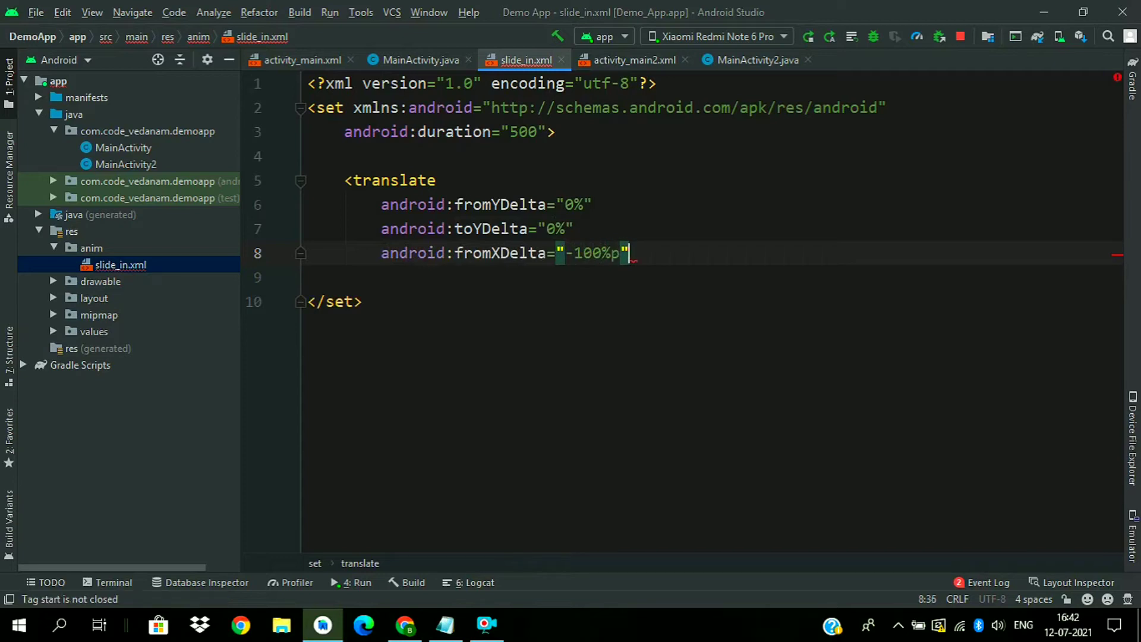
type("toXDelta=\"0\"")
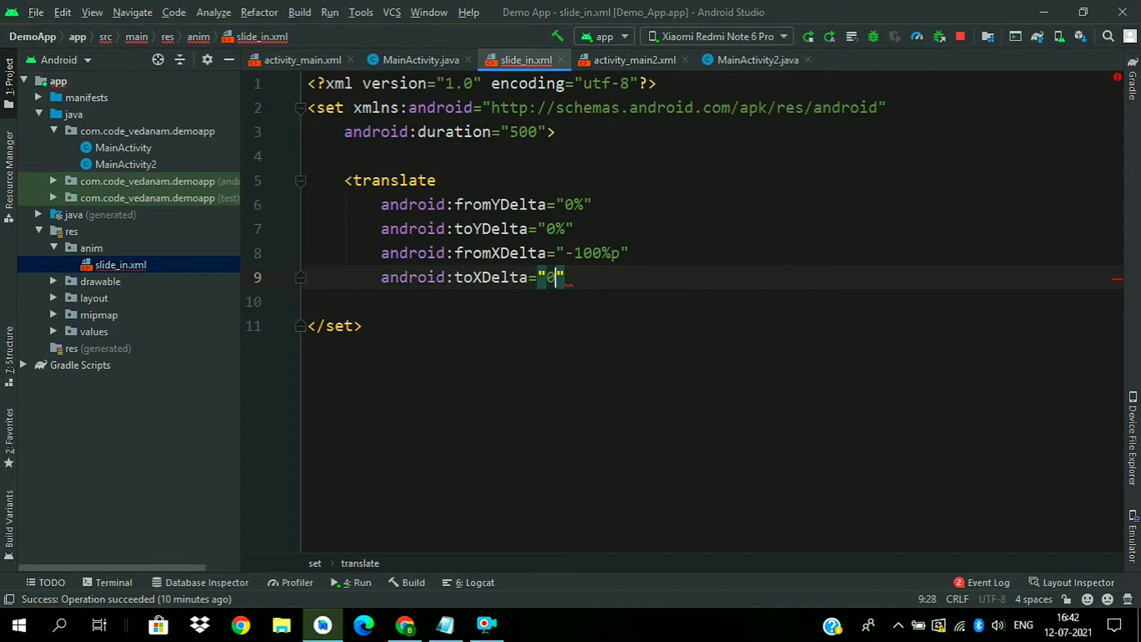
type("/>")
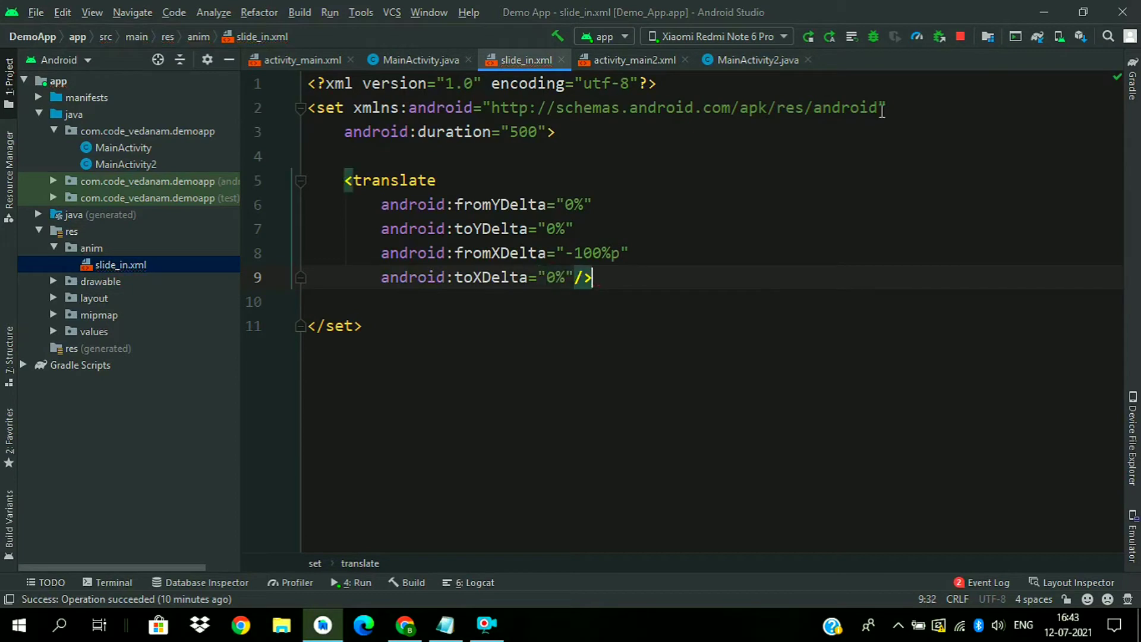
left_click(91, 248)
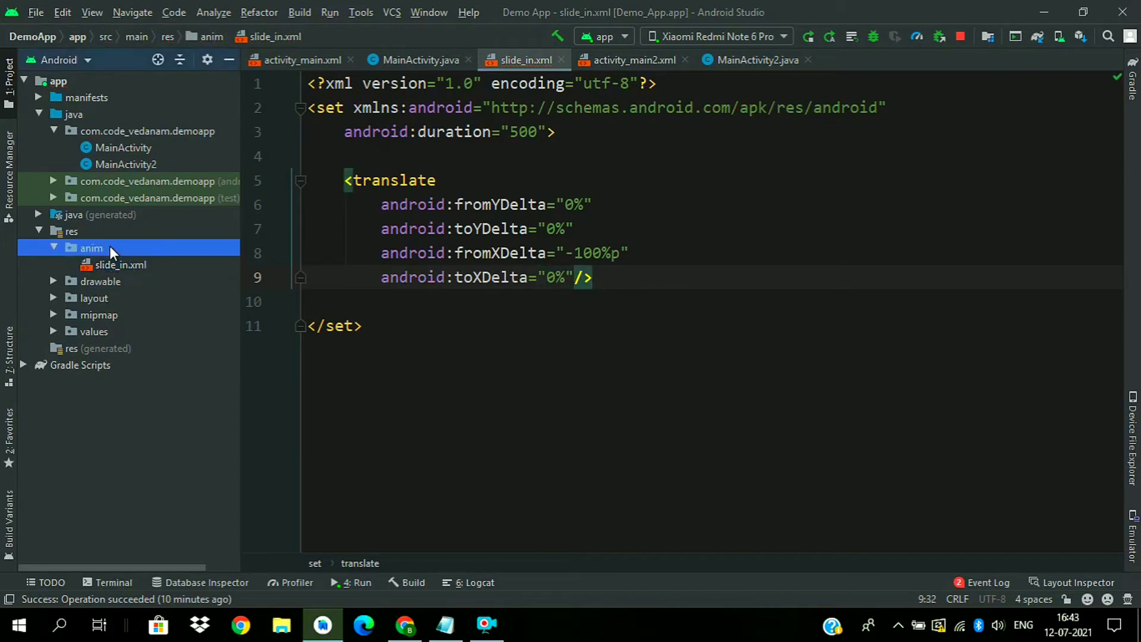
Add an animation resource file named slide_out to the anim folder.
right_click(91, 247)
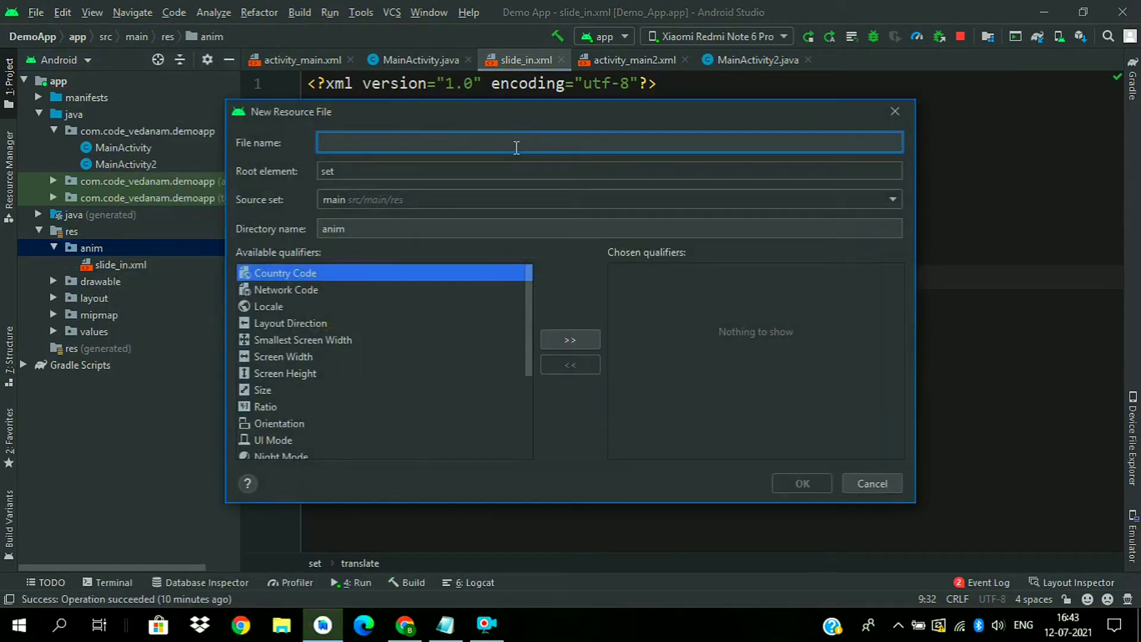
type("slide_out")
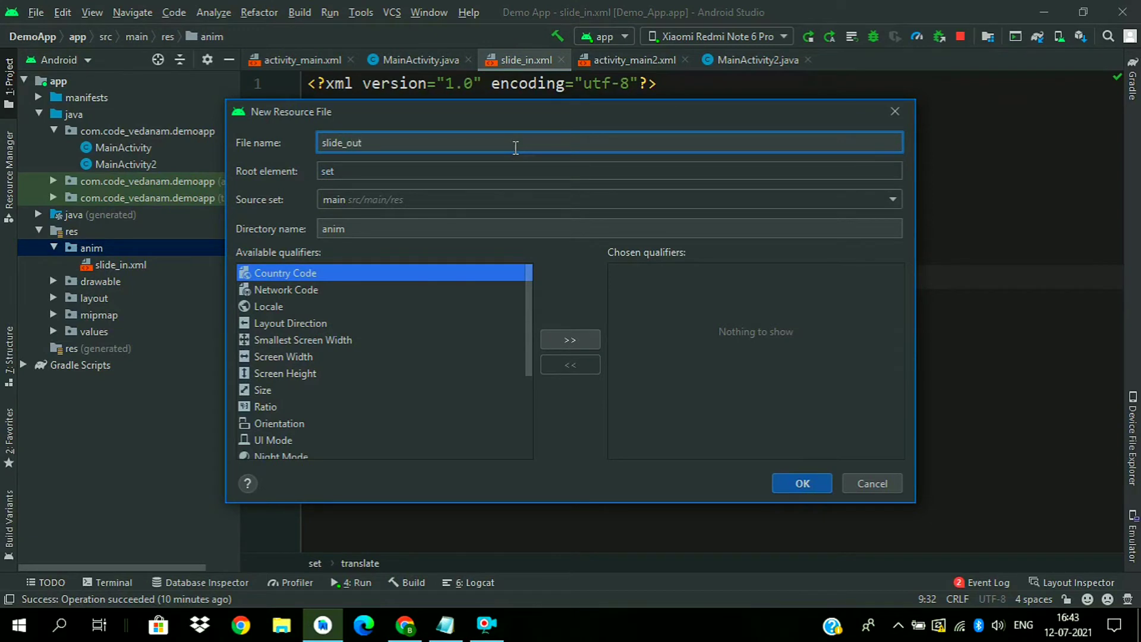
left_click(802, 483)
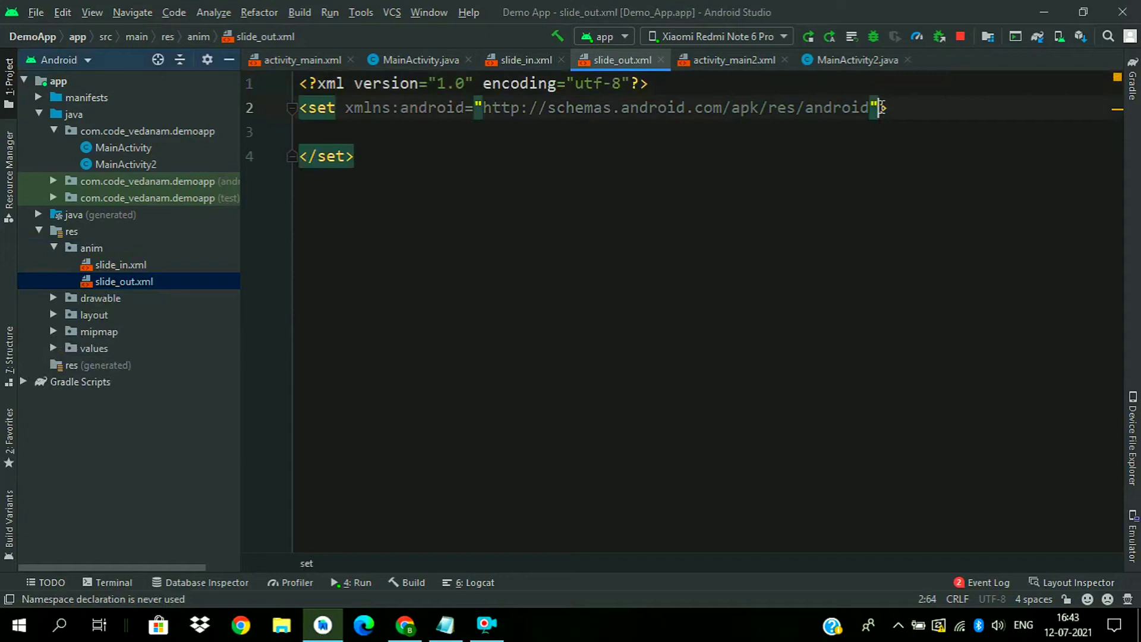
Give slide_out.xml duration 500 and a translate from 0% to 100%p horizontally.
type("android:duration=\"\">")
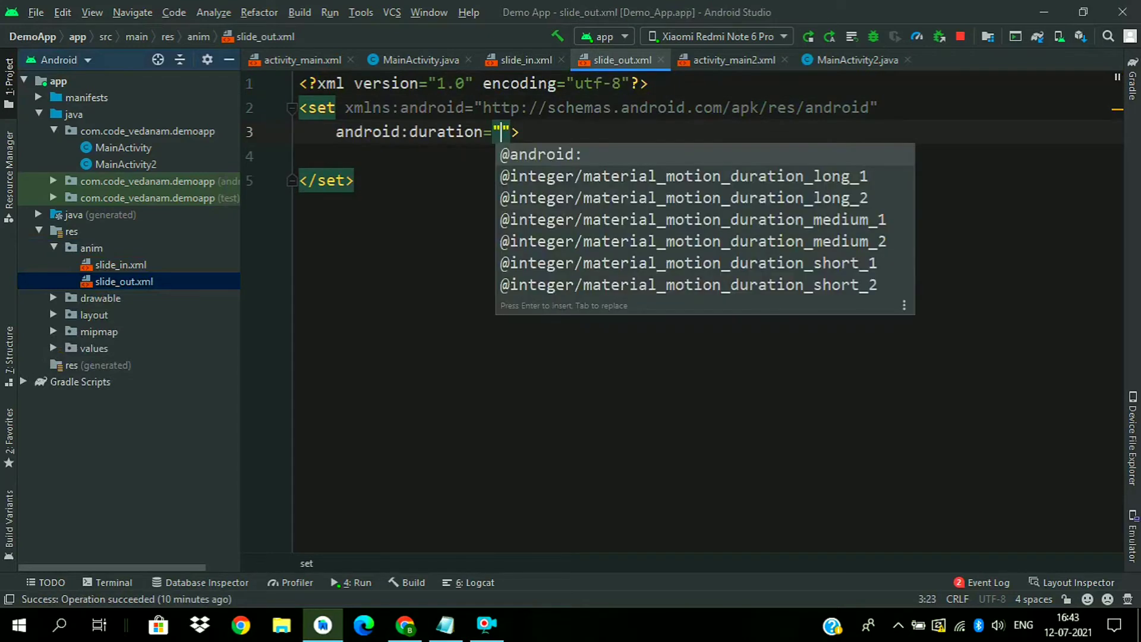
type("500")
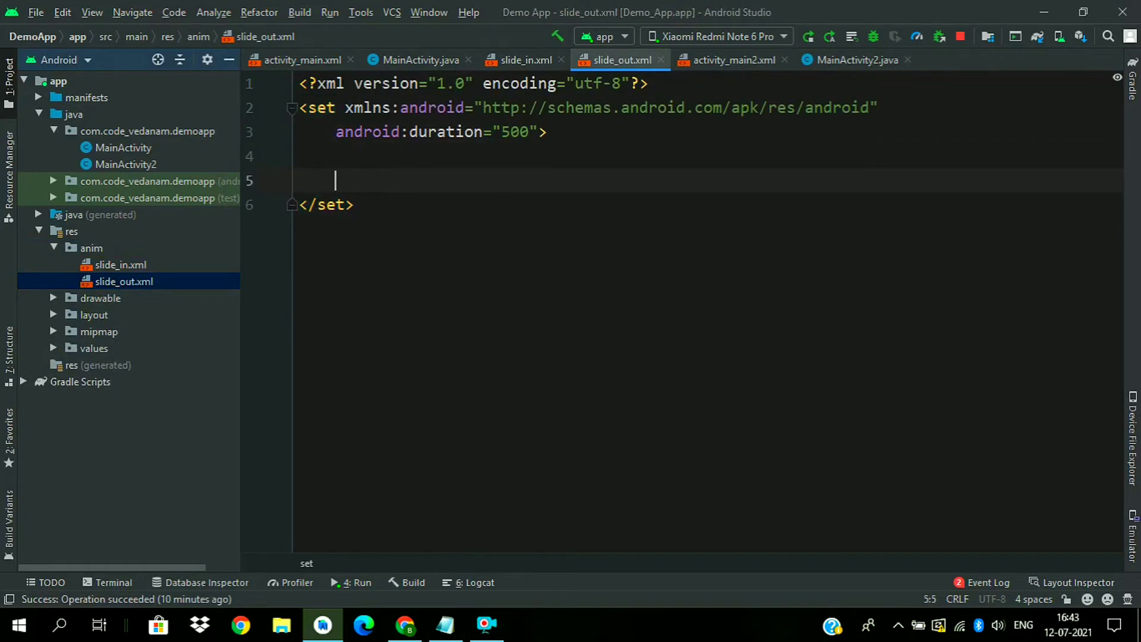
type("<translate")
type("f")
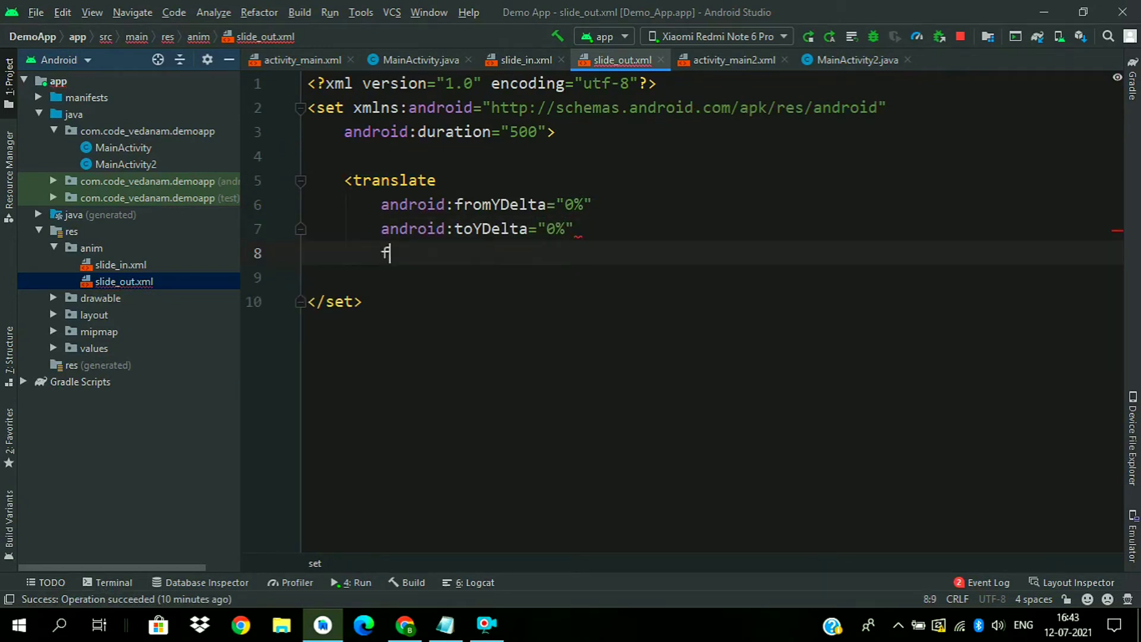
type("android:fromXDelta=\"0%\"")
type("android:toXDelta=\"100")
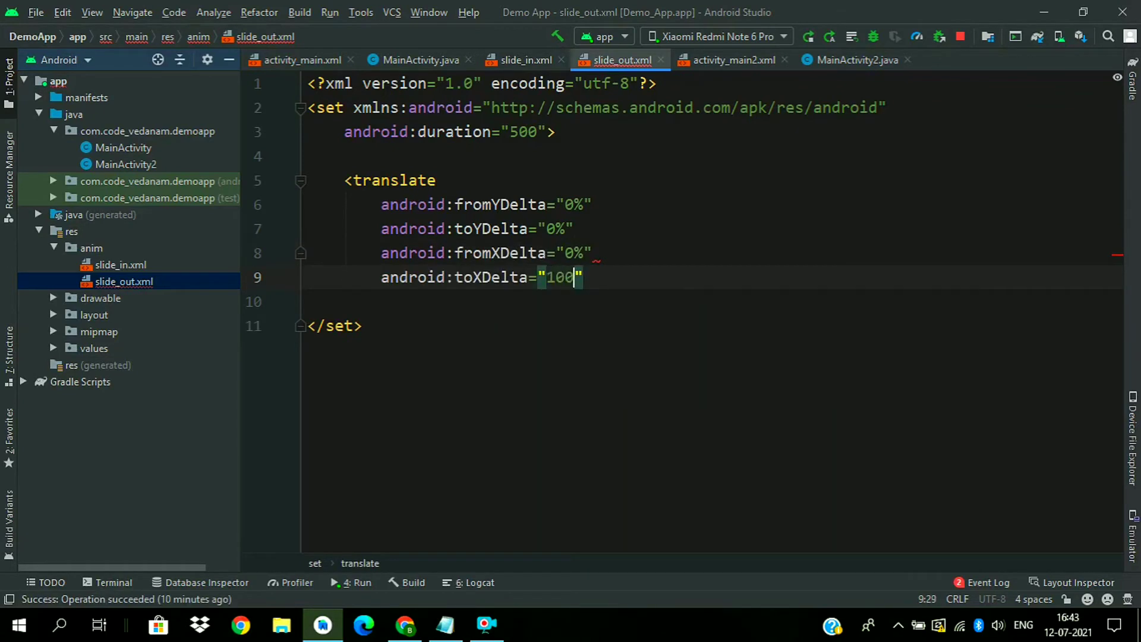
type("%p")
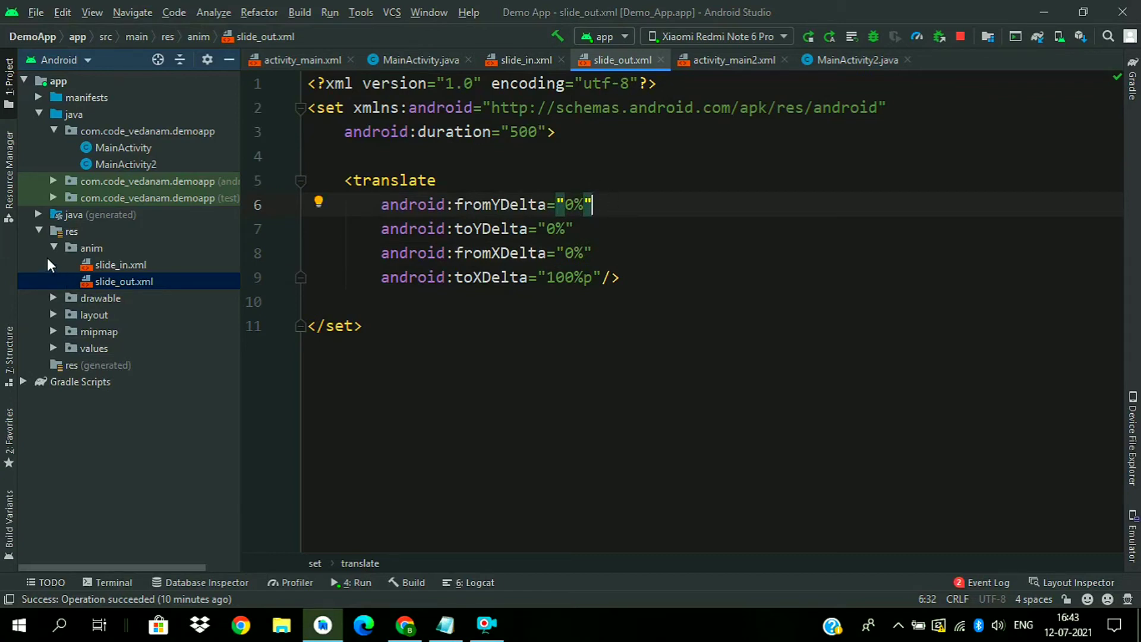
left_click(53, 248)
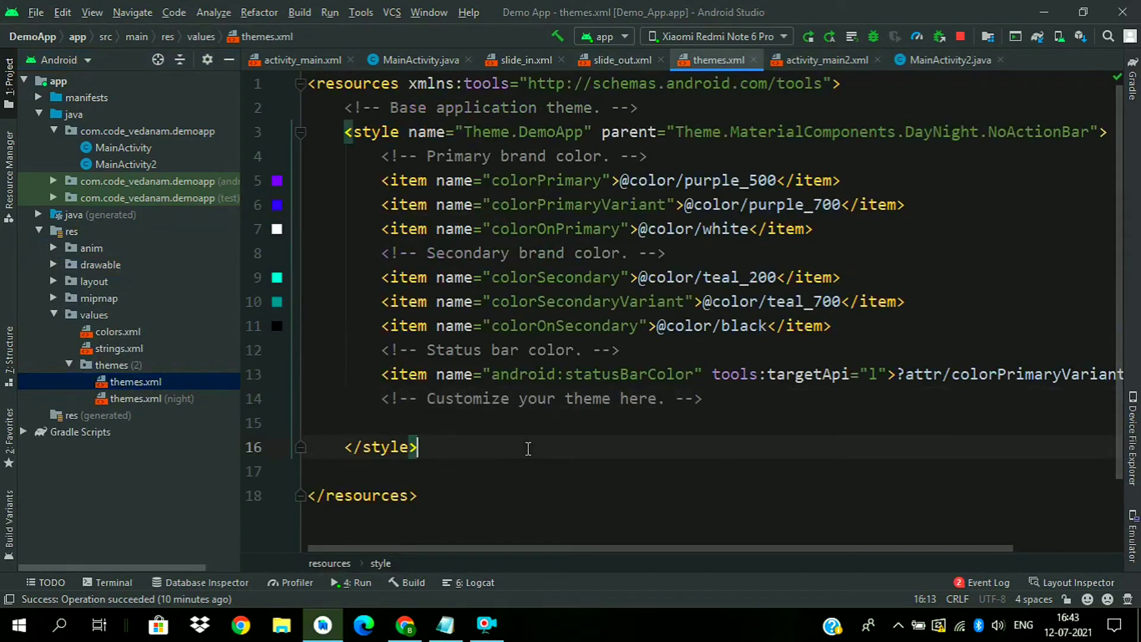
Start a style named ActivityAnim in themes.xml.
type("<")
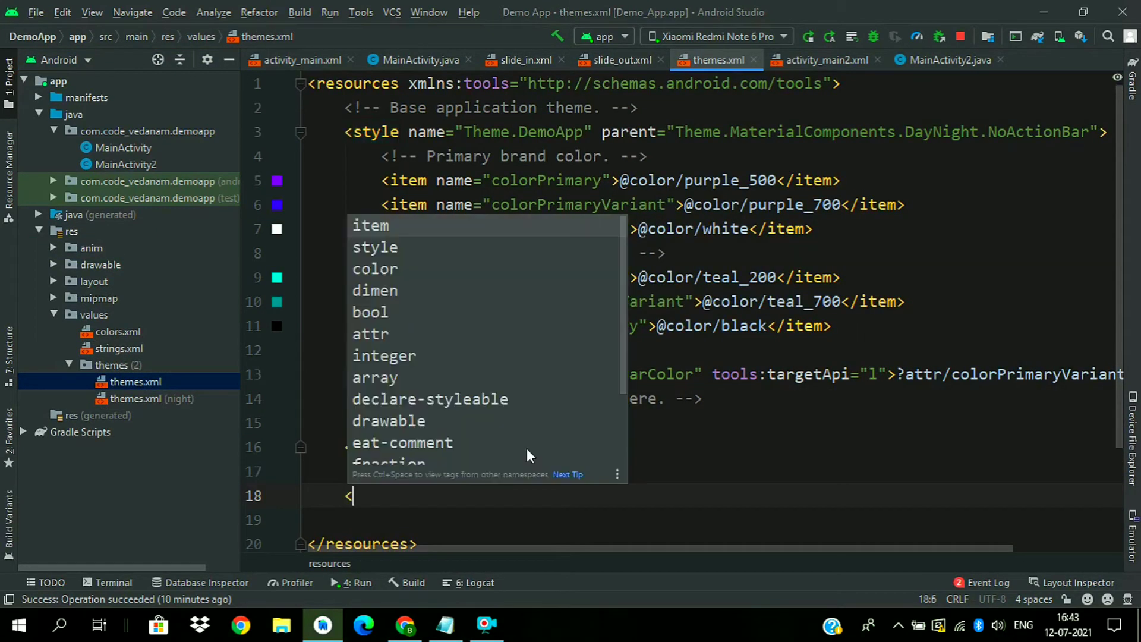
type("style name=\"")
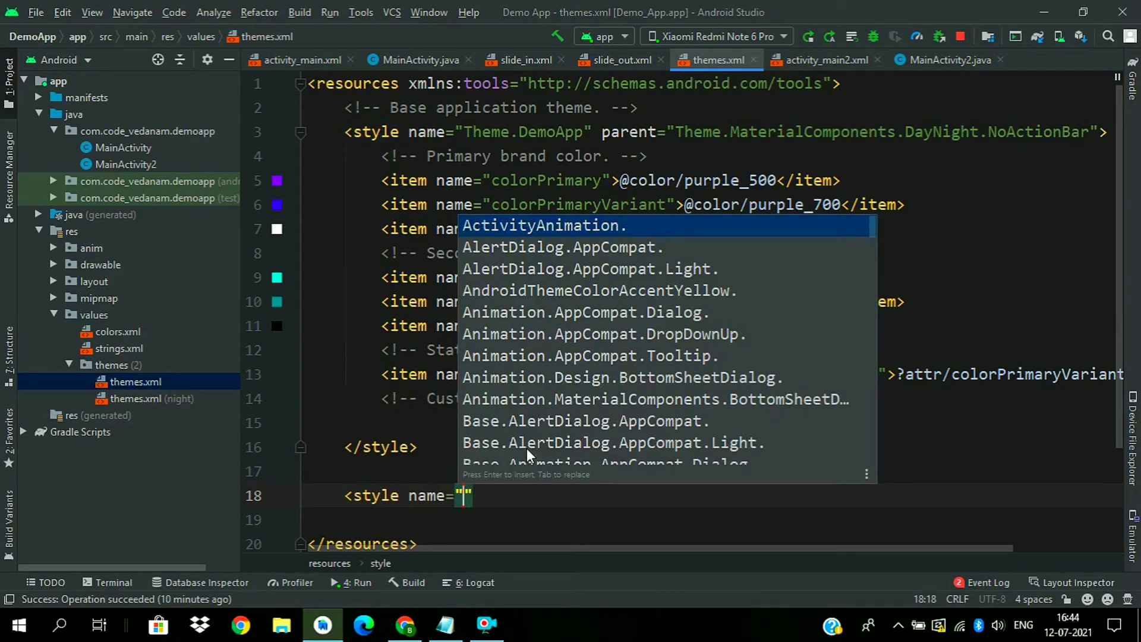
type("Ad")
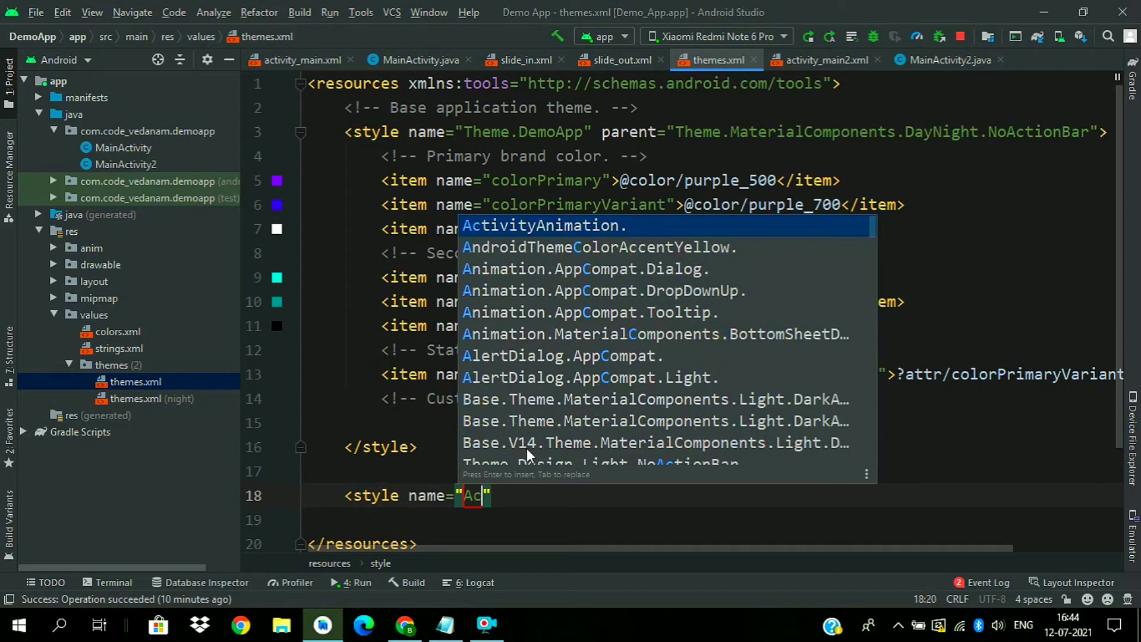
type("ivityAn")
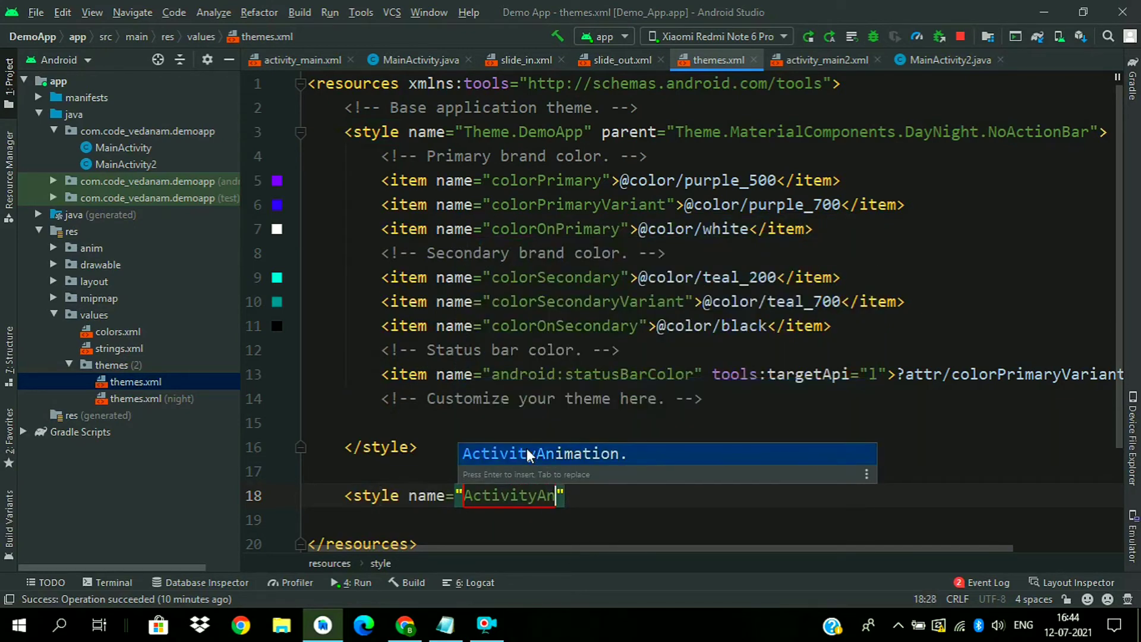
type("im")
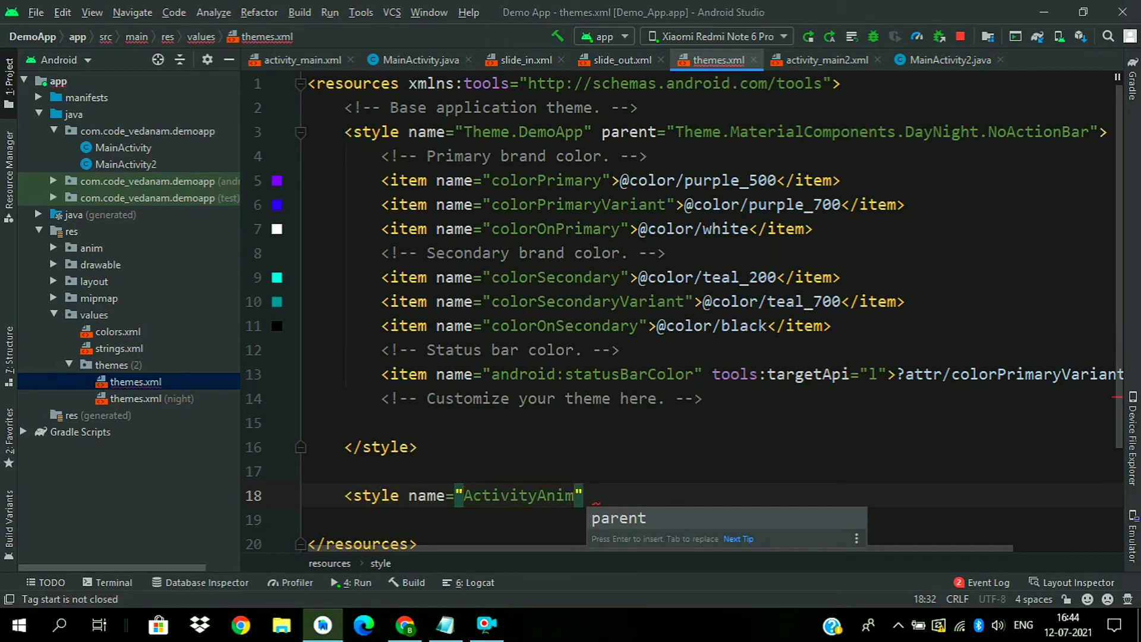
type("parent=\"\"")
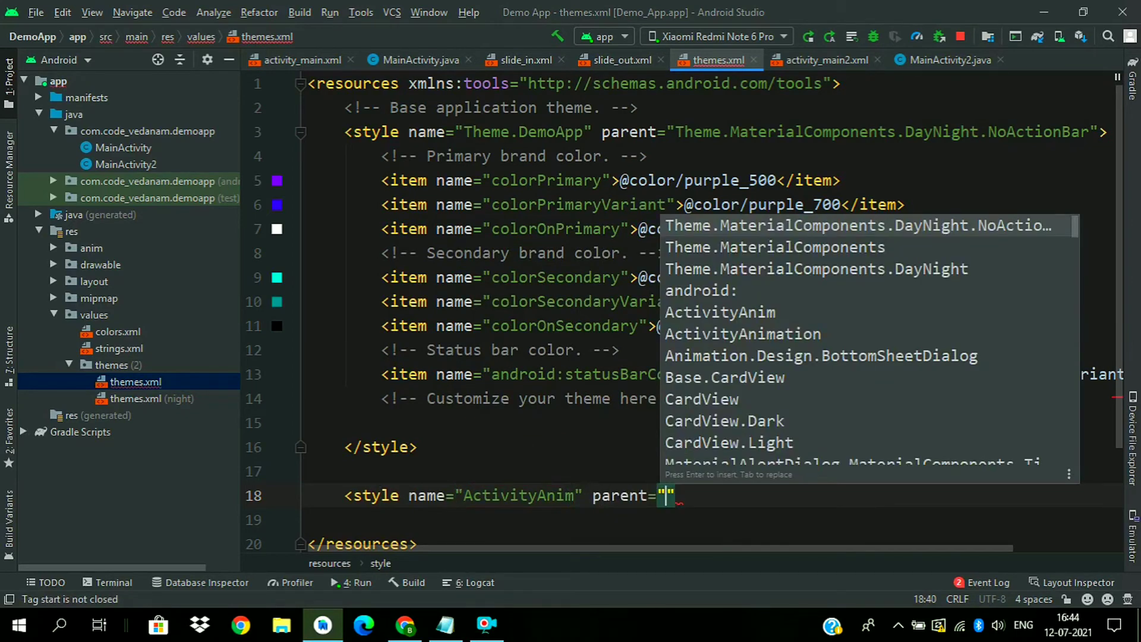
type("@android:sty")
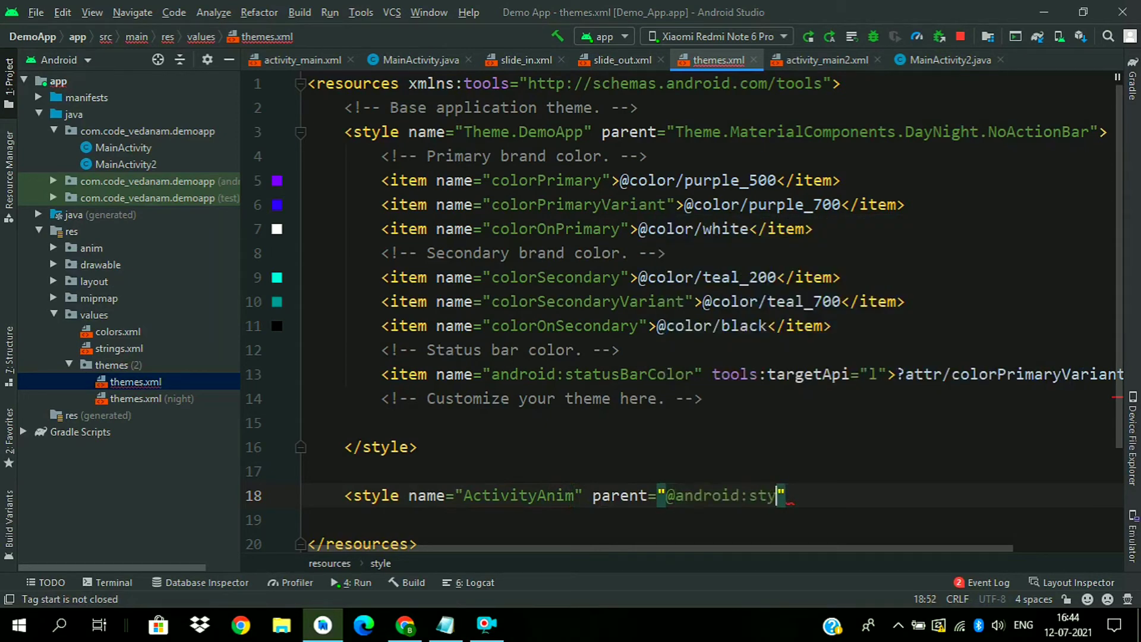
type("le/")
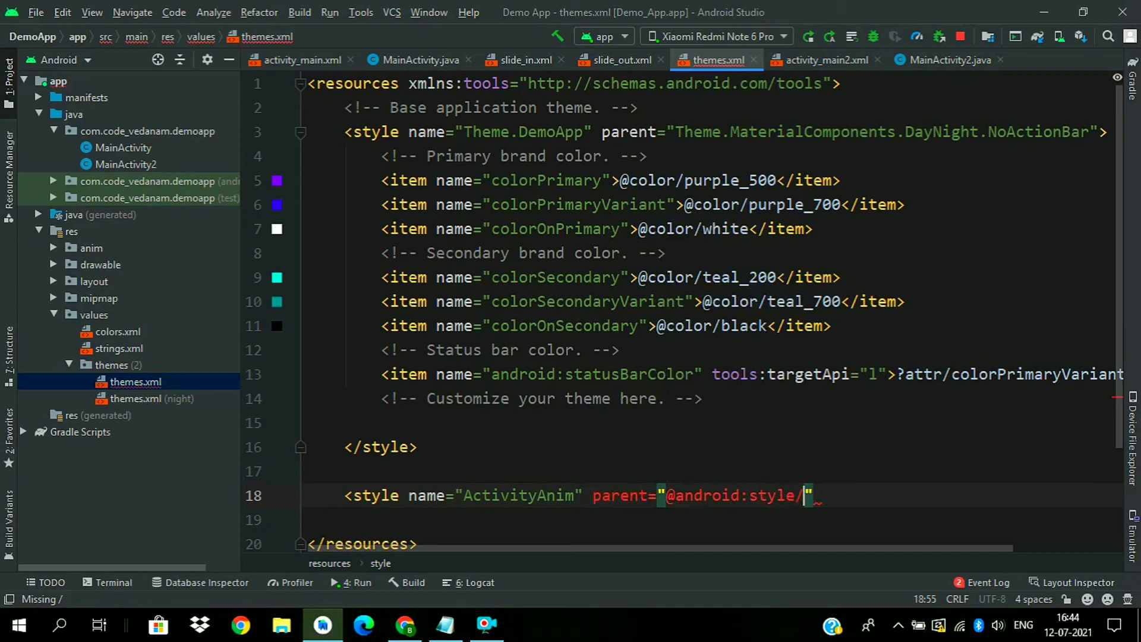
type("Ania")
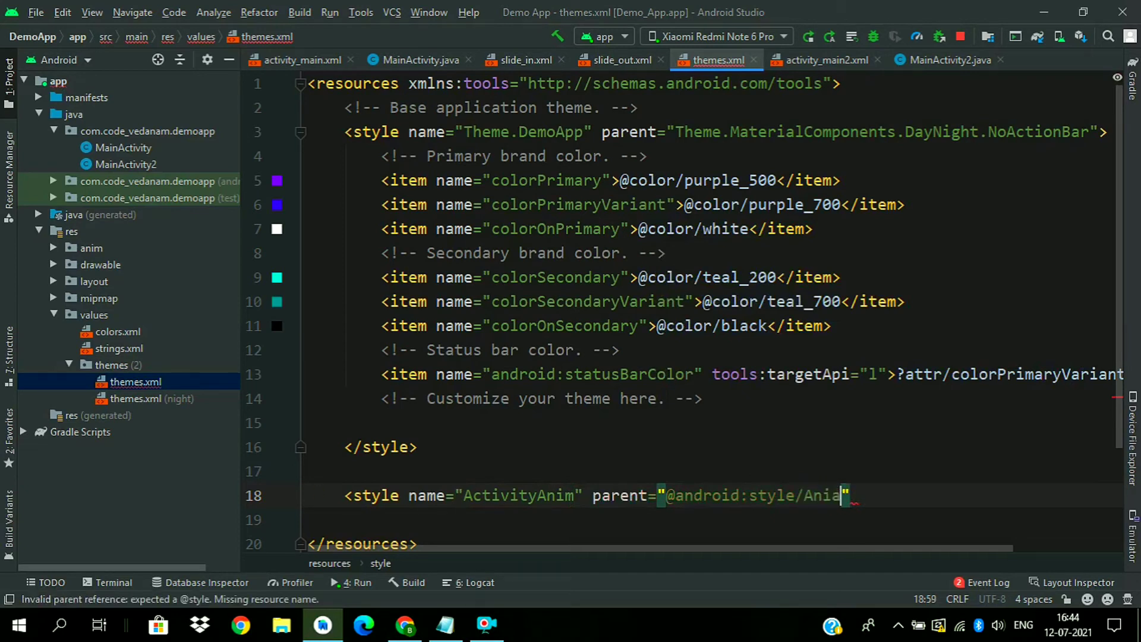
type("a")
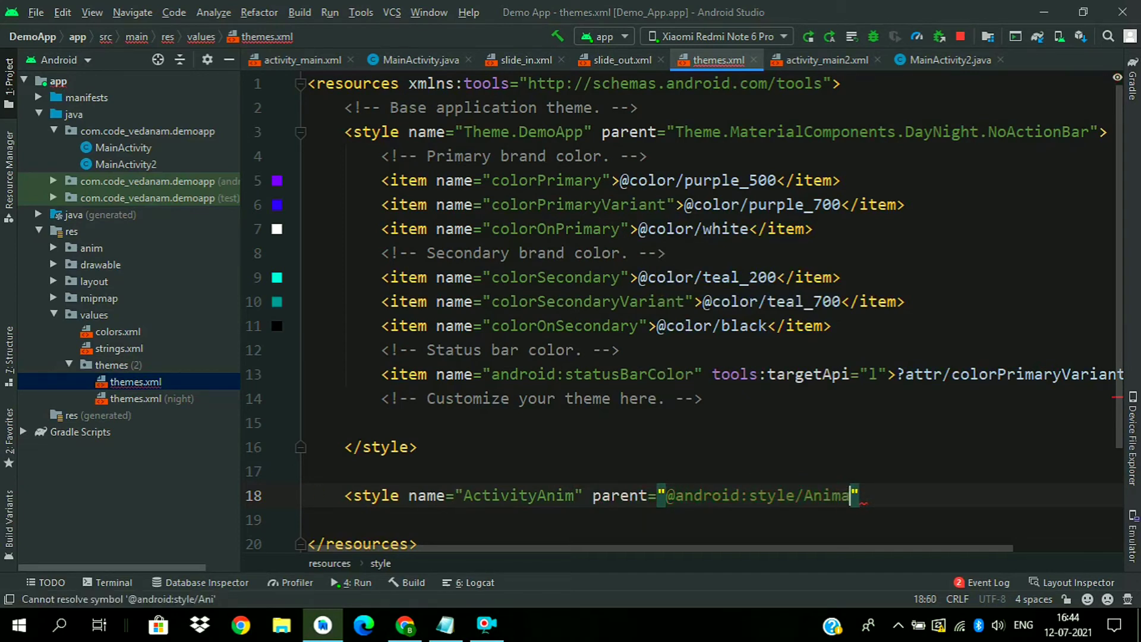
type("tion.")
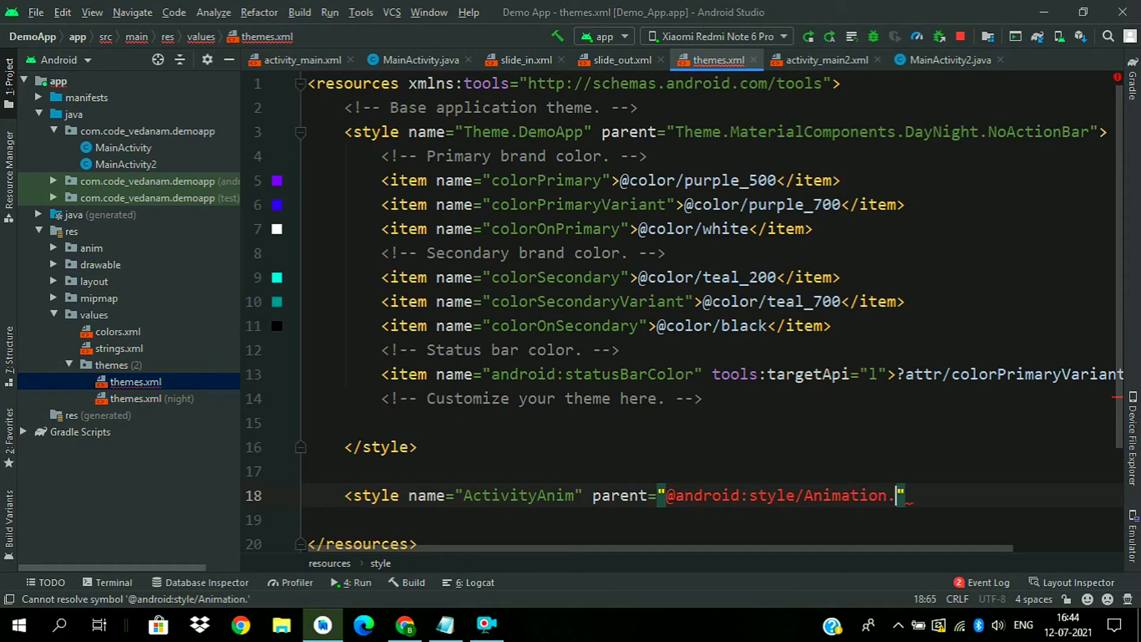
type("Activity")
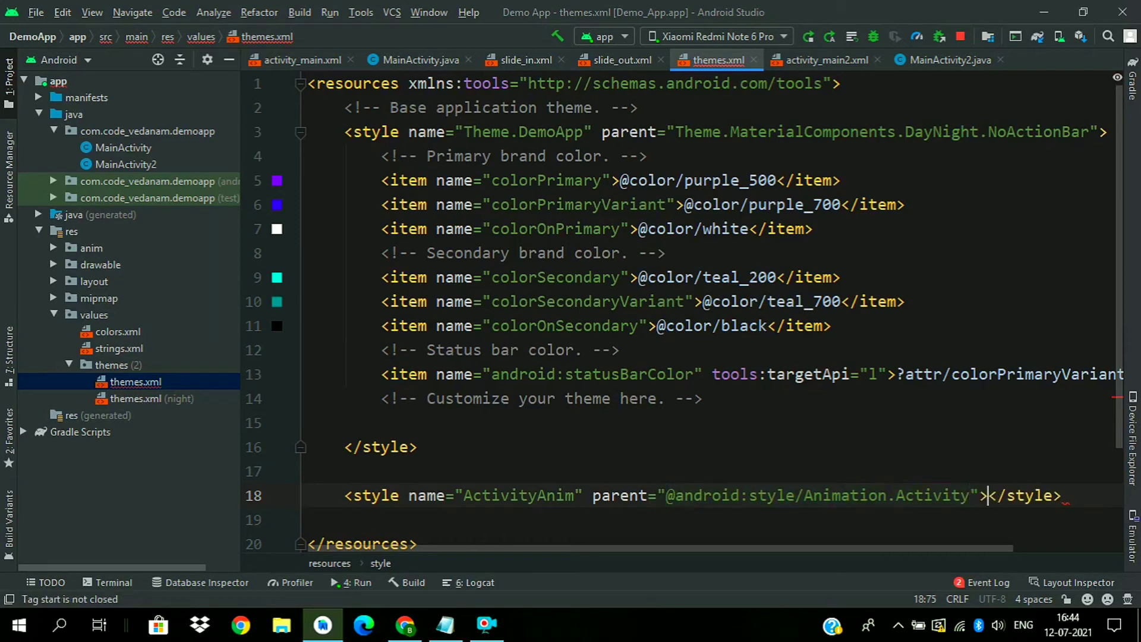
key("Enter")
type("<item name=\"")
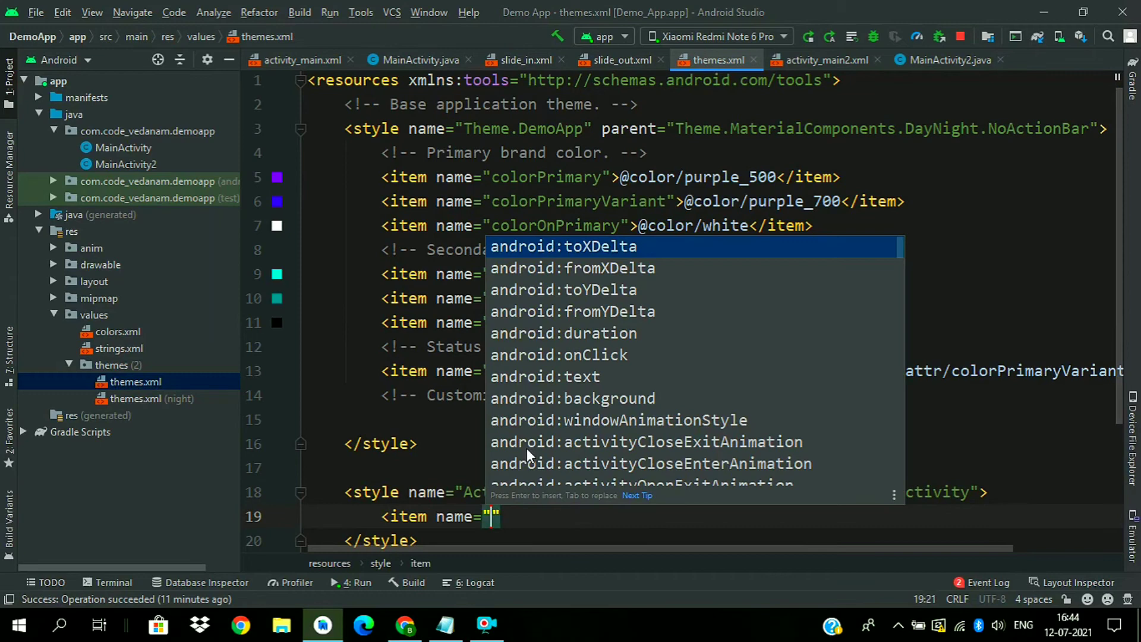
type("open")
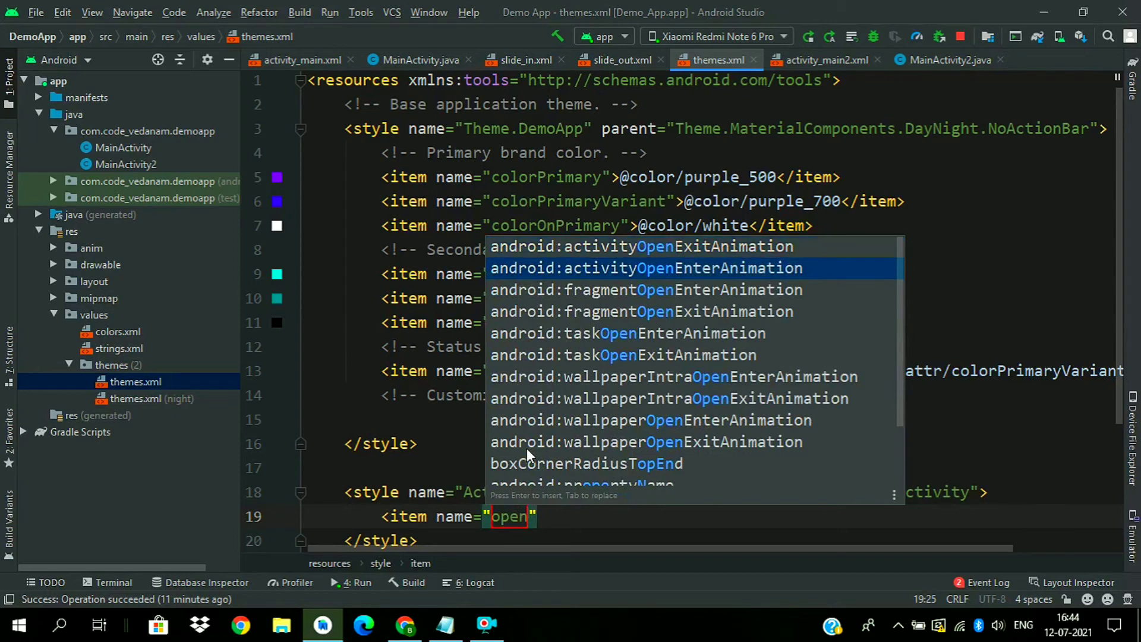
left_click(646, 268)
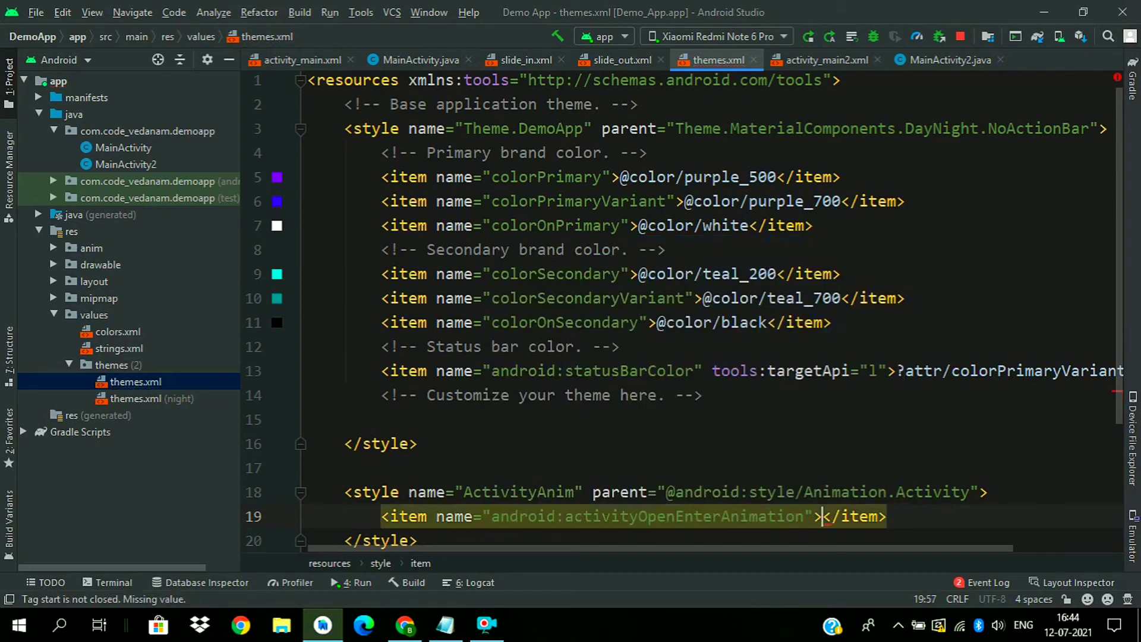
type("slid")
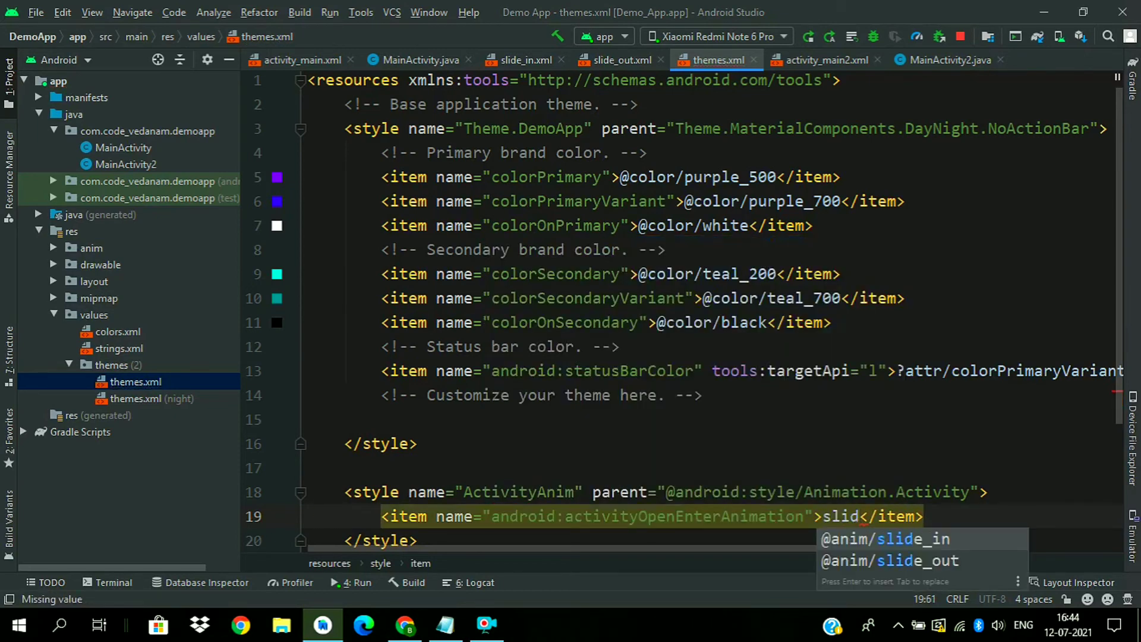
left_click(885, 538)
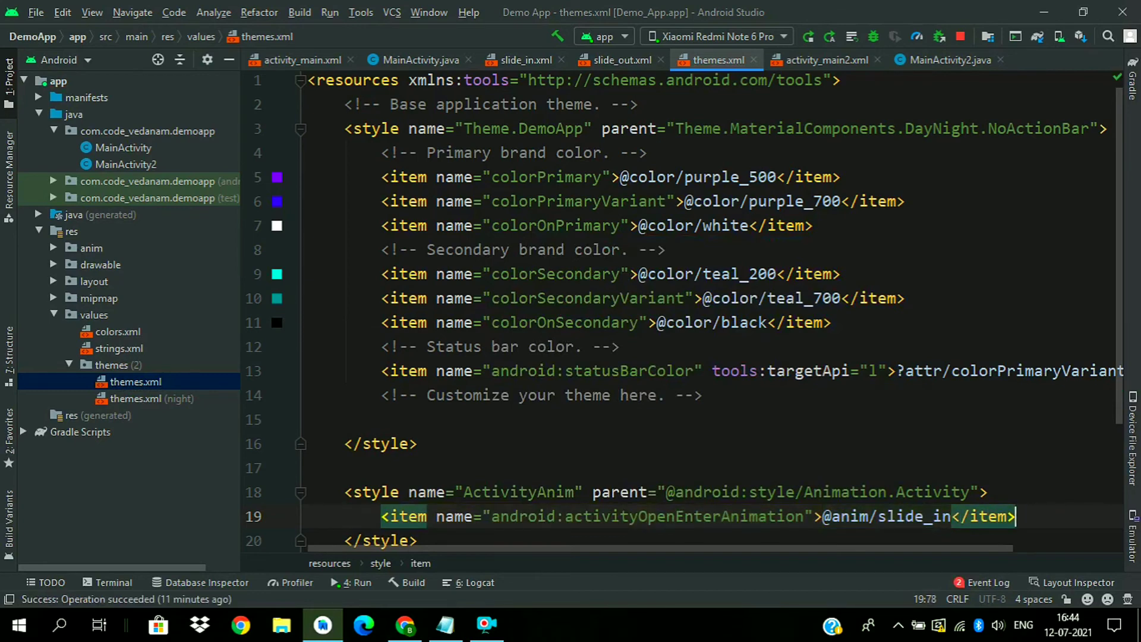
type("<item name=\"activityclo")
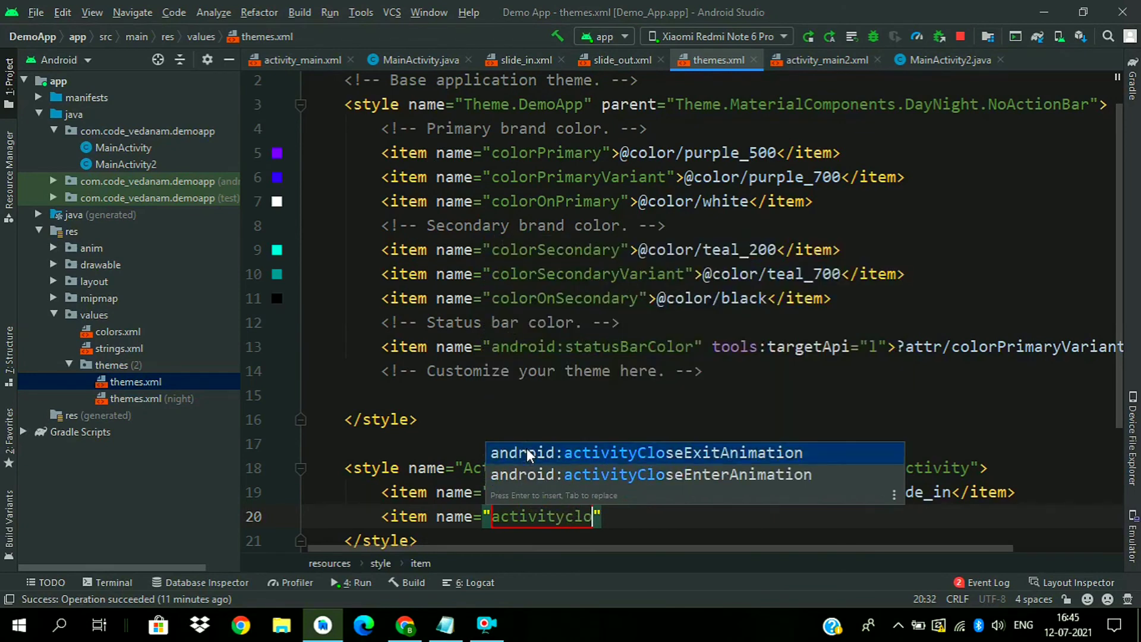
key("Down")
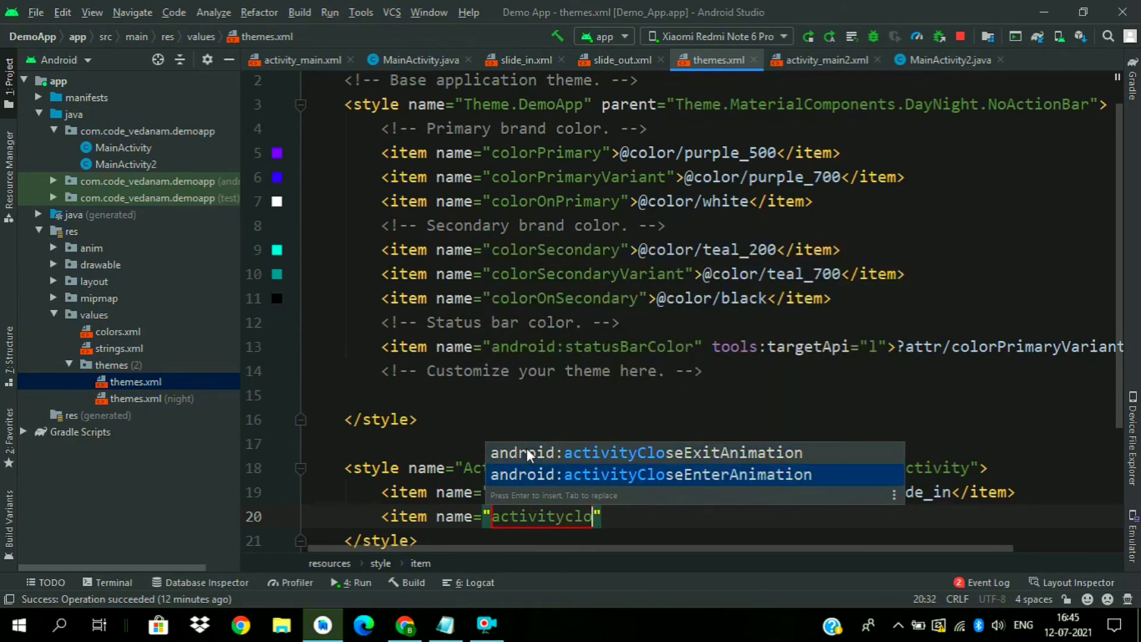
left_click(651, 475)
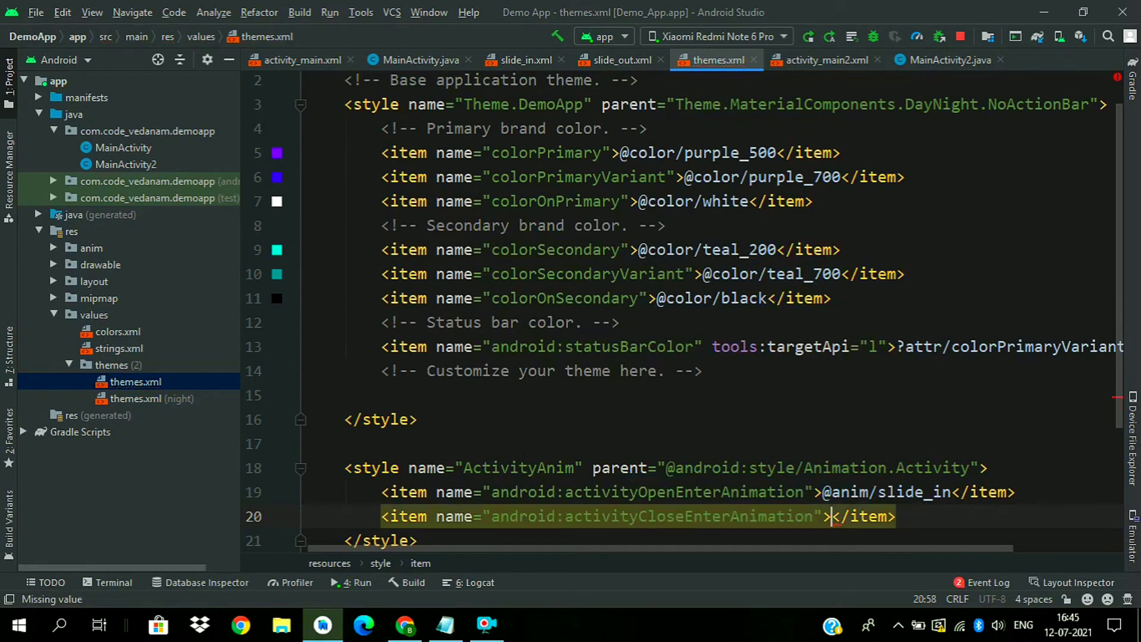
type("slid")
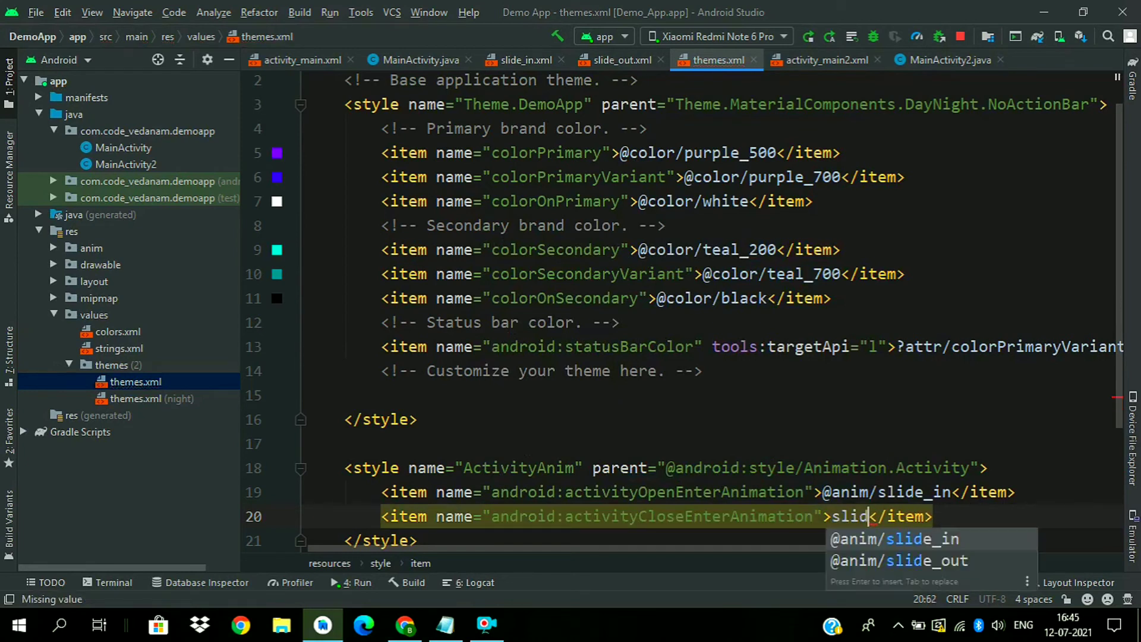
key("Enter")
type("<item name=\"")
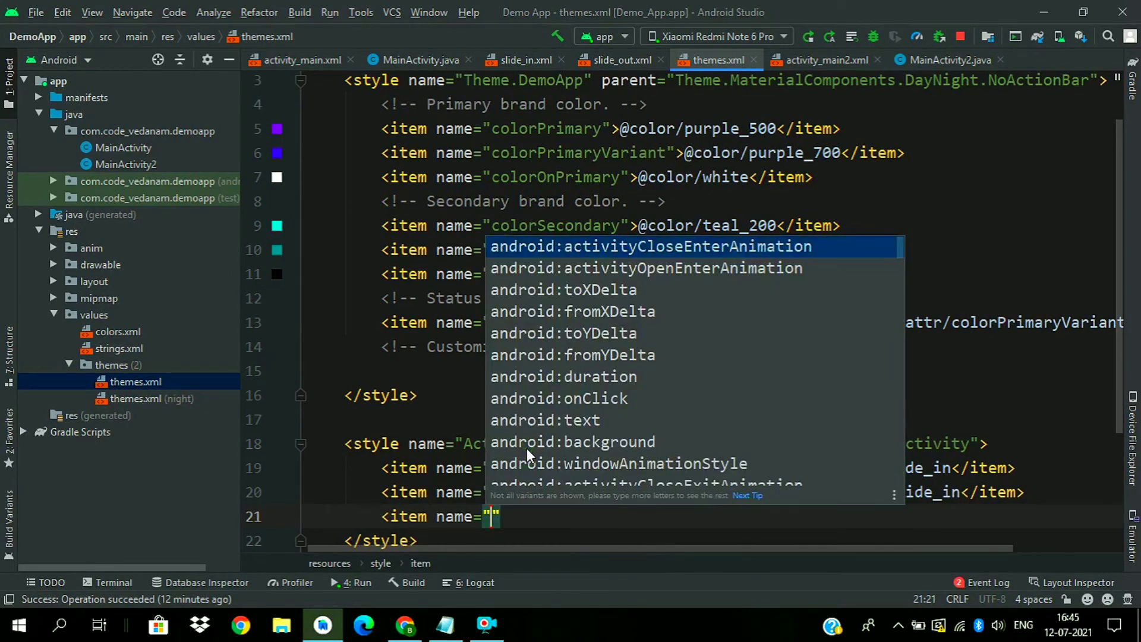
type("a")
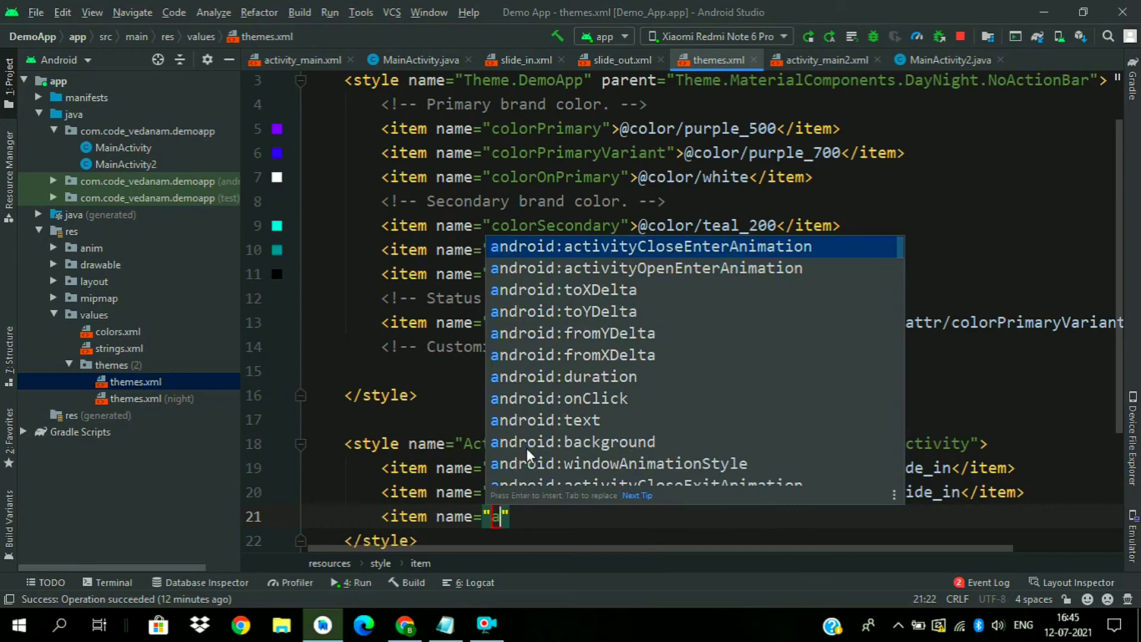
type("ctivity")
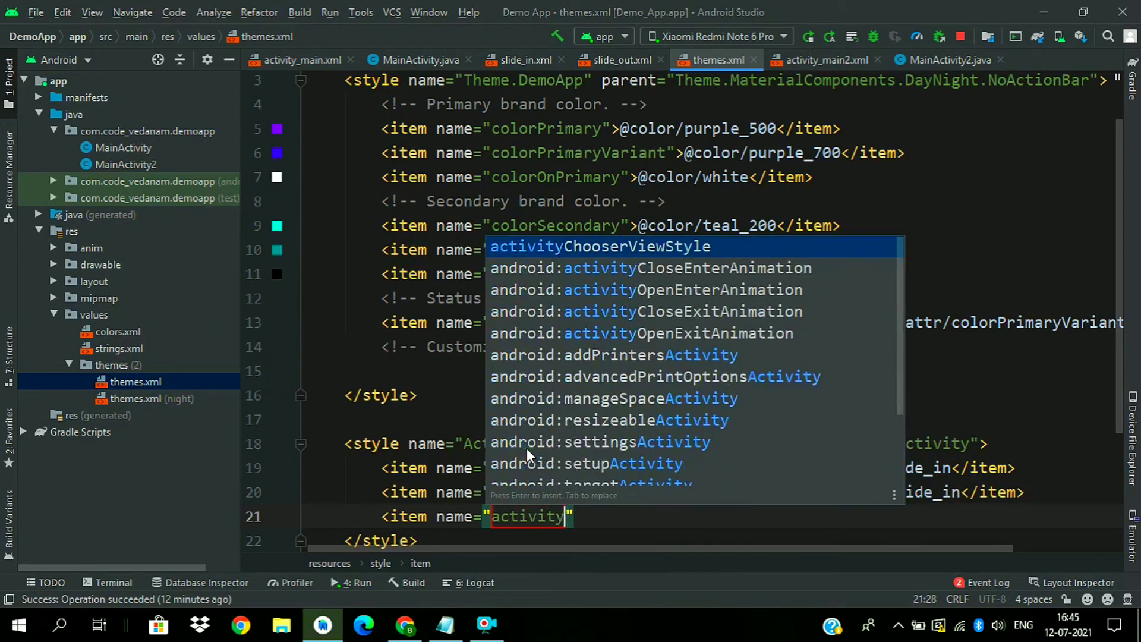
type("ope")
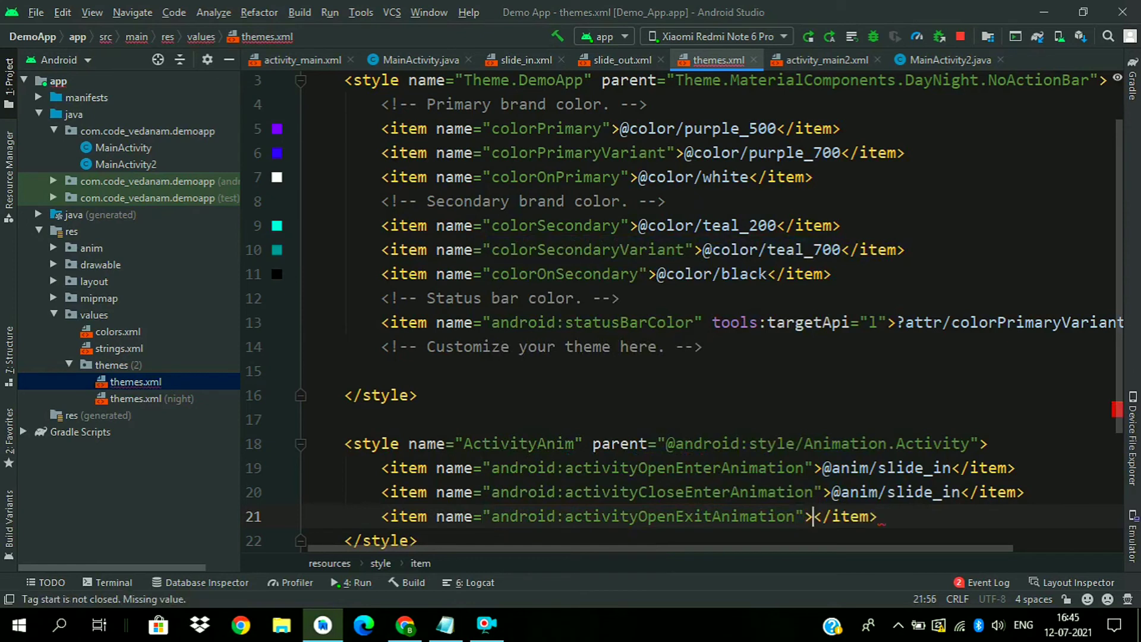
type("slide")
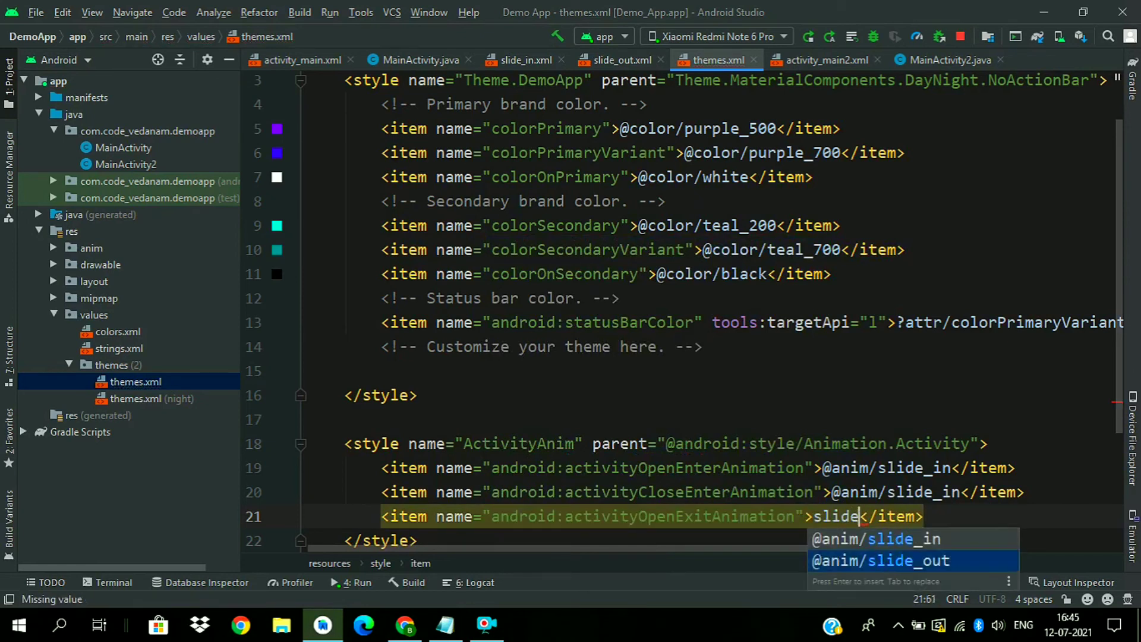
left_click(881, 560)
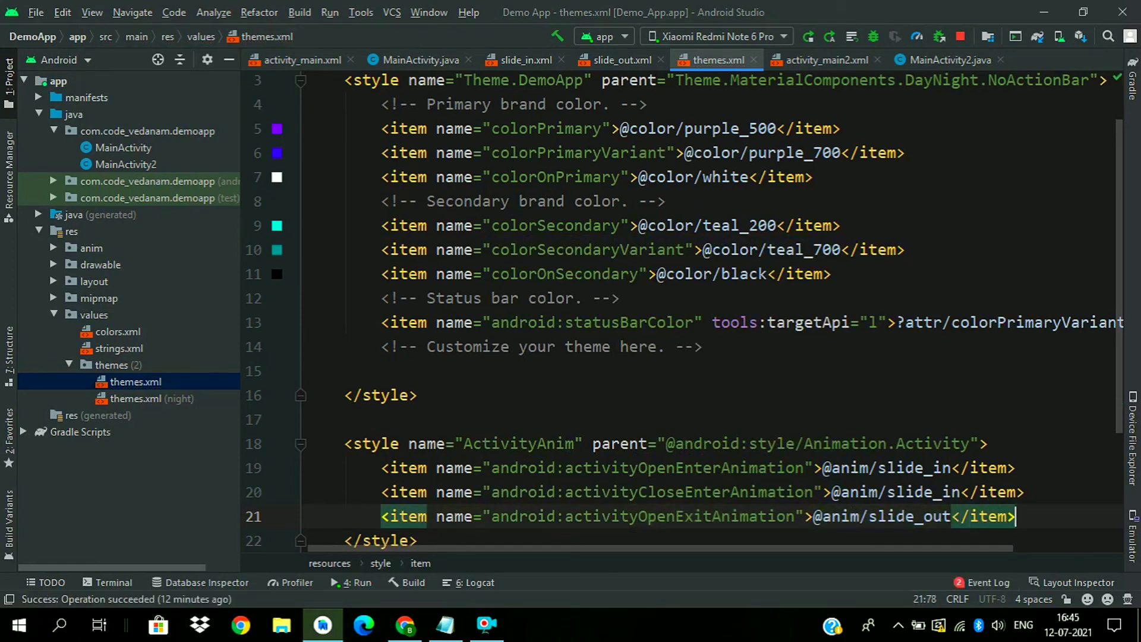
type("<it")
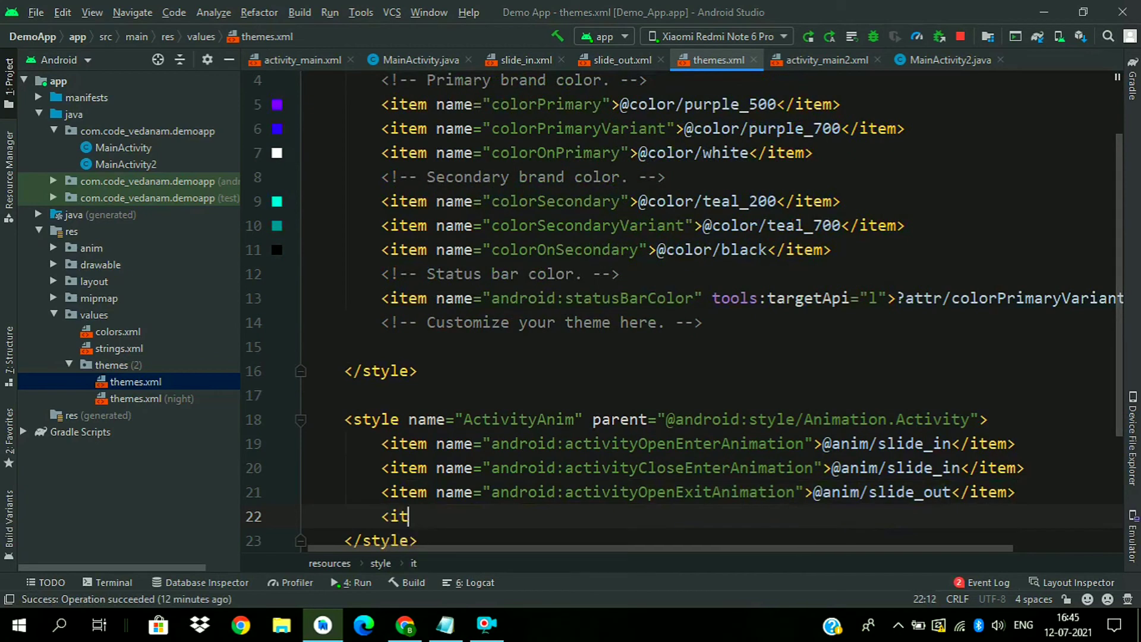
type("em name=\"activity")
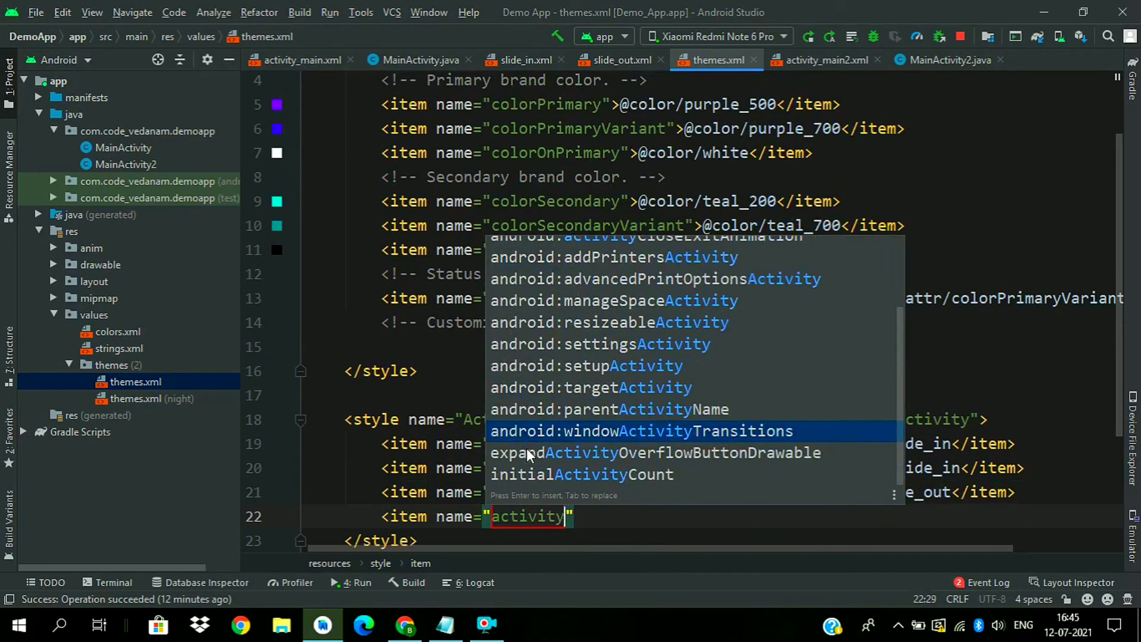
type("cl")
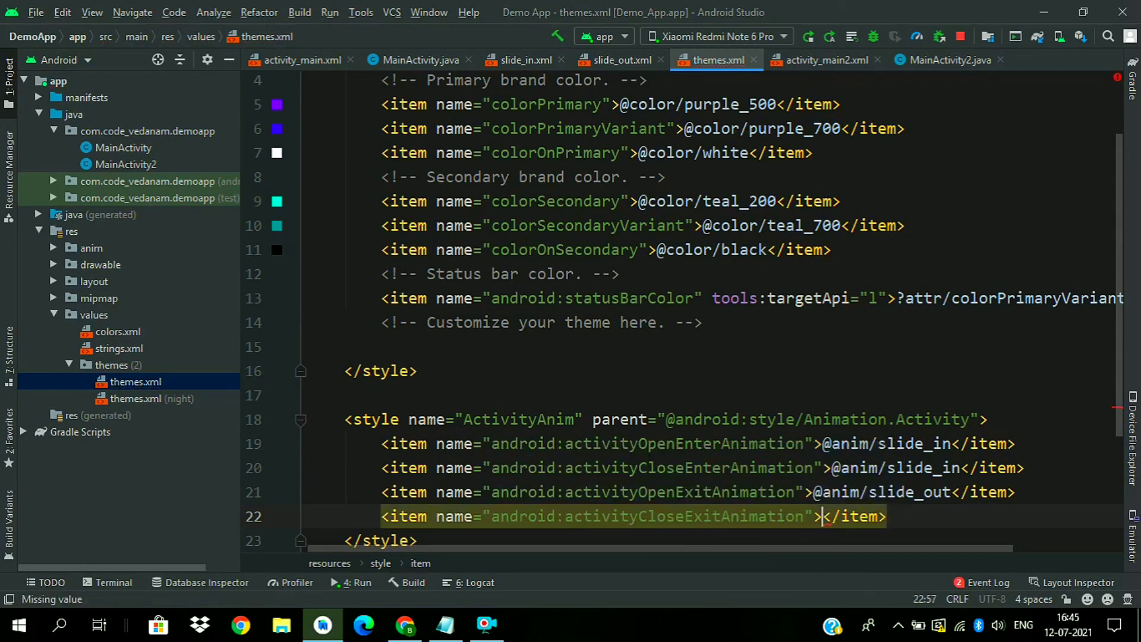
type("slide_out")
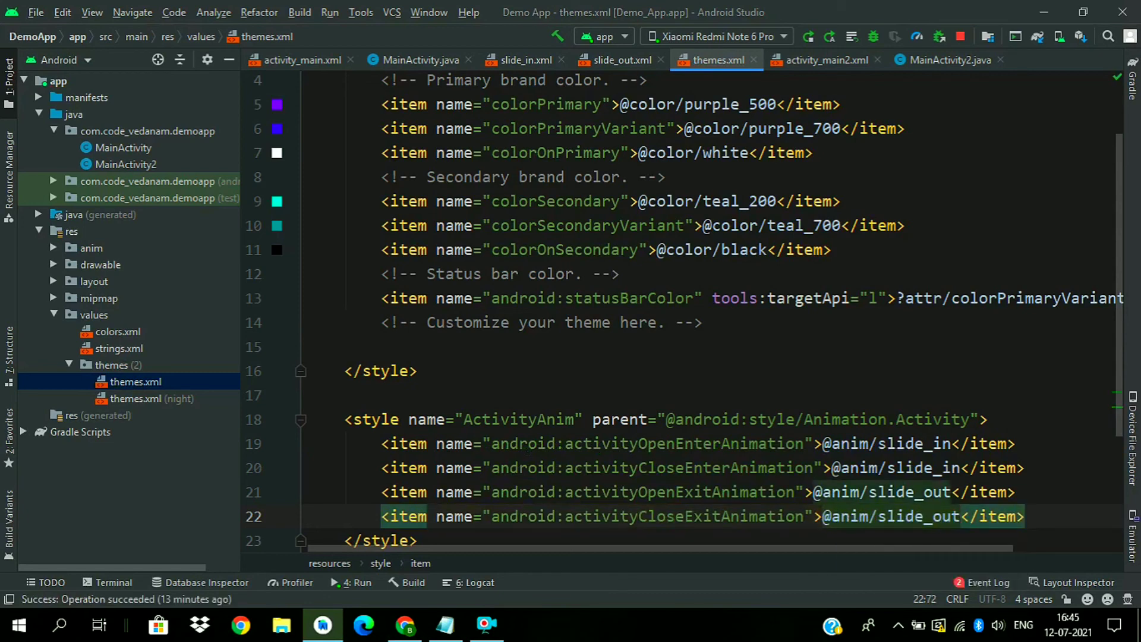
scroll("down", 3)
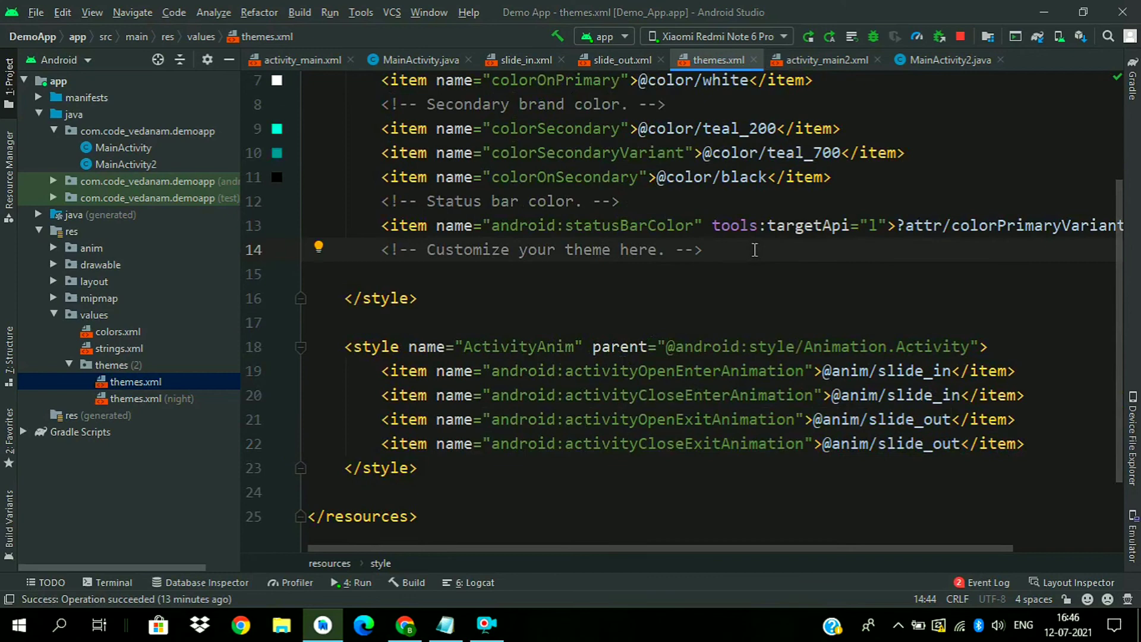
type("<item name=\"")
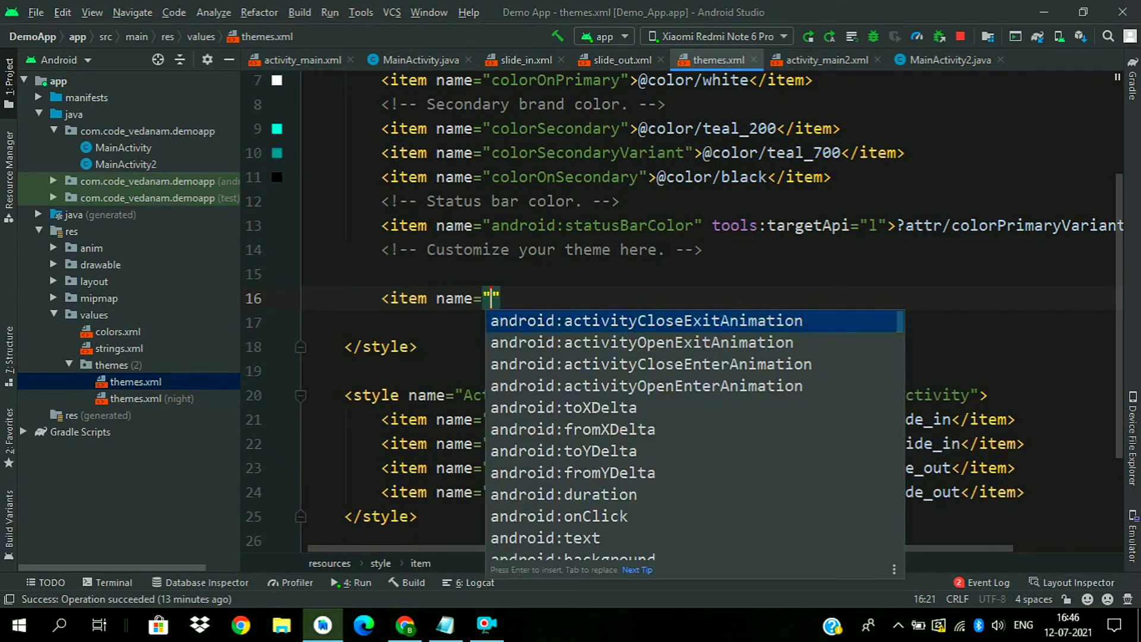
type("wi")
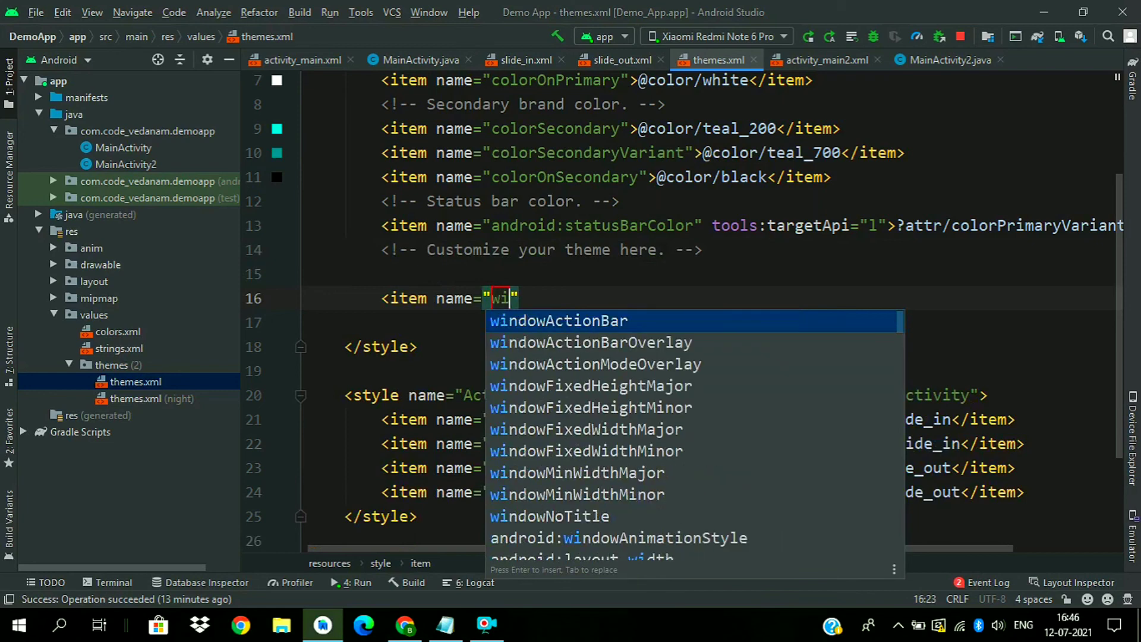
type("ndowAnimationStyle,")
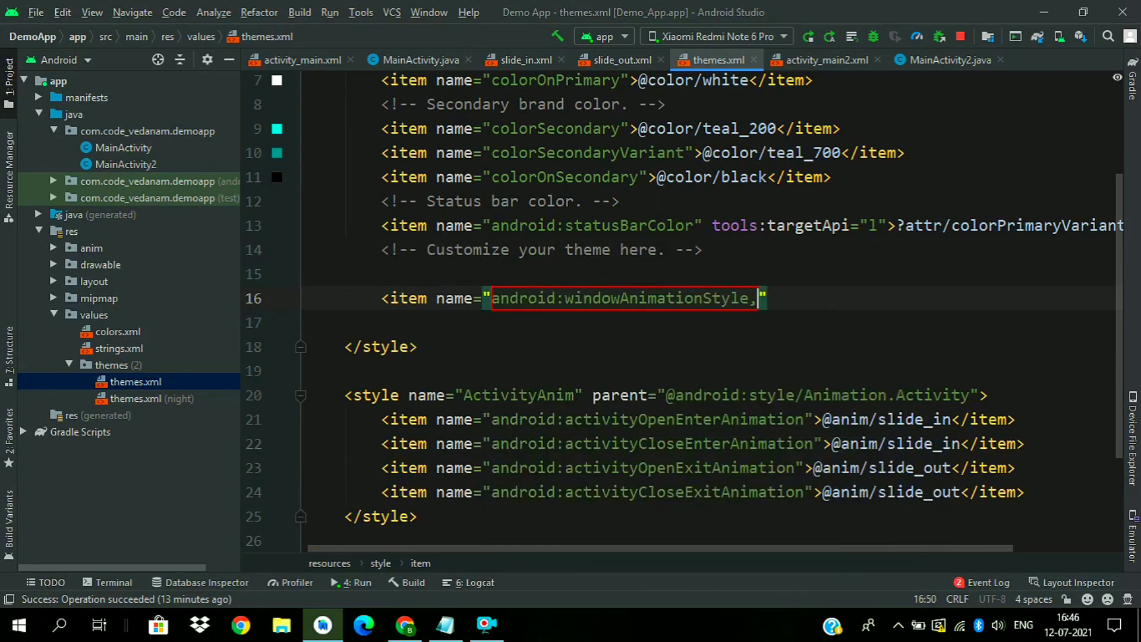
key("Backspace")
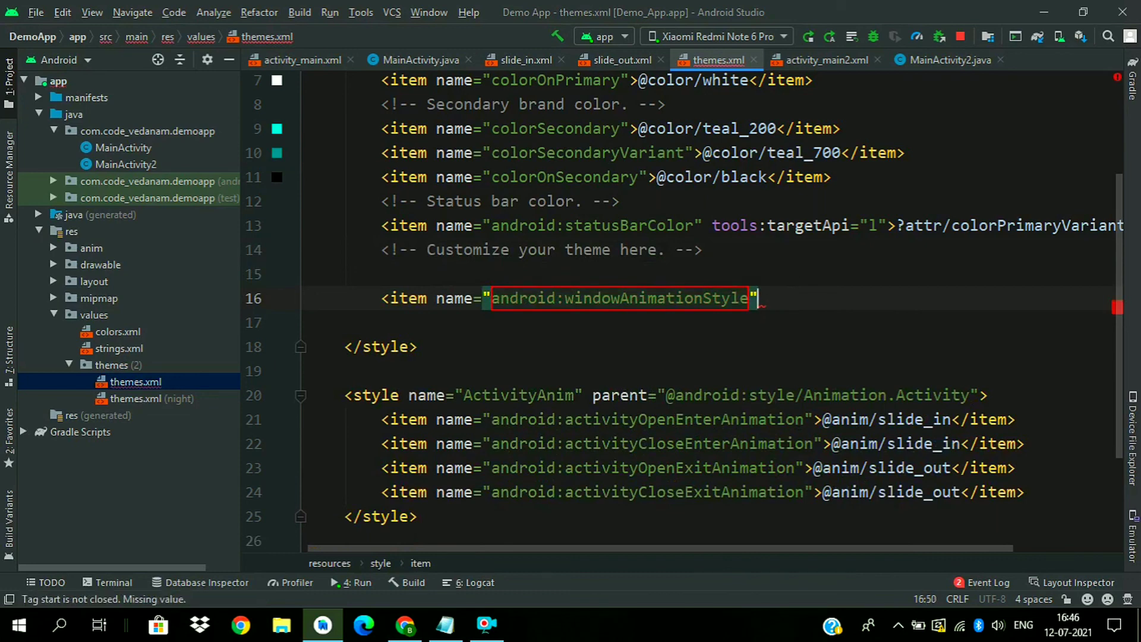
type("</item>")
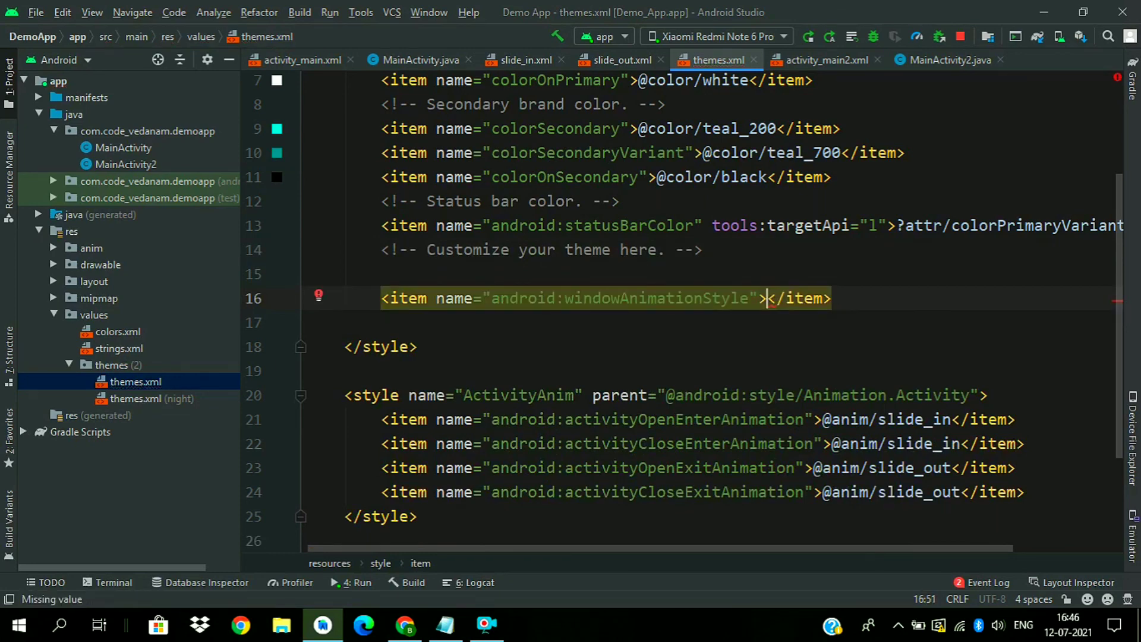
type("Ac")
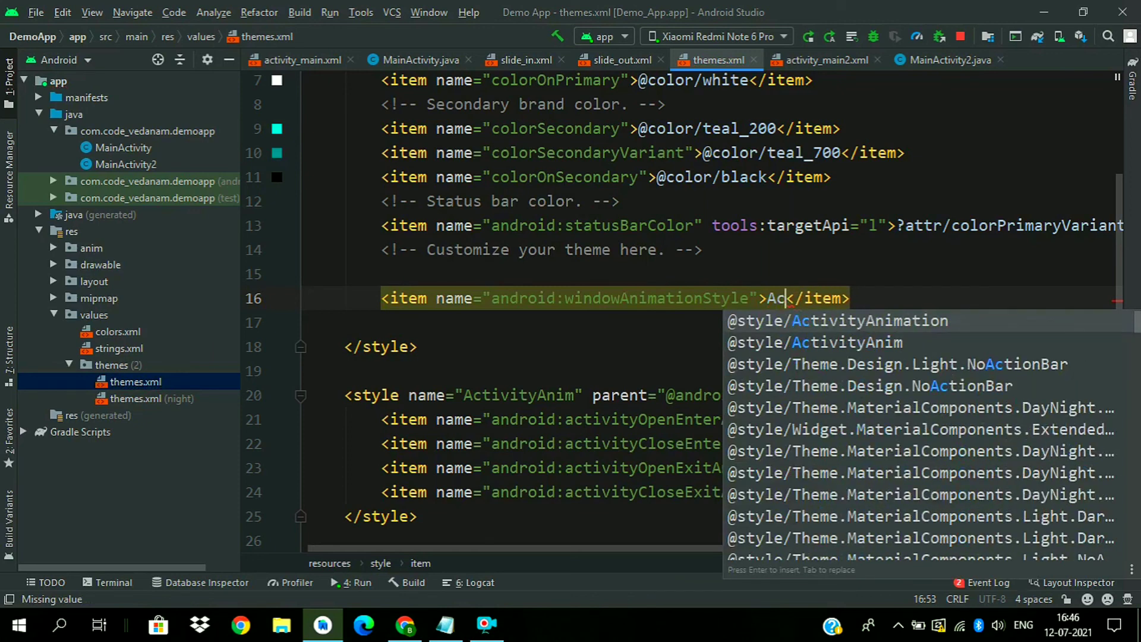
left_click(846, 342)
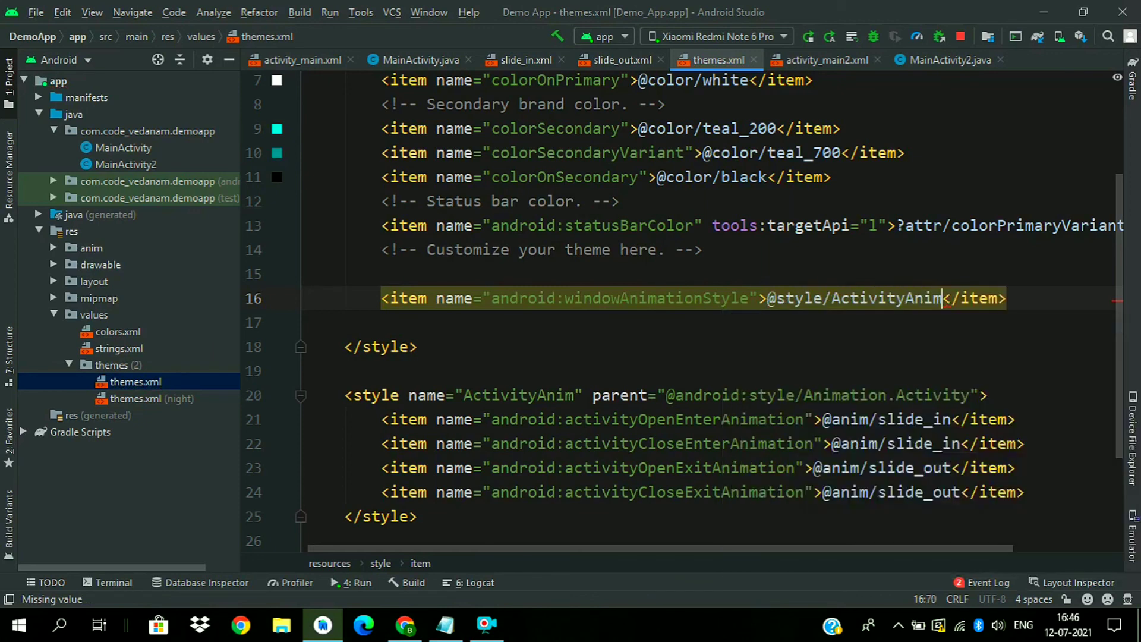